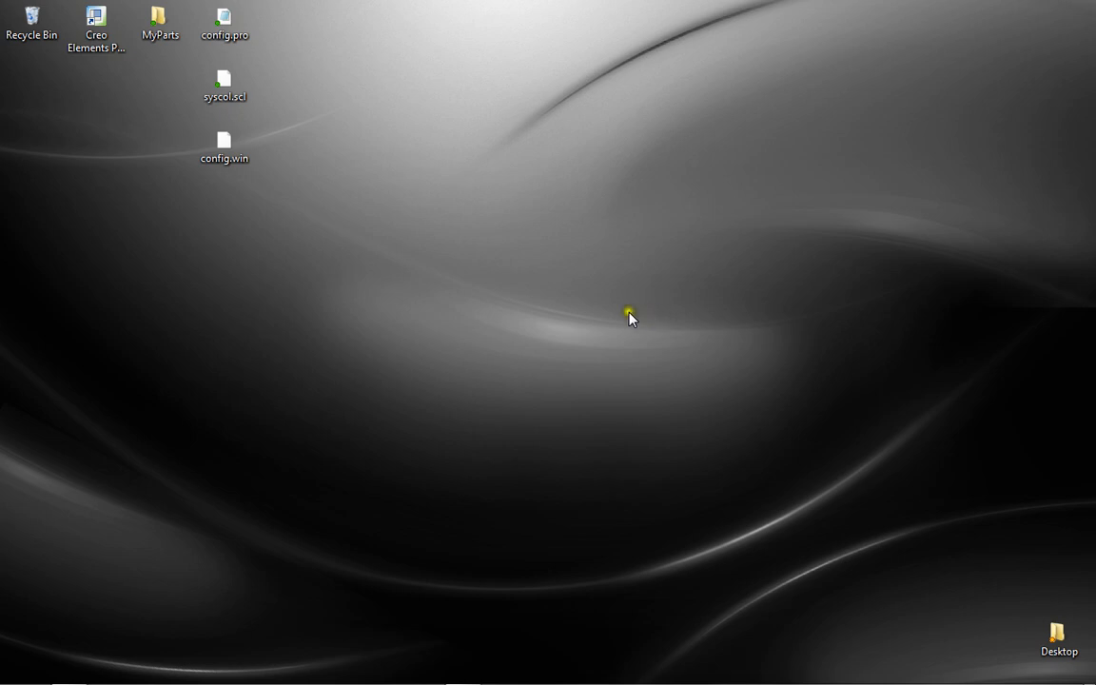
- Start Creo Elements/Pro Schools Edition from its desktop shortcut
left_click(95, 23)
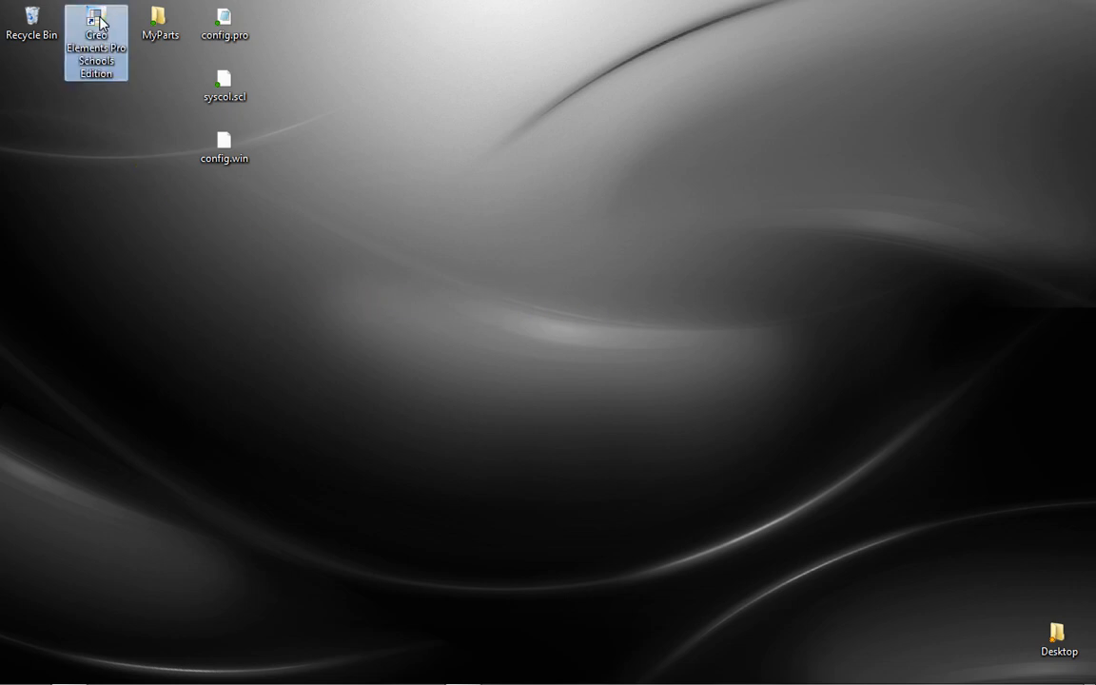
mouse_move(64, 129)
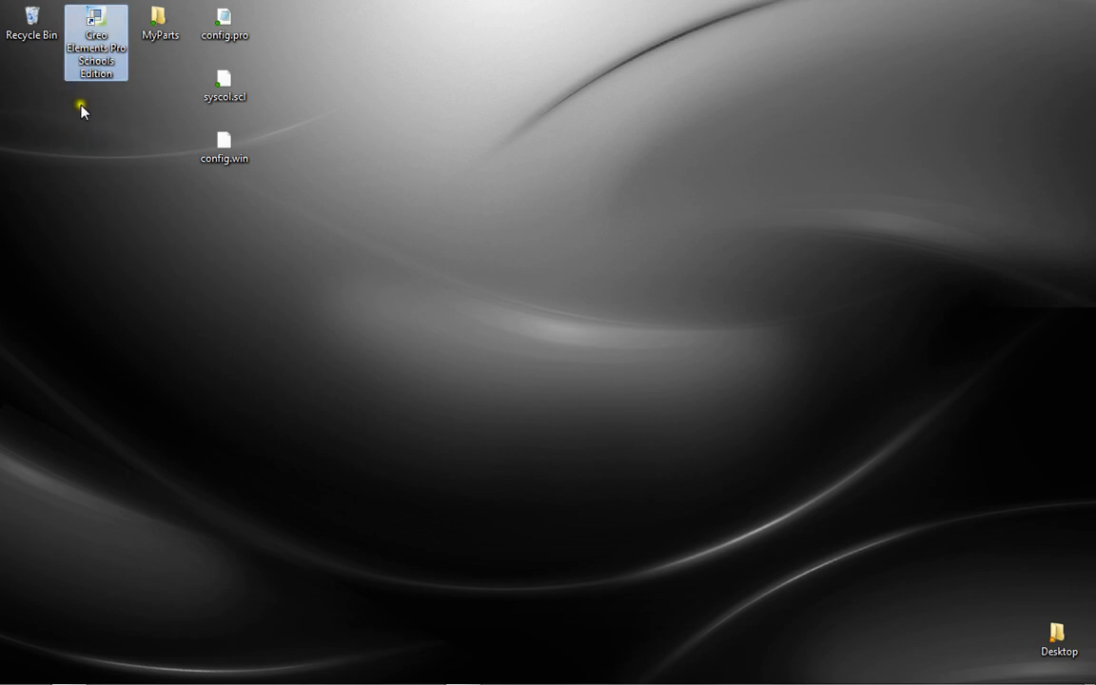
double_click(95, 42)
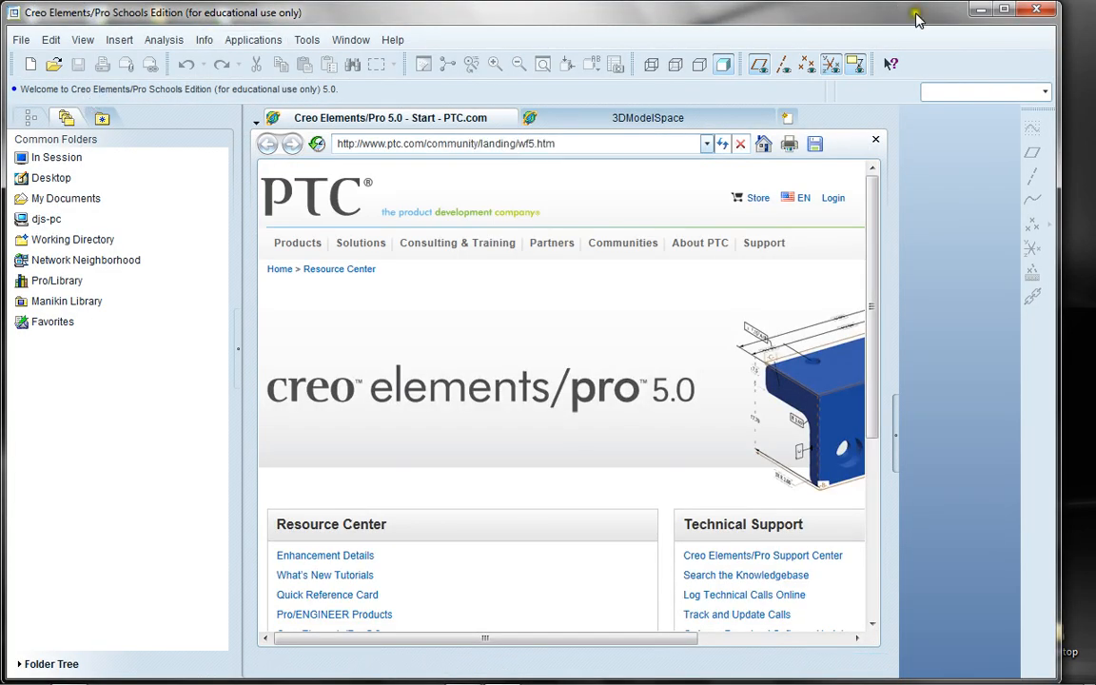
mouse_move(708, 232)
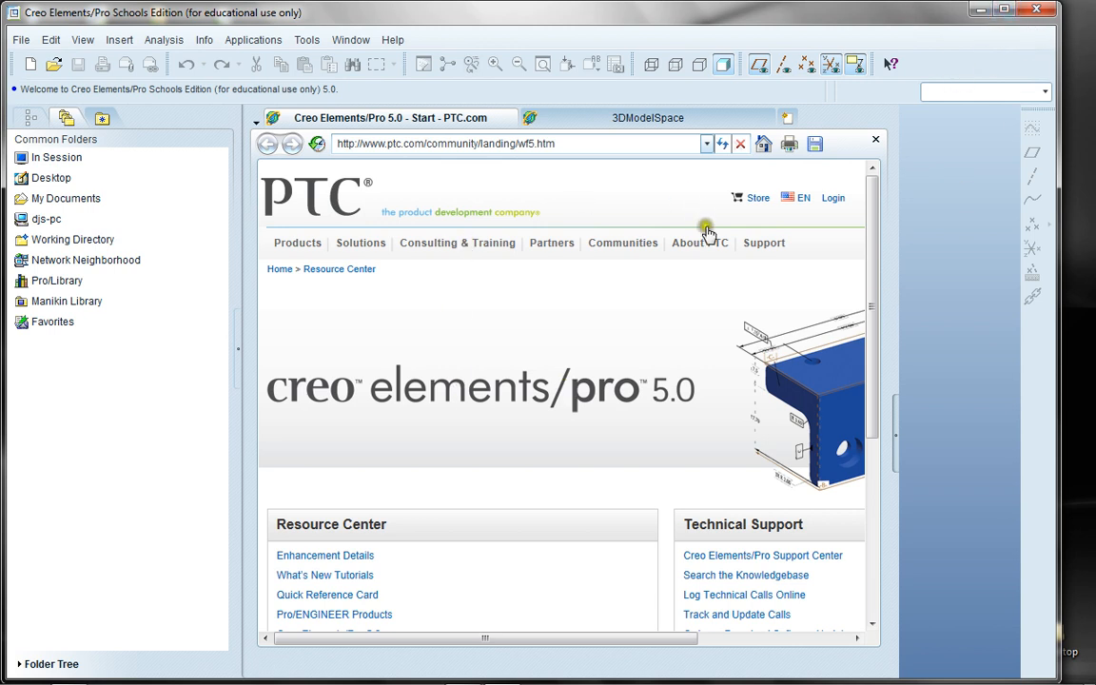
mouse_move(570, 194)
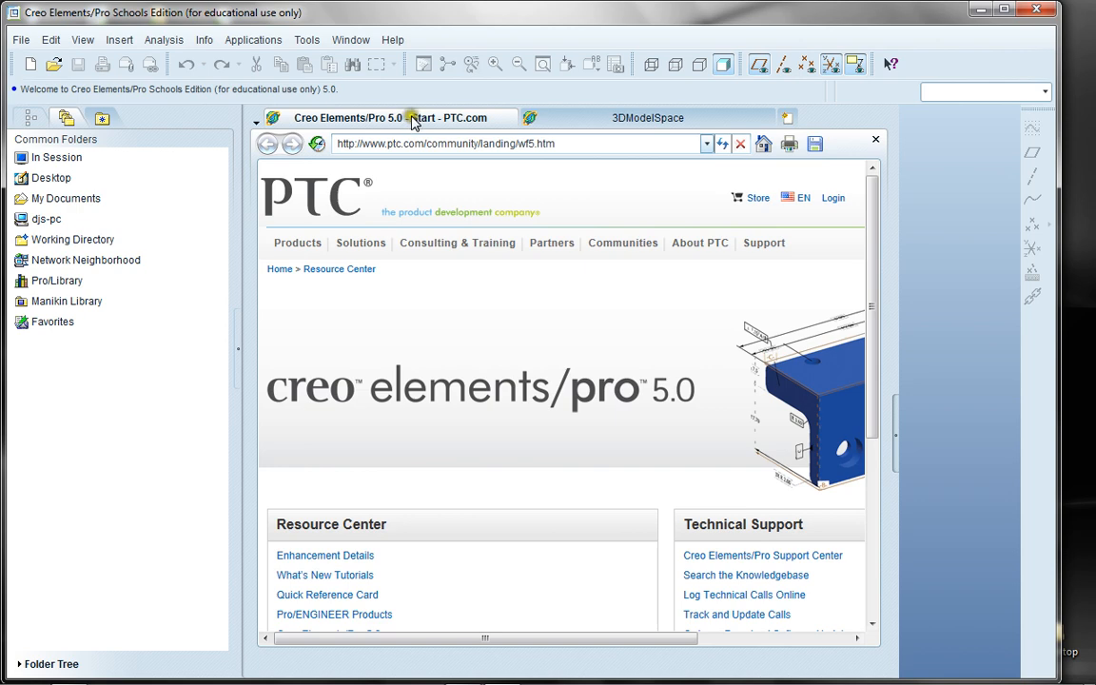
- View the 3DModelSpace page, then collapse the embedded browser to reveal the empty graphics area
left_click(647, 118)
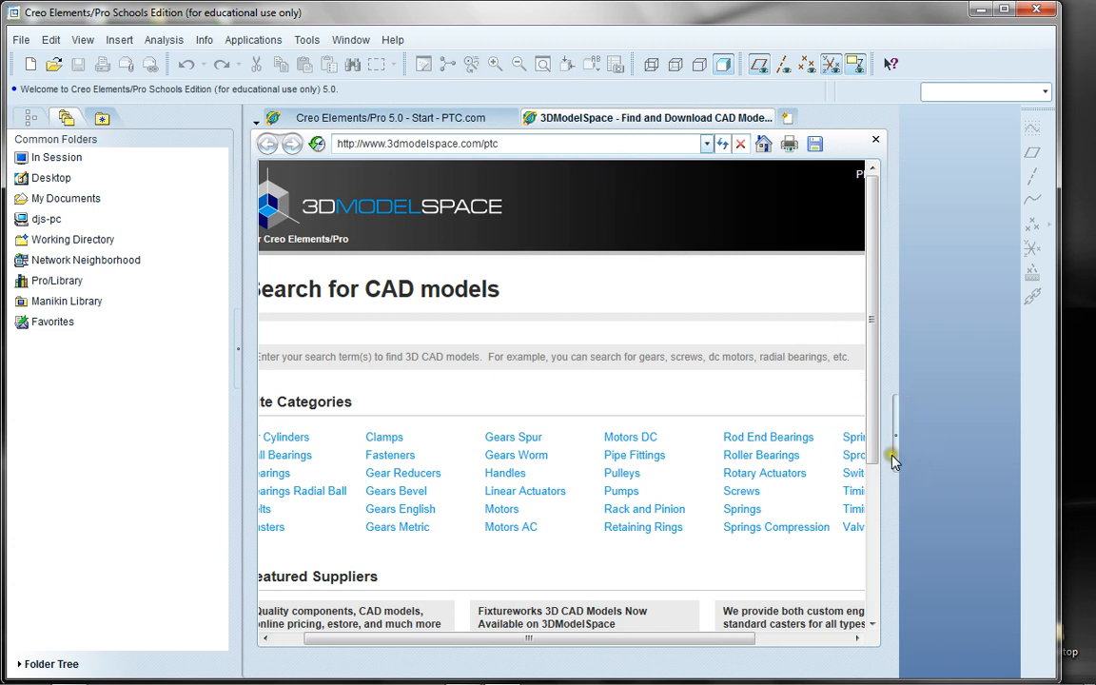
left_click(875, 141)
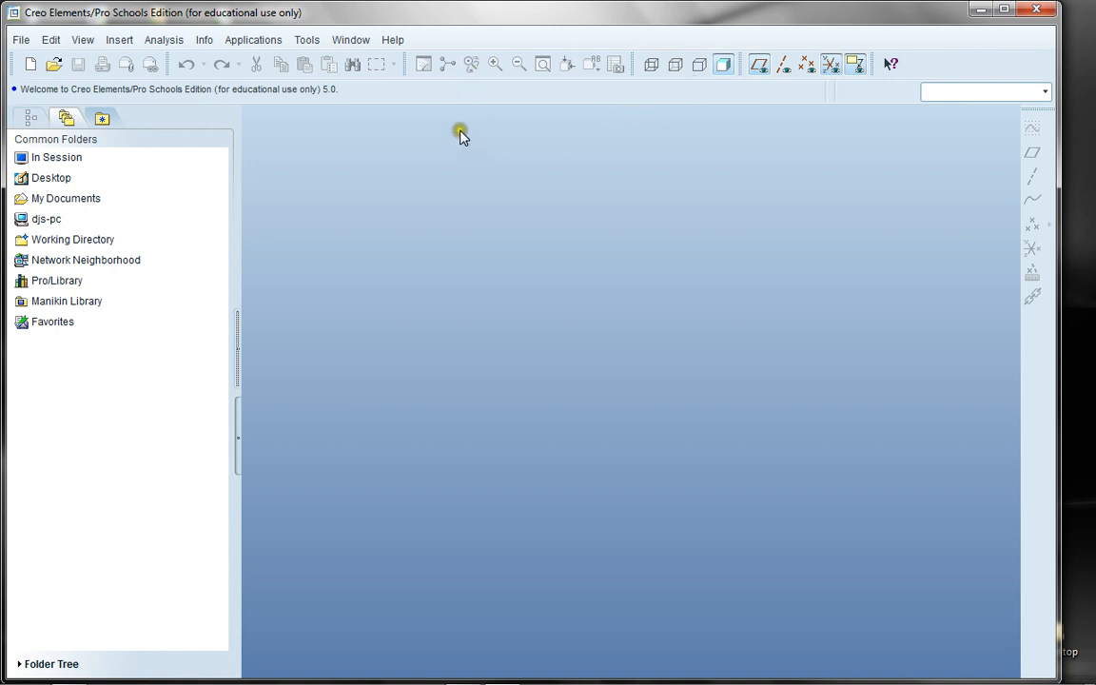
mouse_move(483, 180)
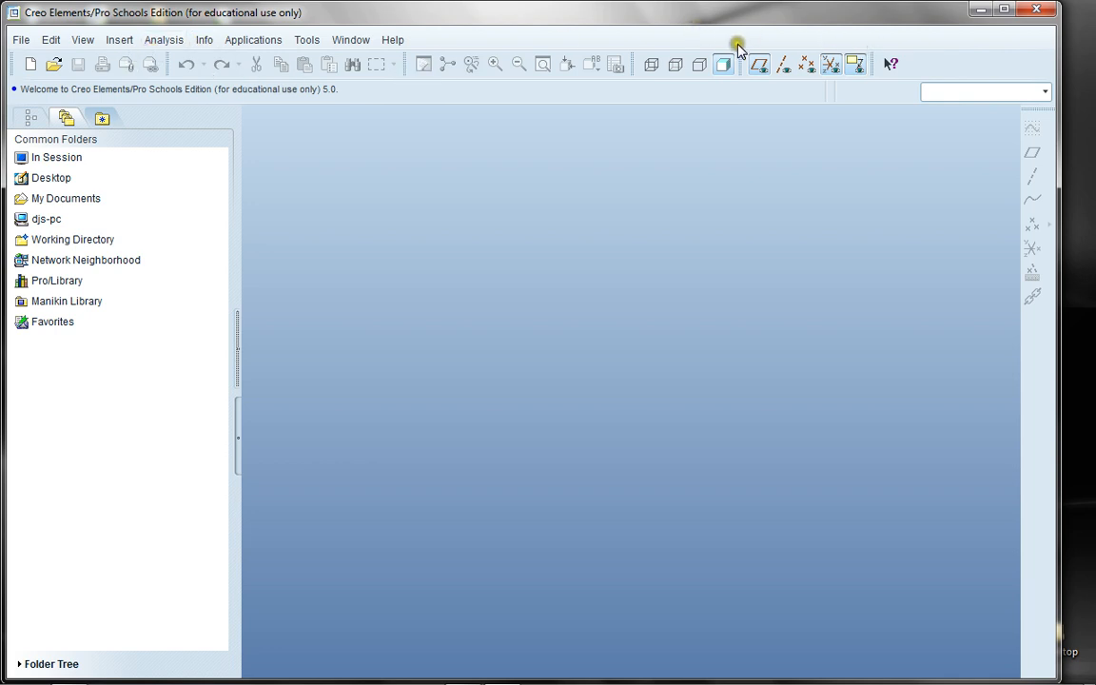
mouse_move(941, 50)
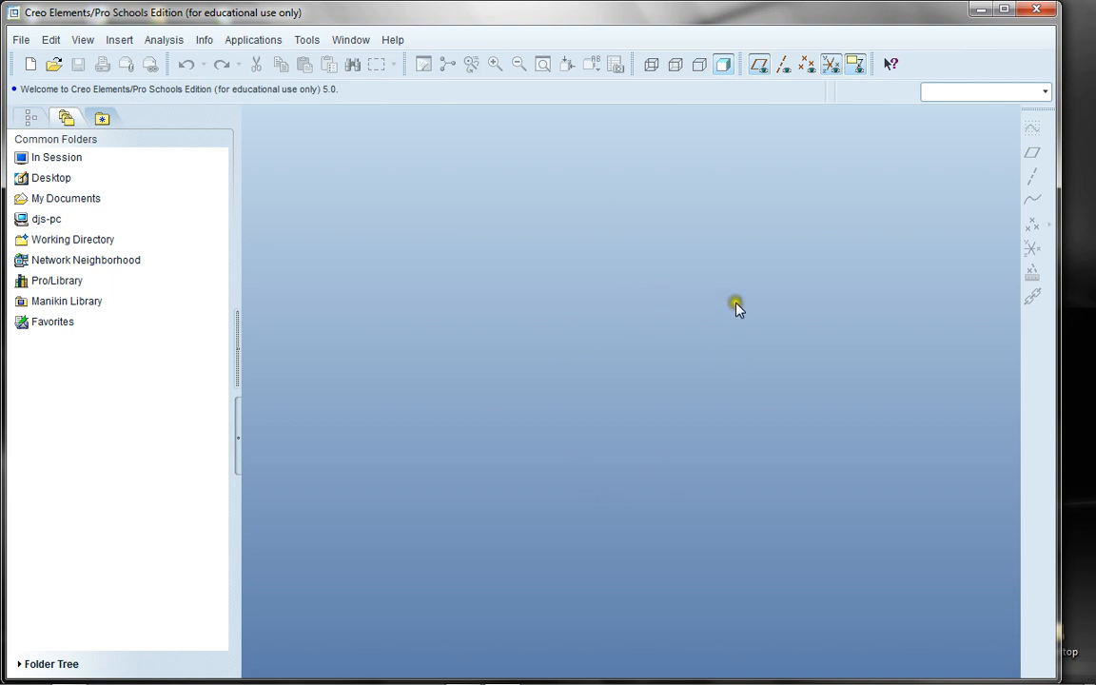
mouse_move(607, 416)
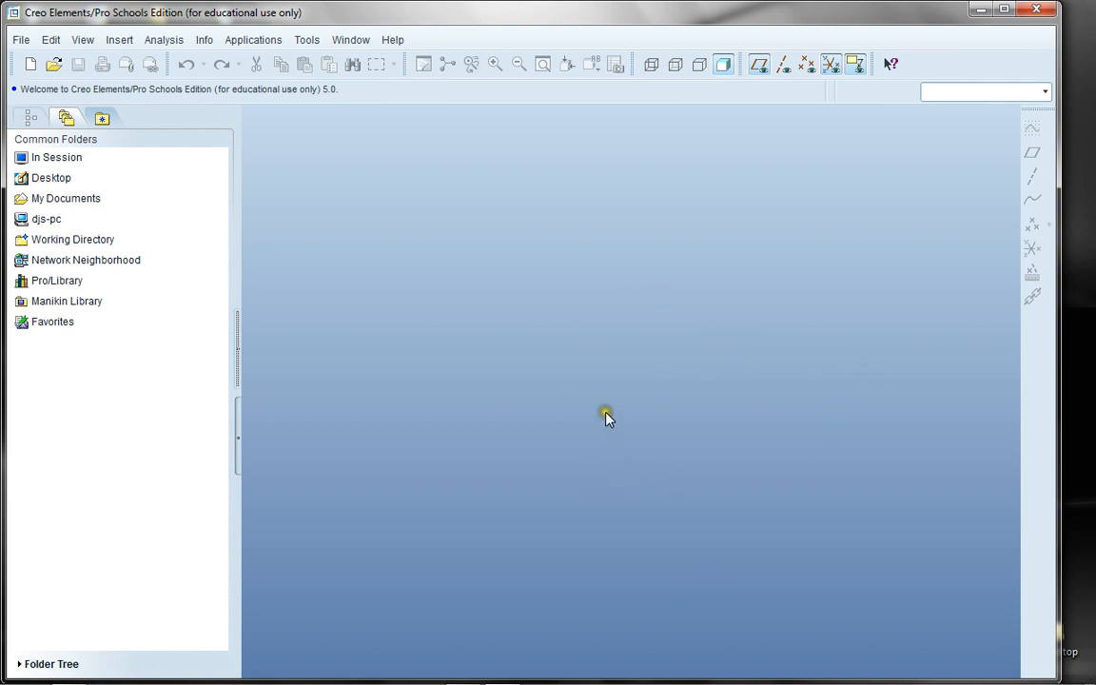
mouse_move(689, 548)
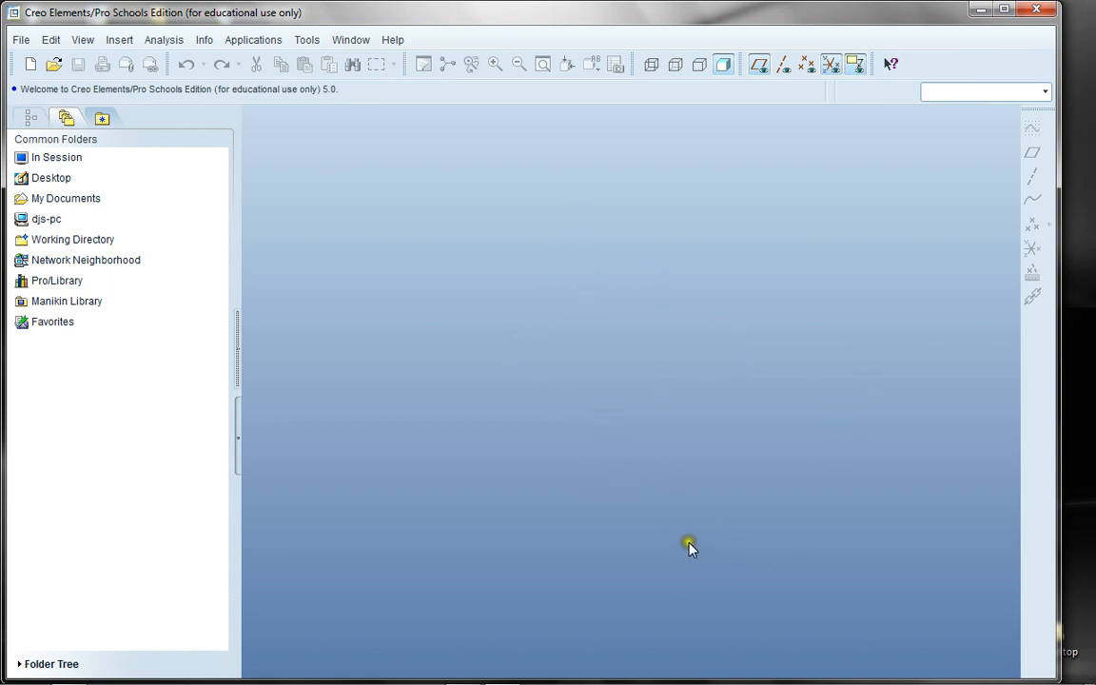
mouse_move(673, 422)
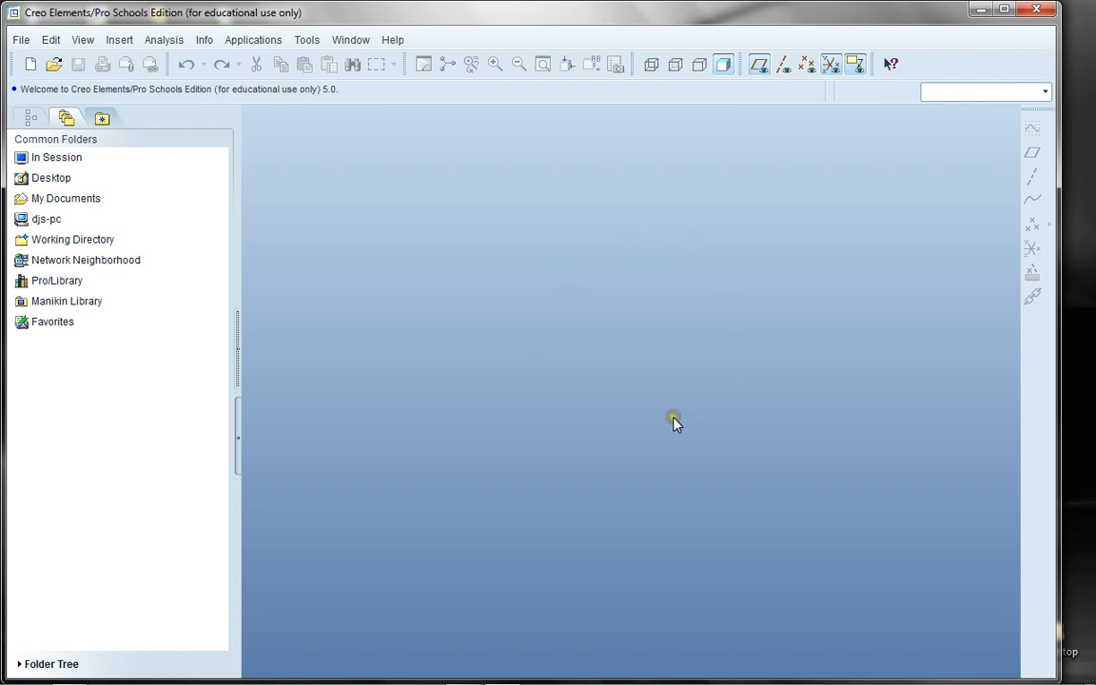
mouse_move(761, 422)
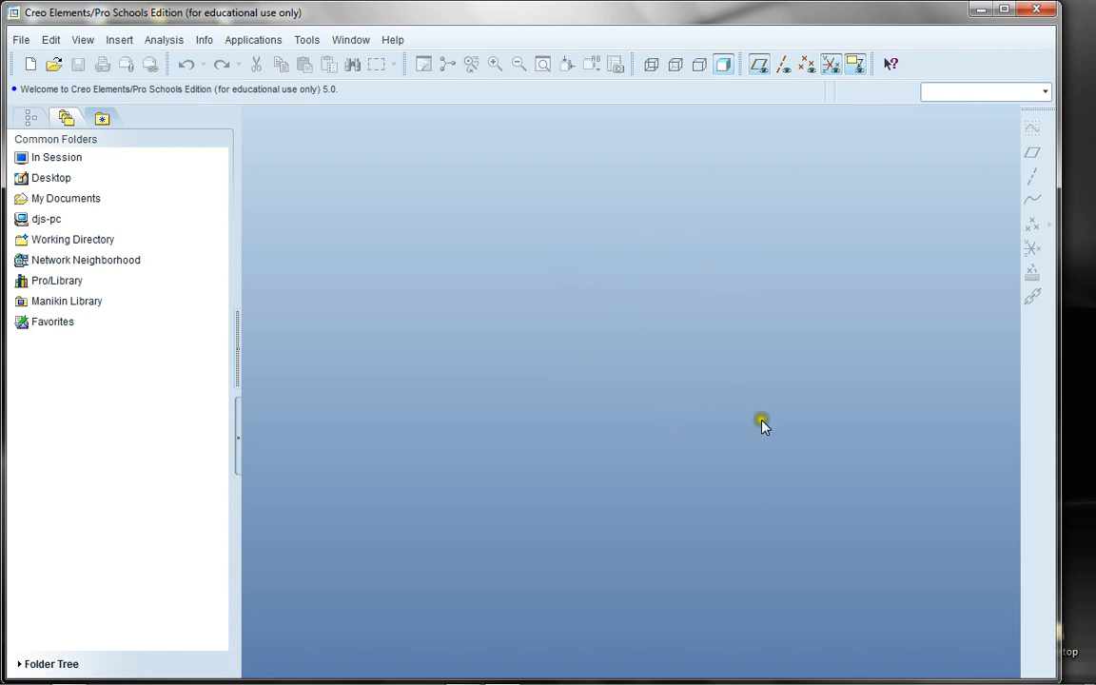
mouse_move(556, 307)
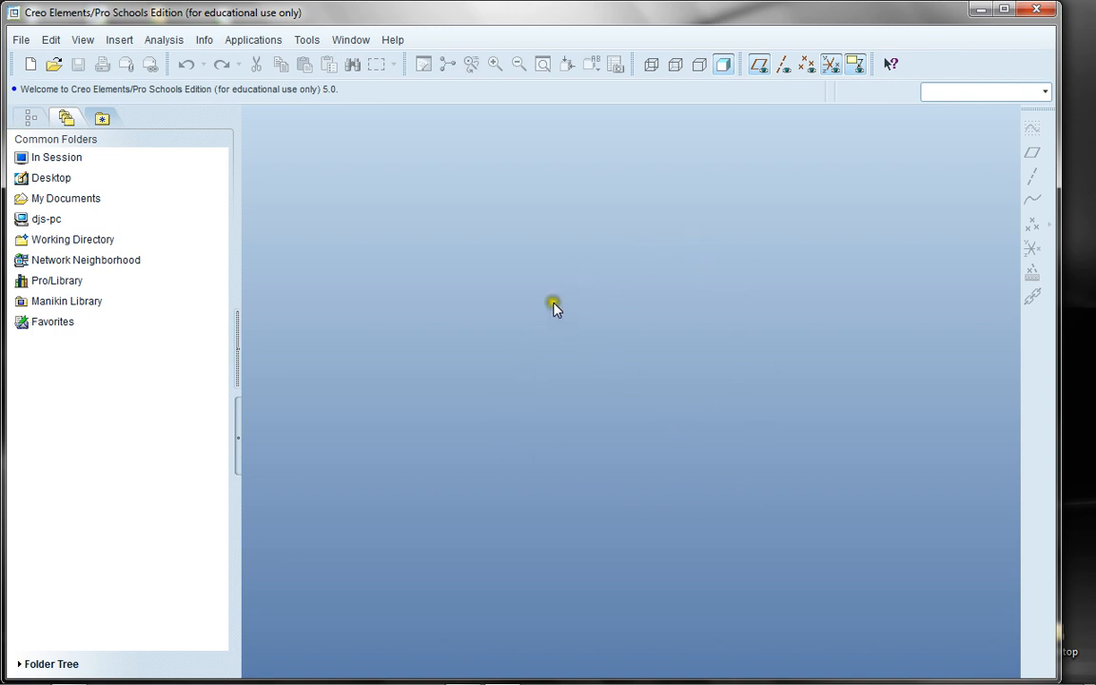
mouse_move(936, 69)
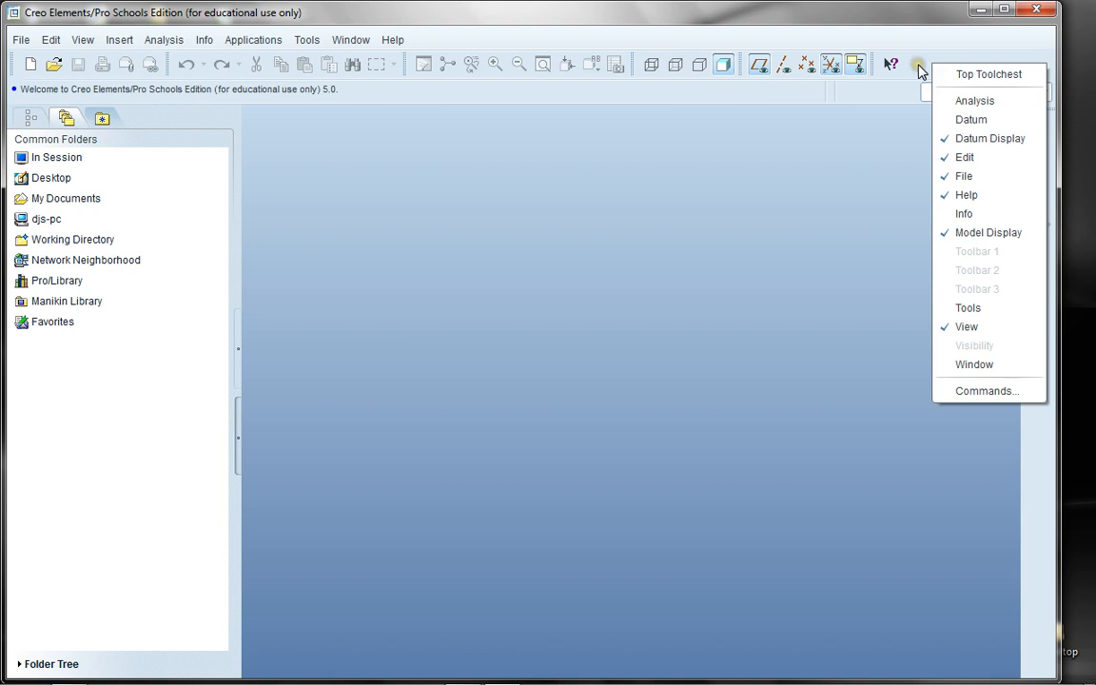
mouse_move(962, 213)
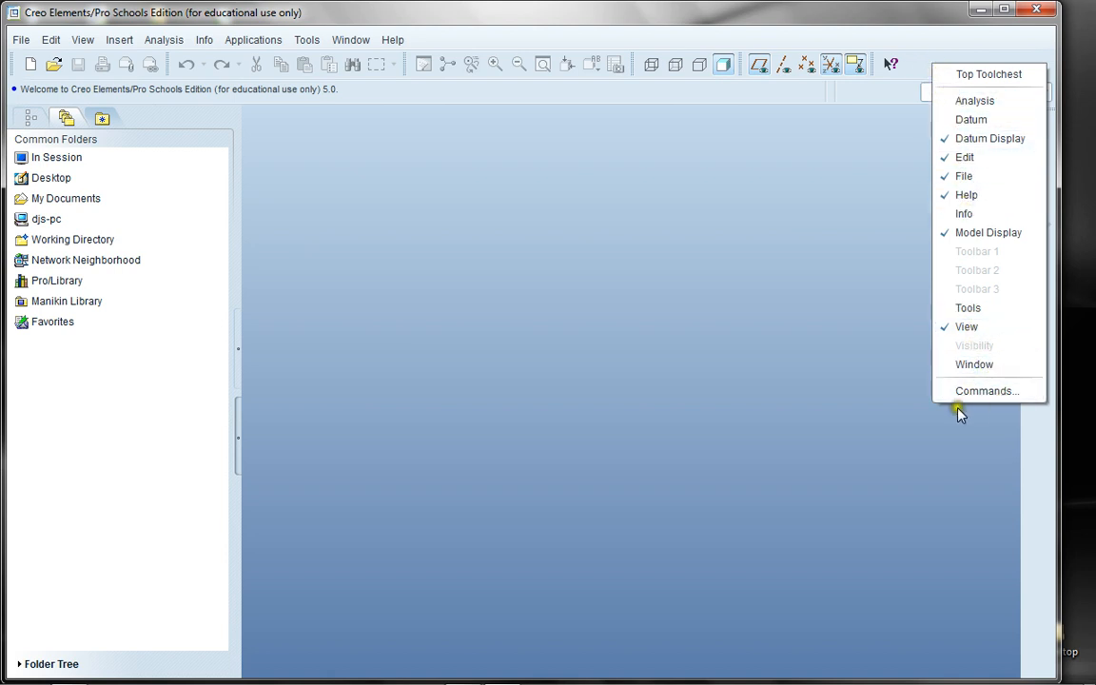
mouse_move(986, 392)
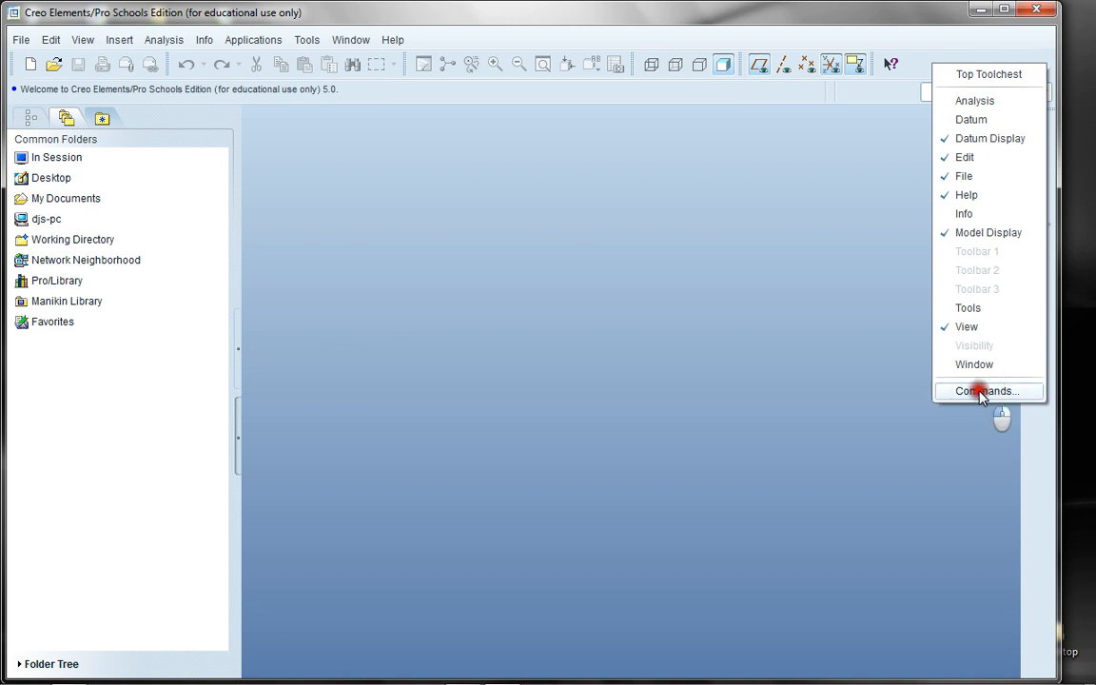
- Bring up the Customize dialog on its Commands tab via the toolbar context menu
left_click(985, 392)
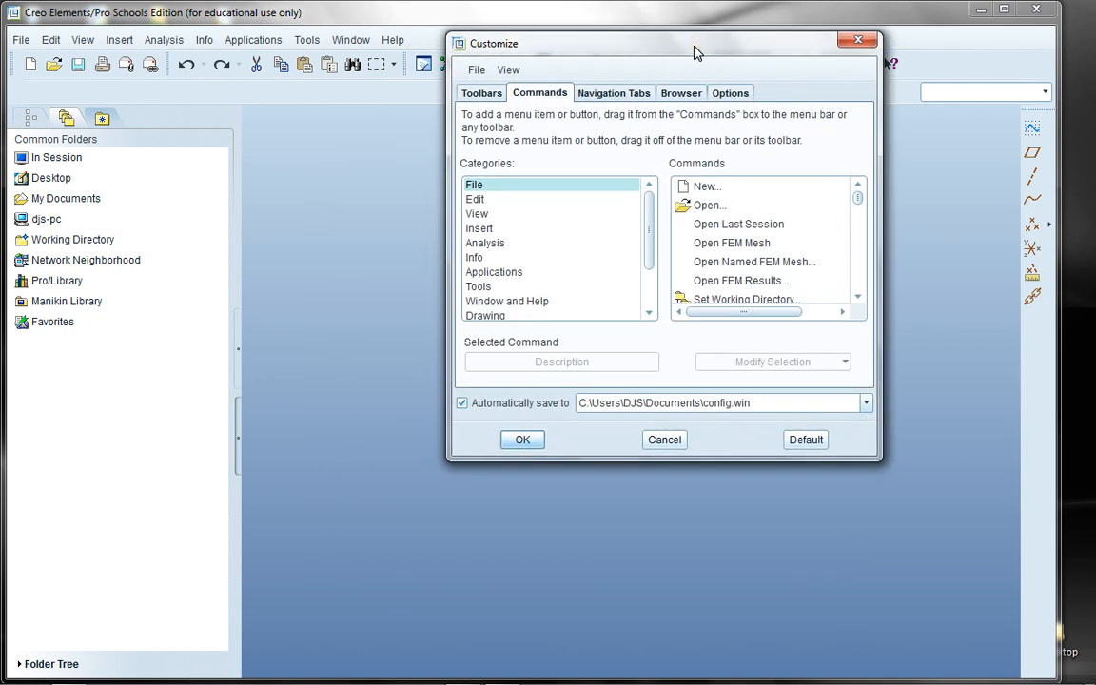
- Drag the Customize dialog into the centre of the screen
left_click_drag(694, 42, 631, 147)
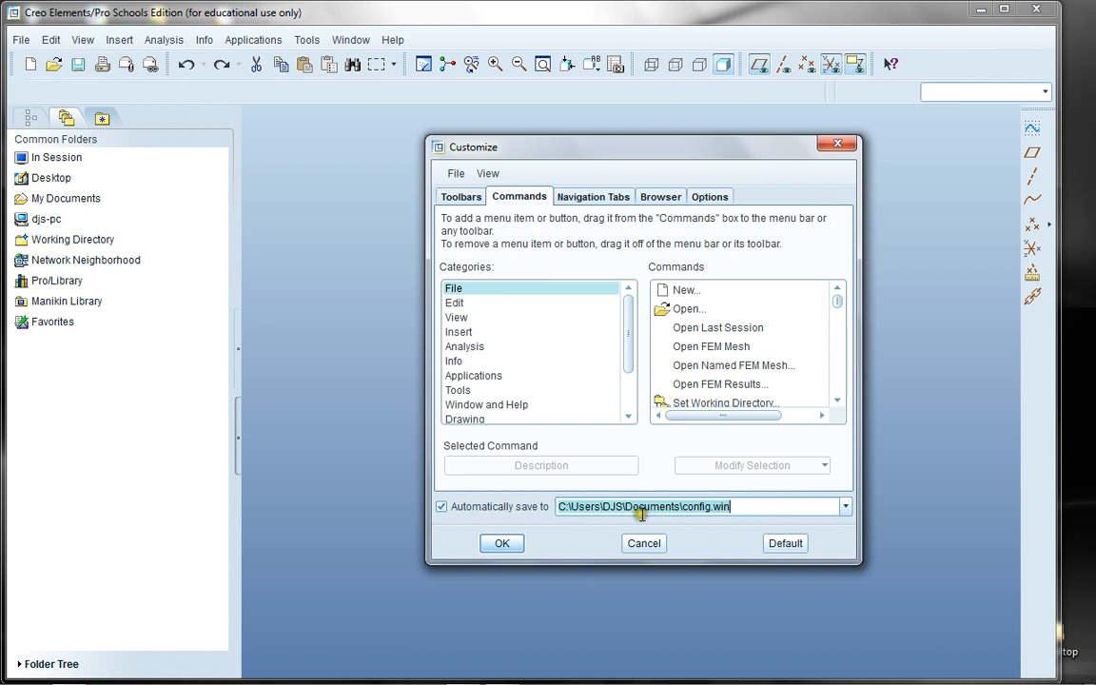
mouse_move(646, 500)
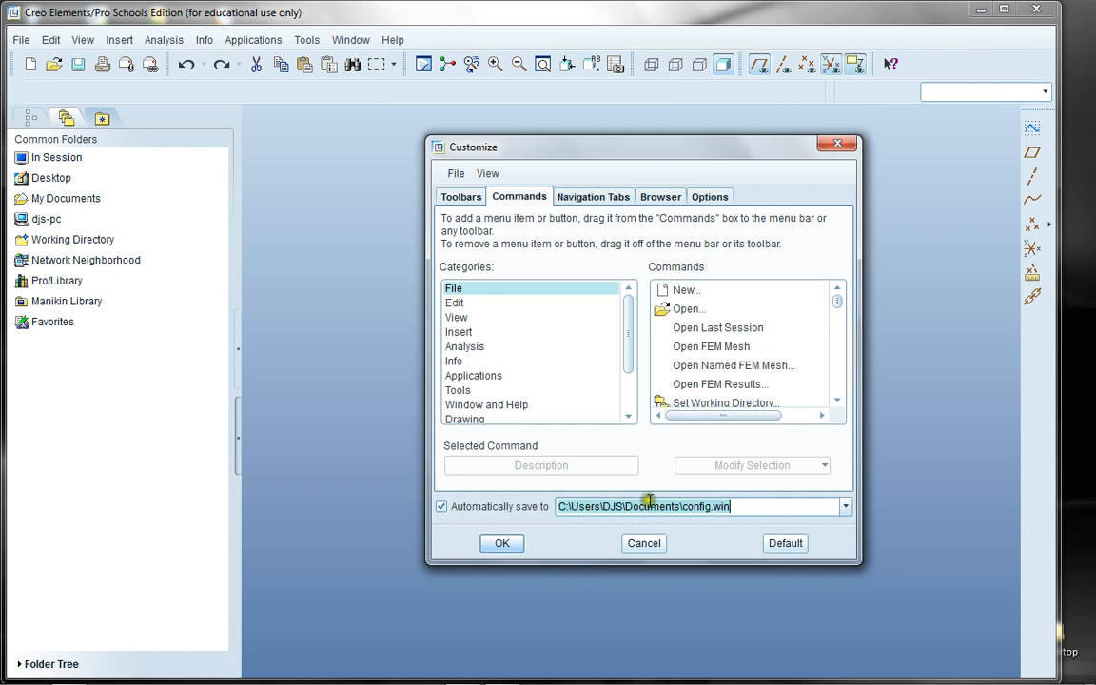
mouse_move(745, 506)
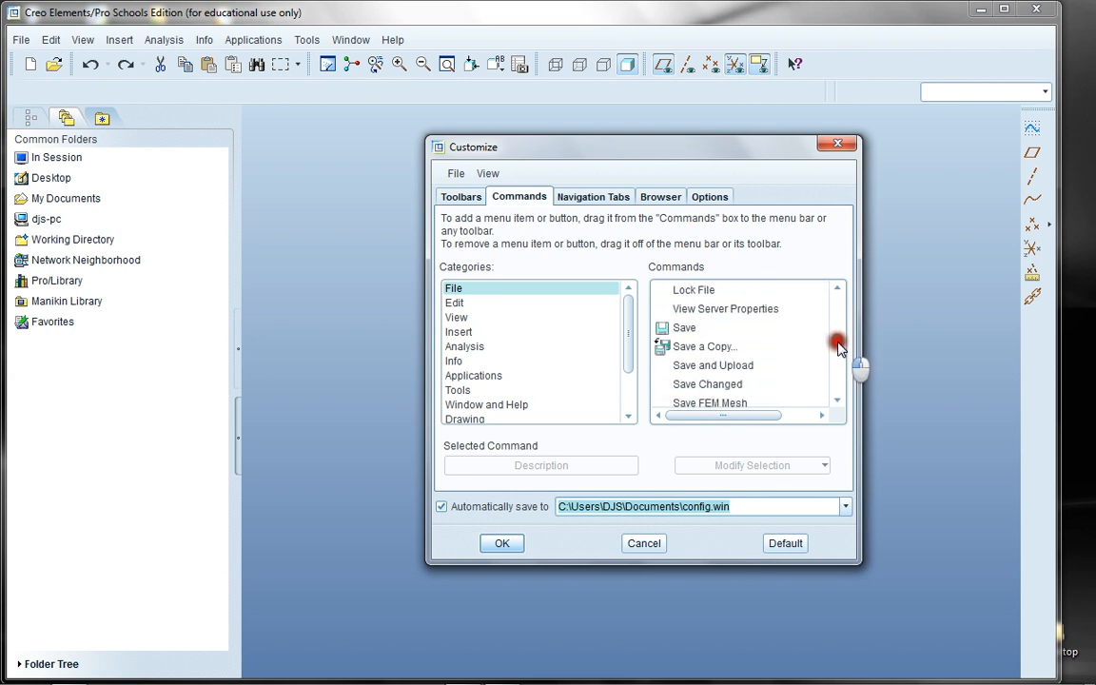
- Add the Save command to the File toolbar, browse File commands, then cancel the customizations
left_click(453, 289)
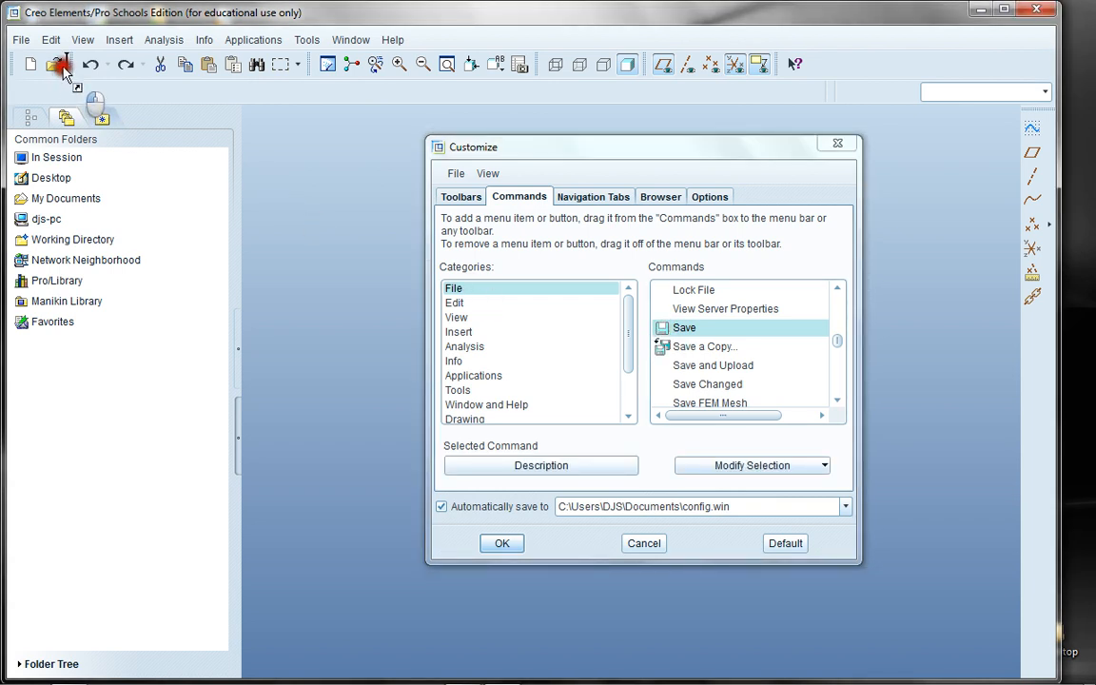
left_click_drag(683, 327, 80, 65)
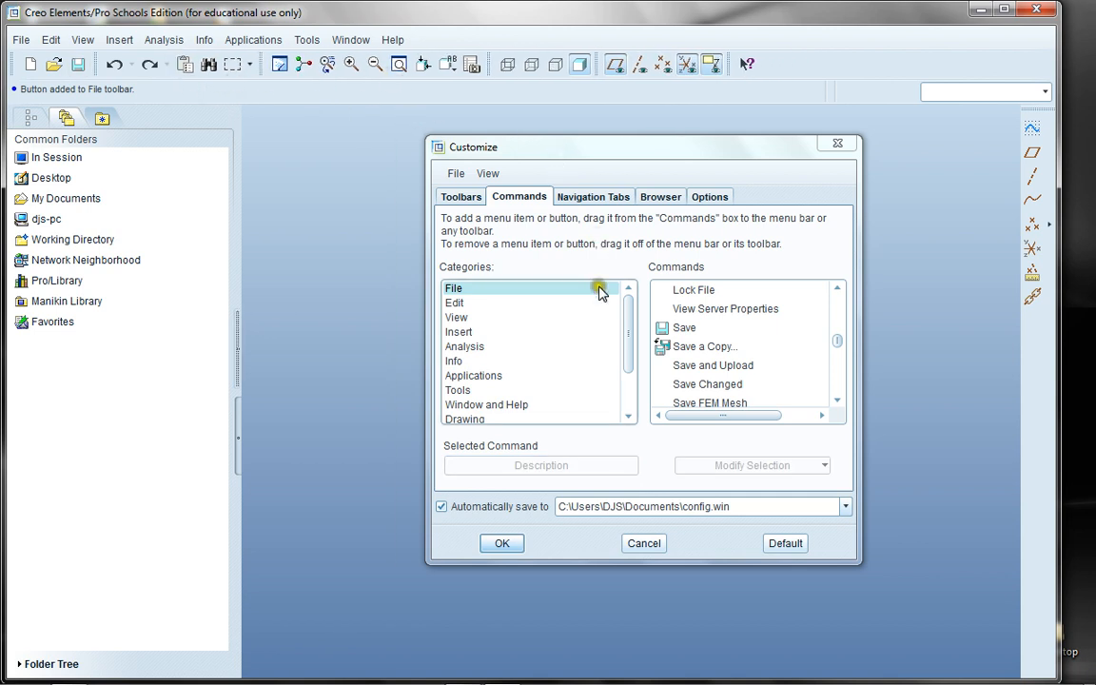
left_click(464, 346)
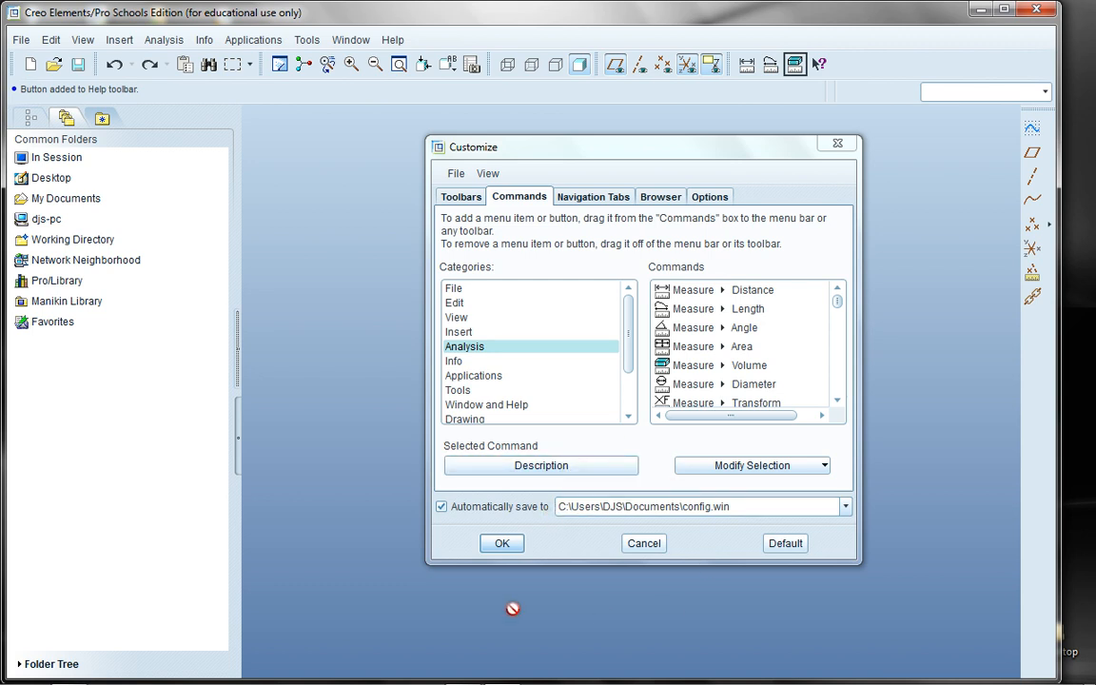
mouse_move(590, 519)
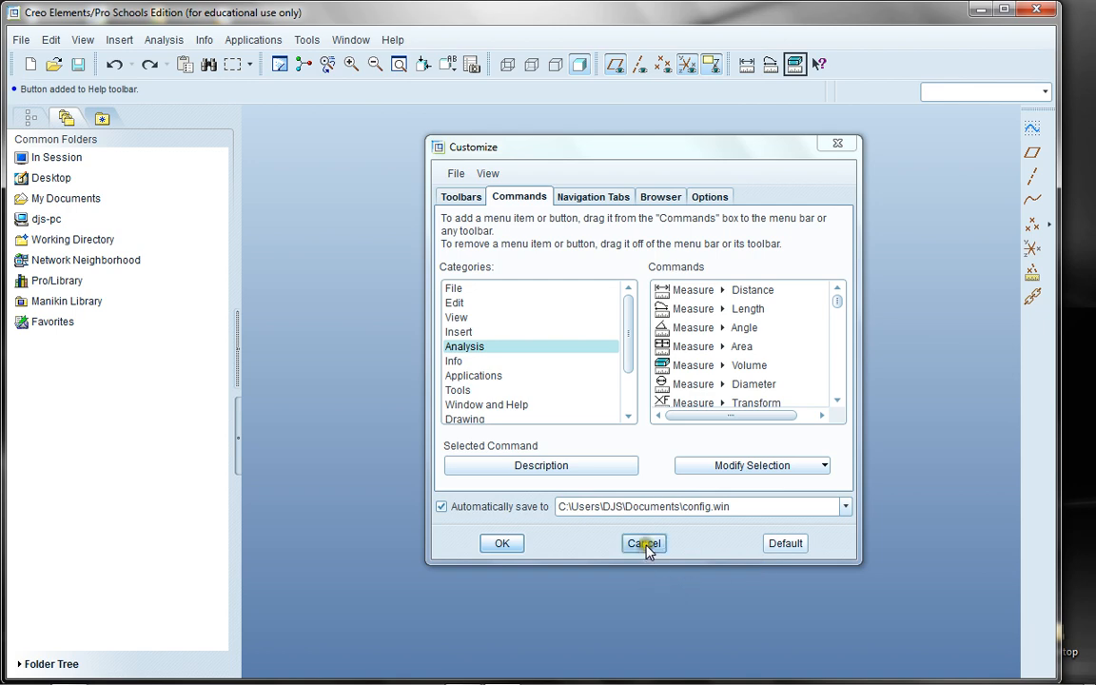
left_click(643, 542)
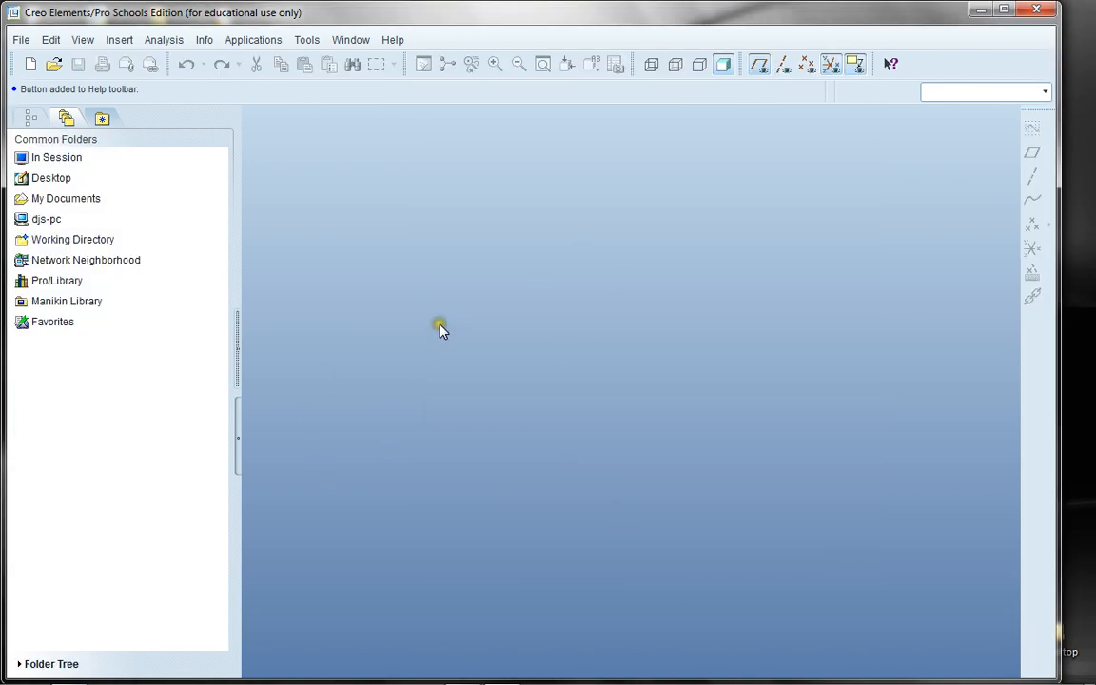
mouse_move(34, 29)
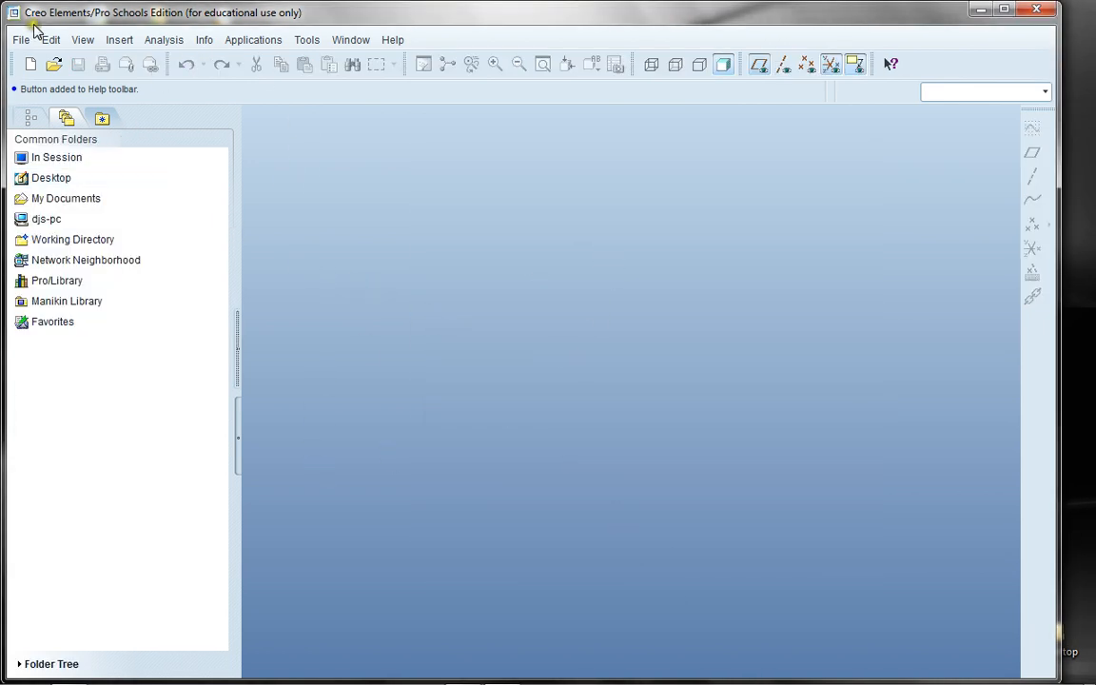
- Bring up System Colors from View > Display Settings and reposition the dialog
left_click(84, 38)
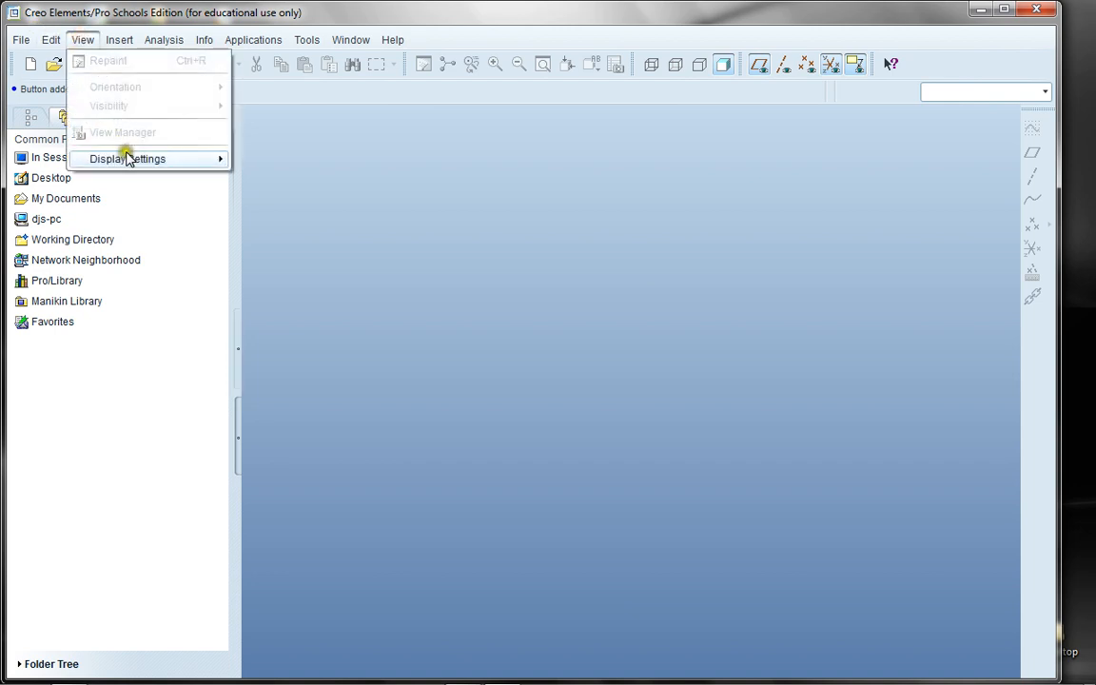
mouse_move(126, 160)
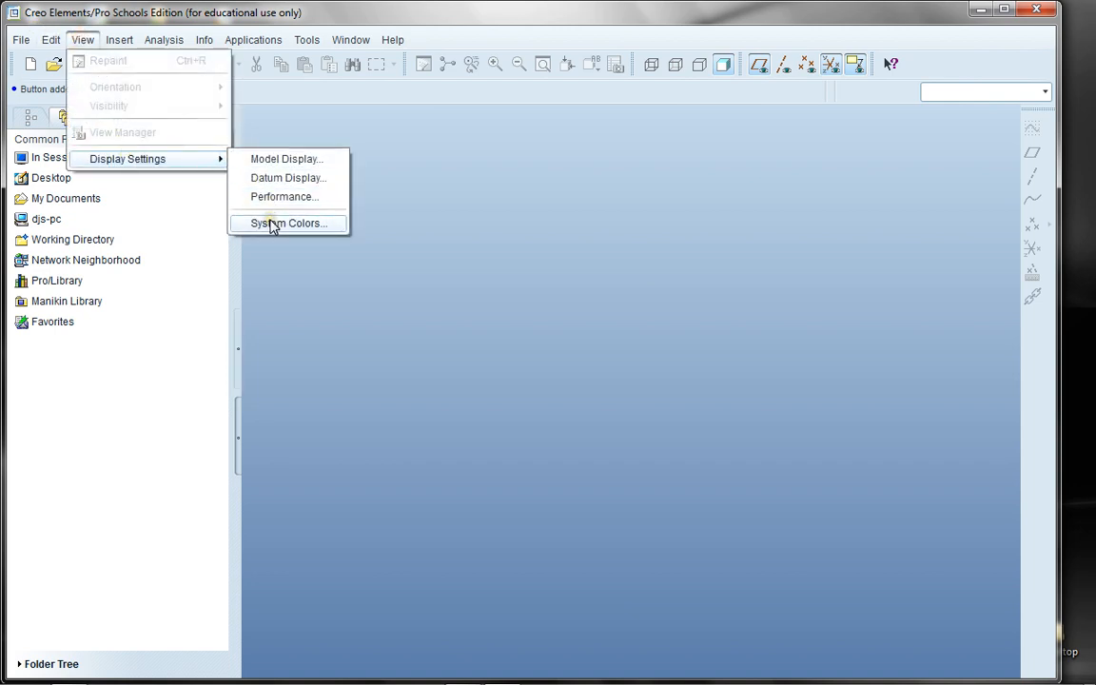
left_click(287, 223)
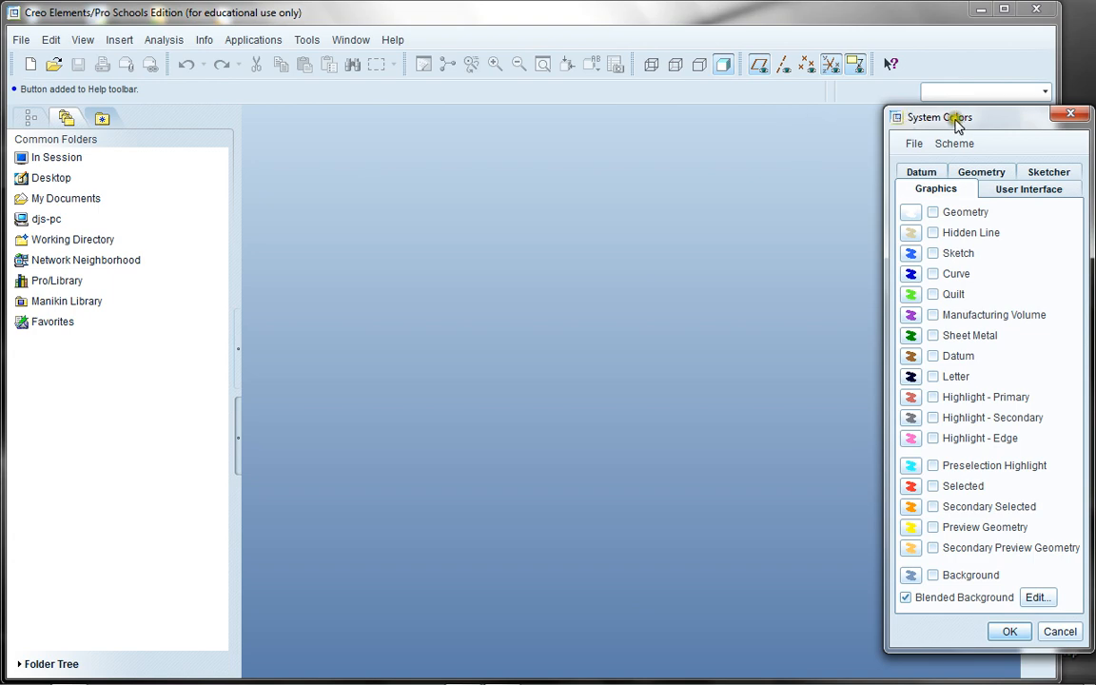
left_click_drag(951, 118, 814, 27)
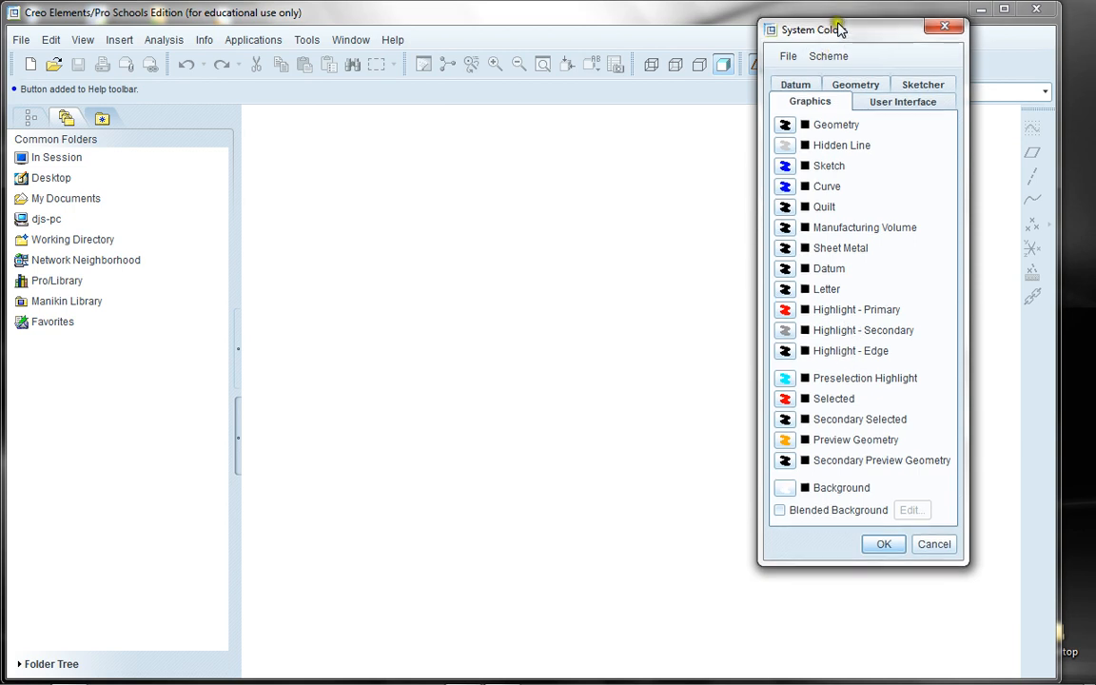
left_click_drag(827, 30, 916, 19)
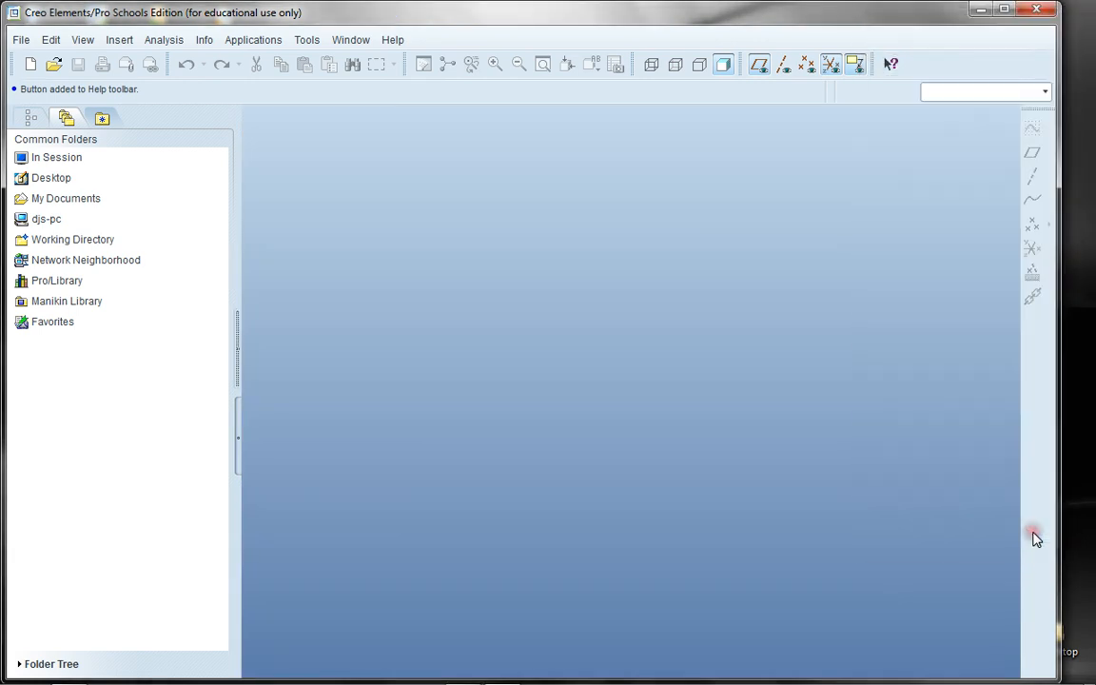
mouse_move(544, 221)
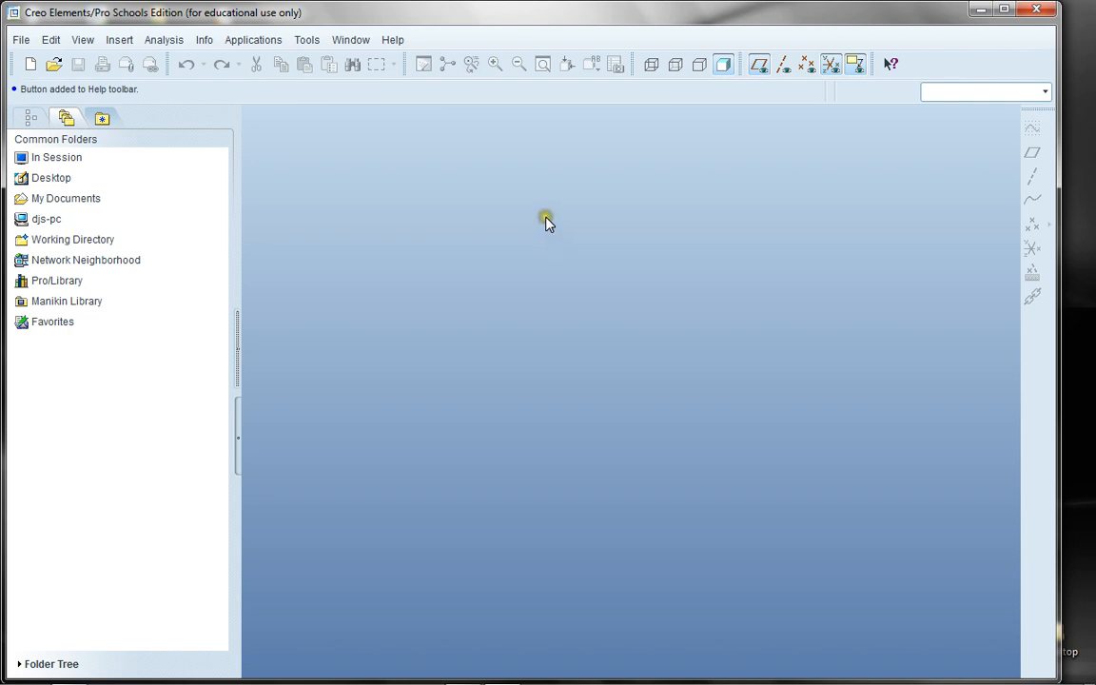
mouse_move(479, 238)
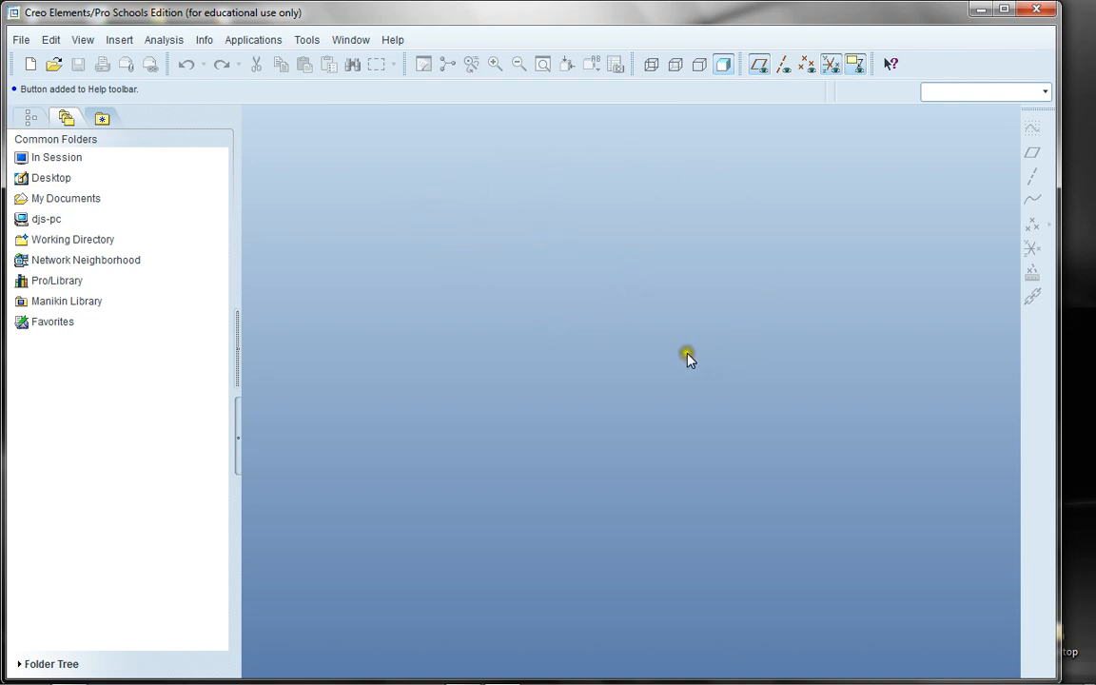
mouse_move(543, 257)
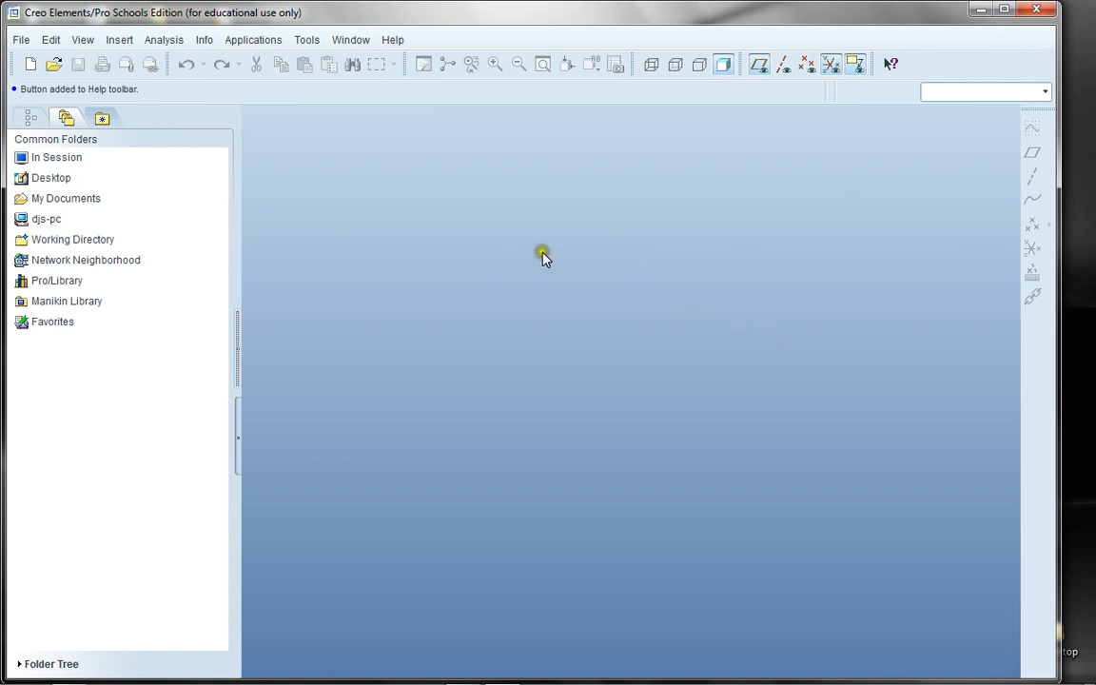
mouse_move(616, 264)
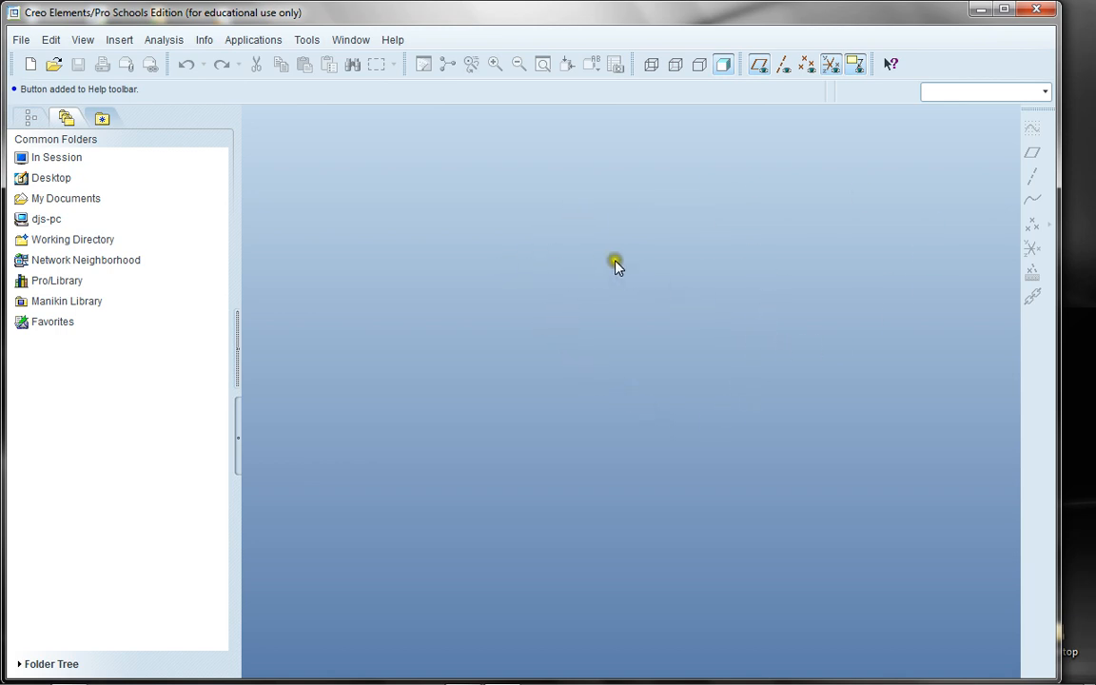
mouse_move(505, 266)
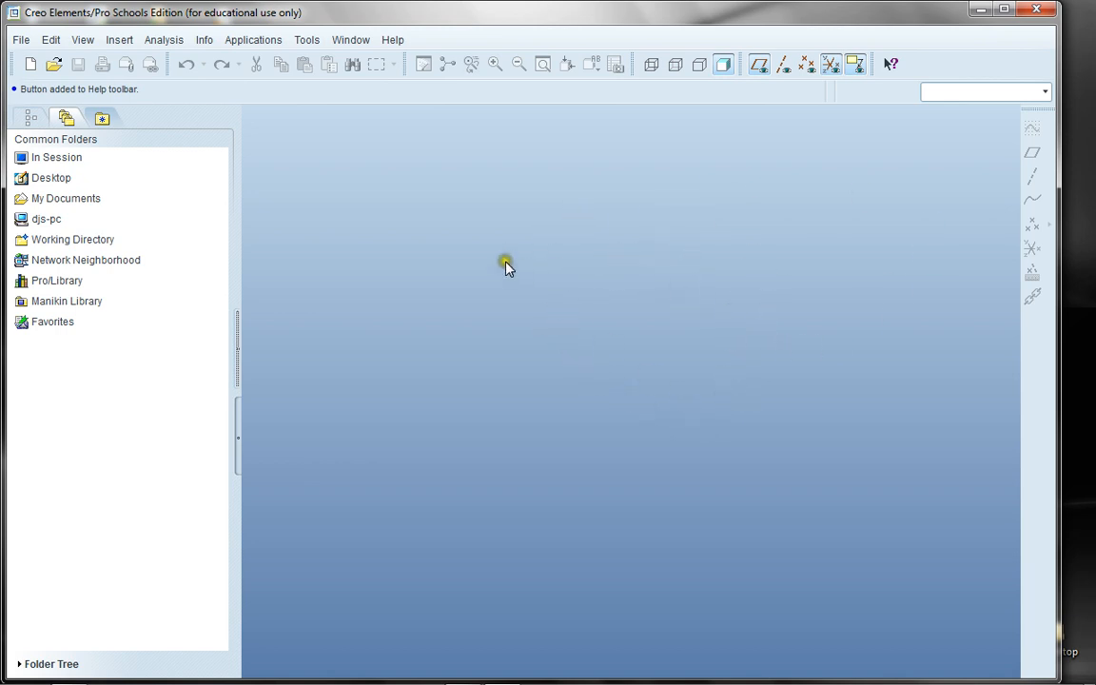
mouse_move(1034, 9)
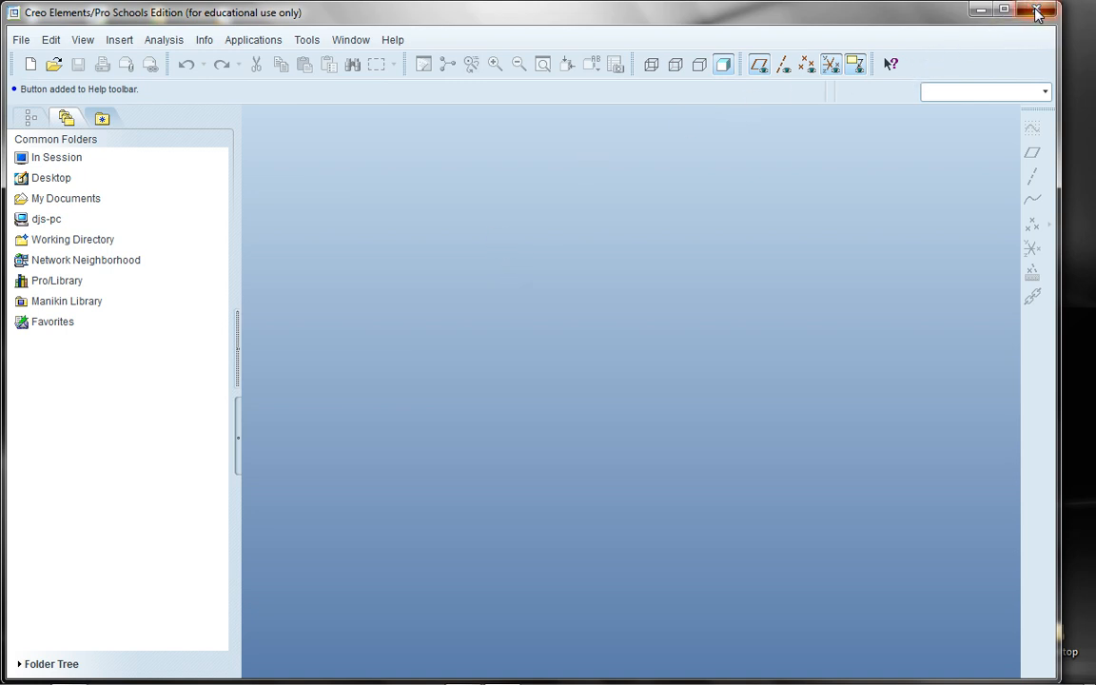
- Exit Creo without saving, then select config.pro and another config file on the desktop
left_click(1035, 11)
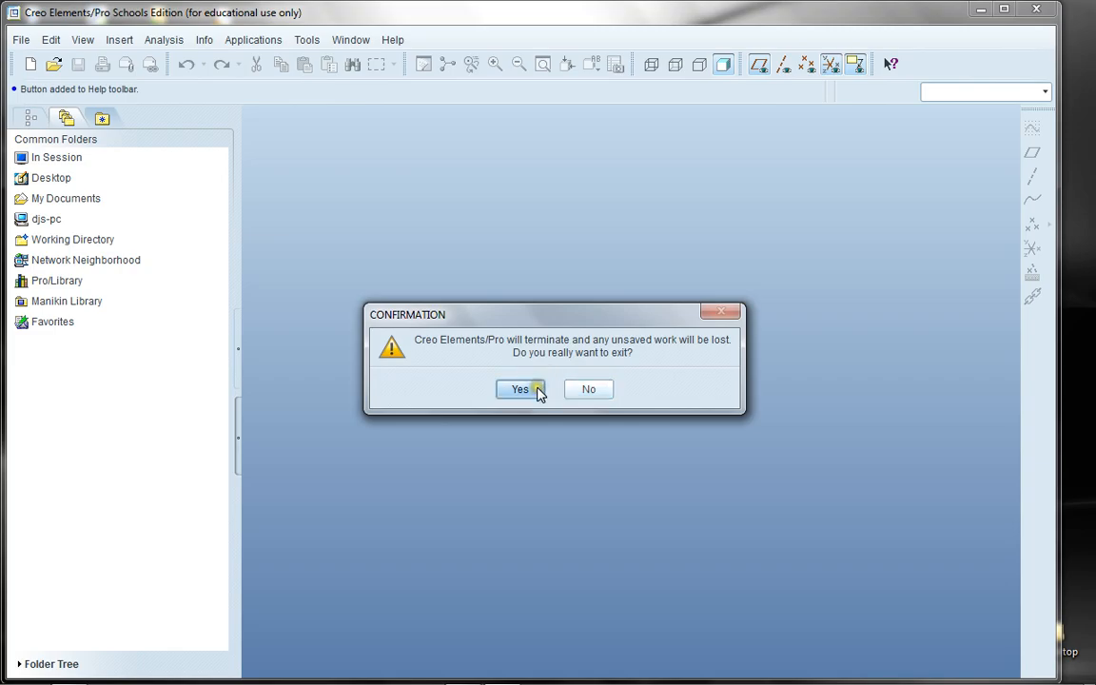
left_click(519, 388)
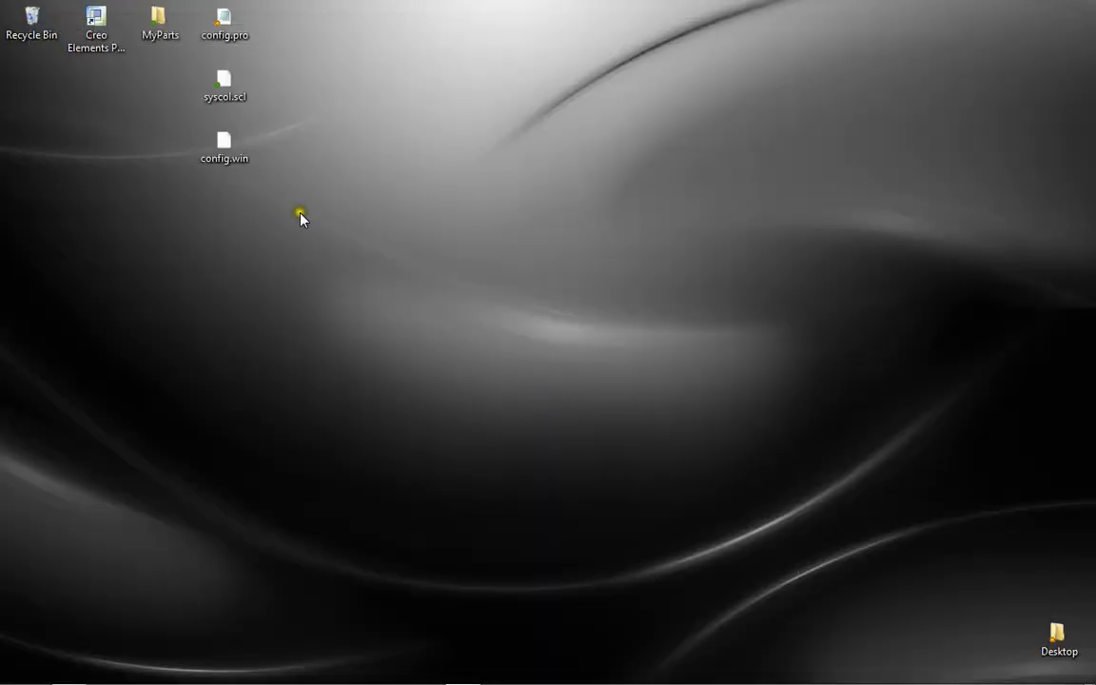
mouse_move(285, 49)
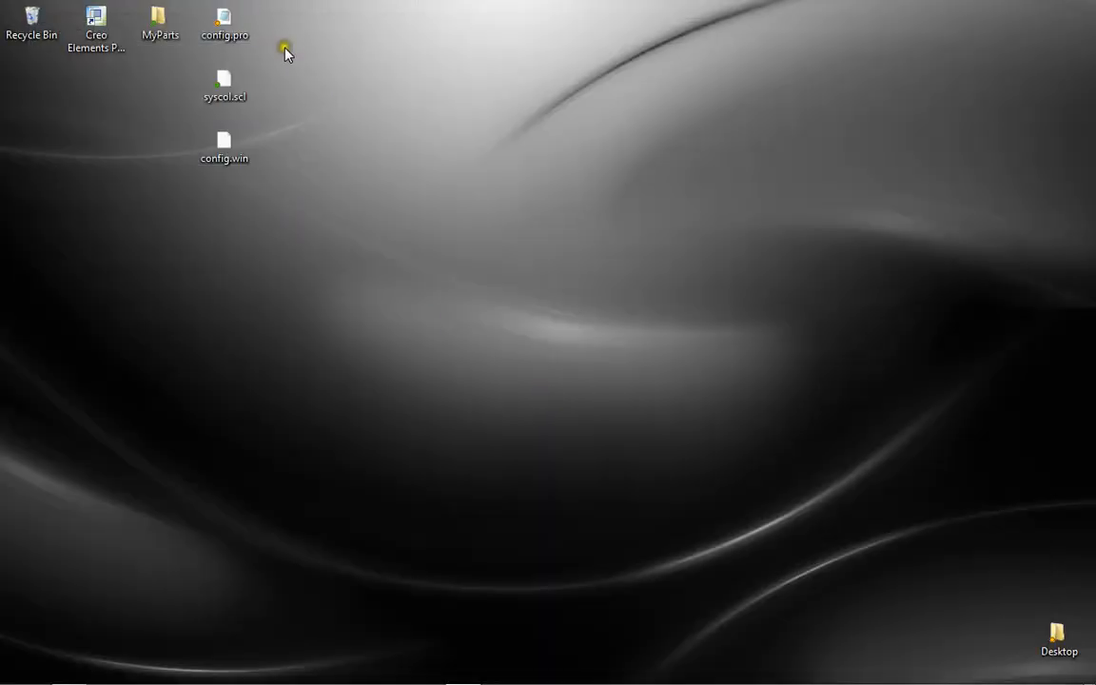
left_click(224, 23)
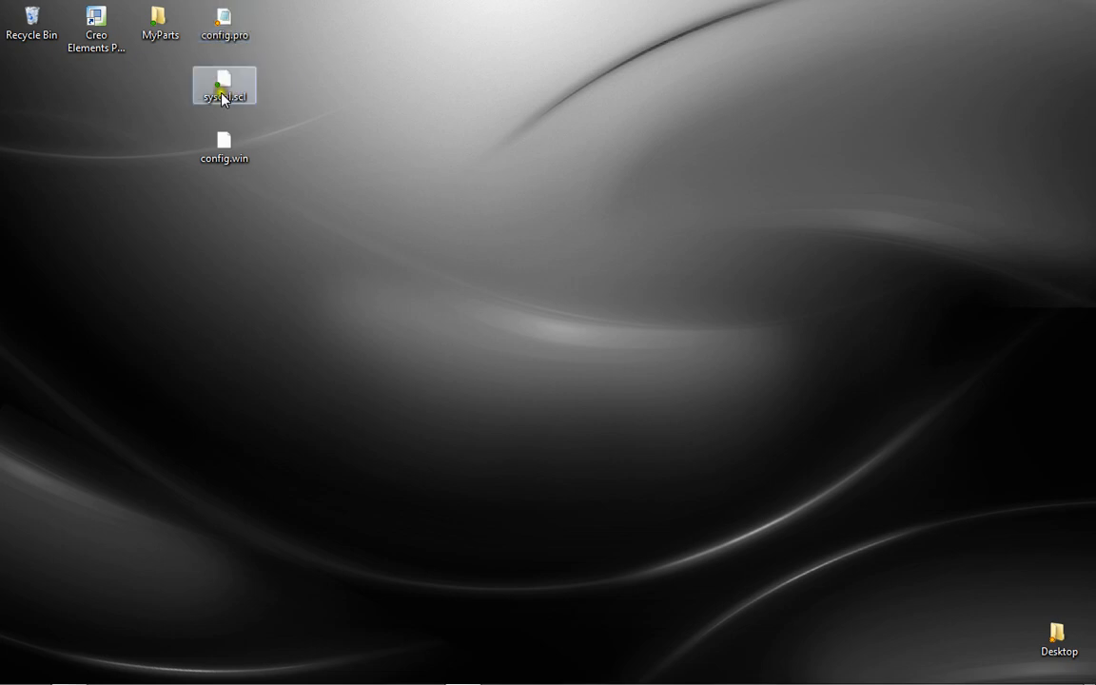
left_click(225, 149)
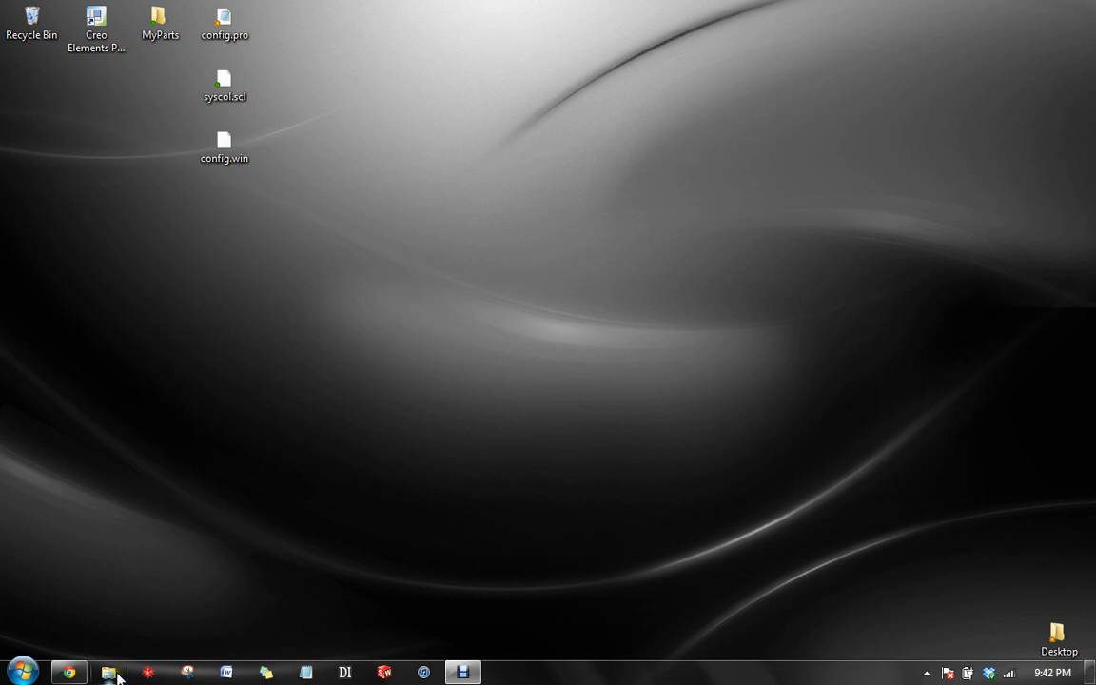
- Move the selected config files from the desktop into My Documents using Windows Explorer
left_click(109, 673)
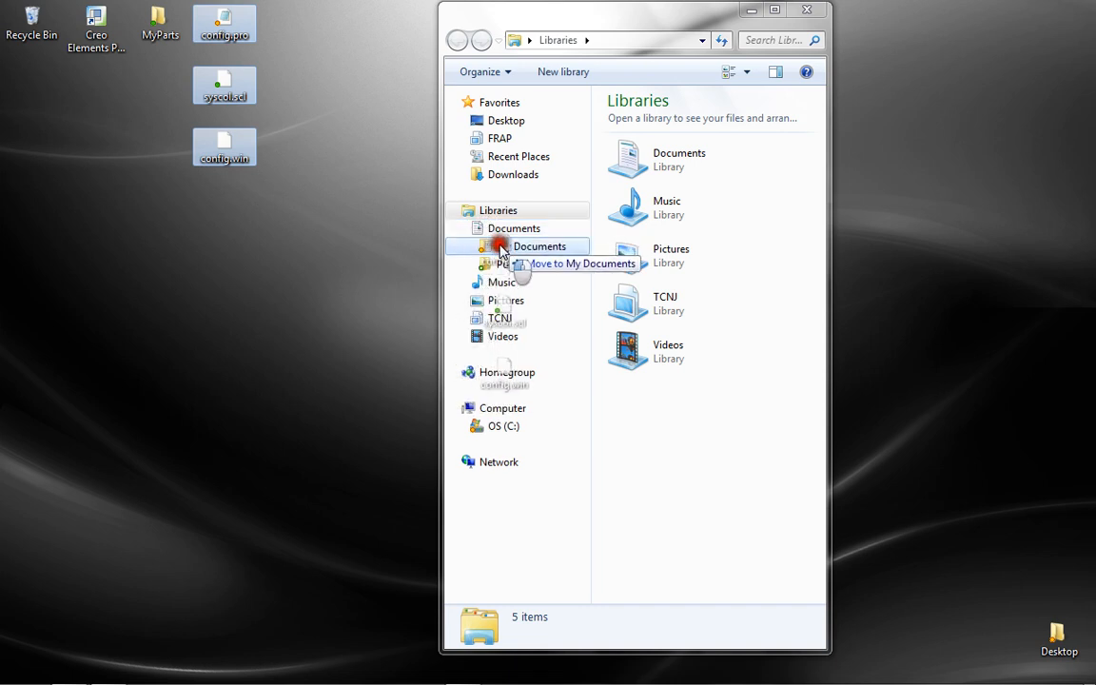
left_click_drag(540, 245, 517, 103)
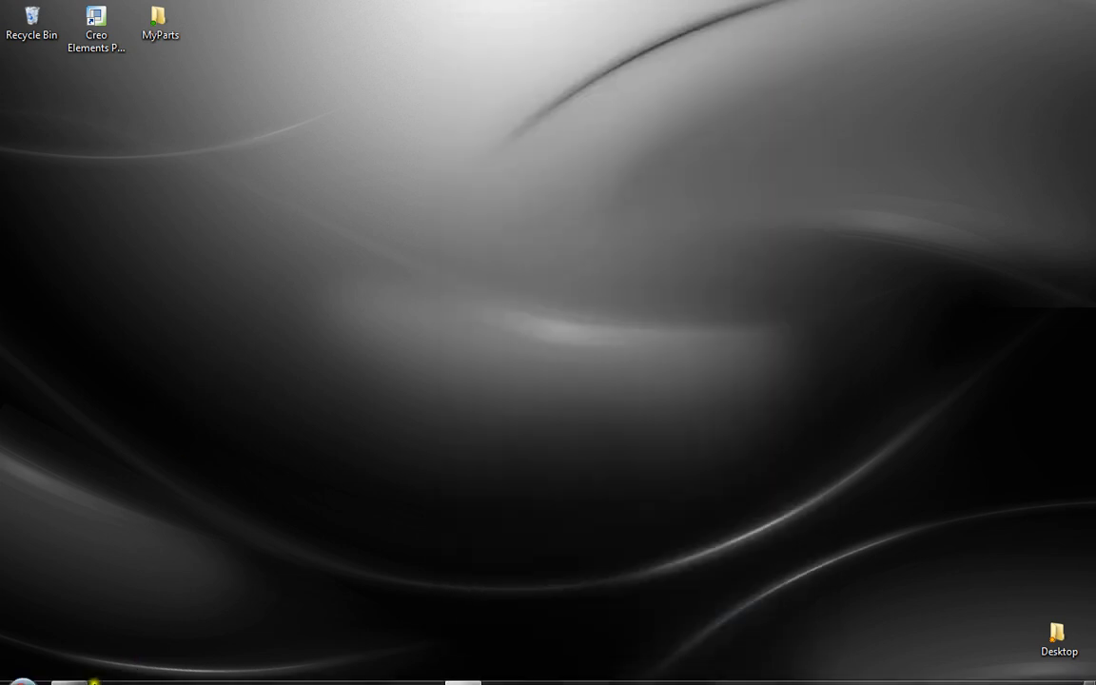
- Relaunch Creo Elements/Pro from its desktop shortcut
left_click(95, 21)
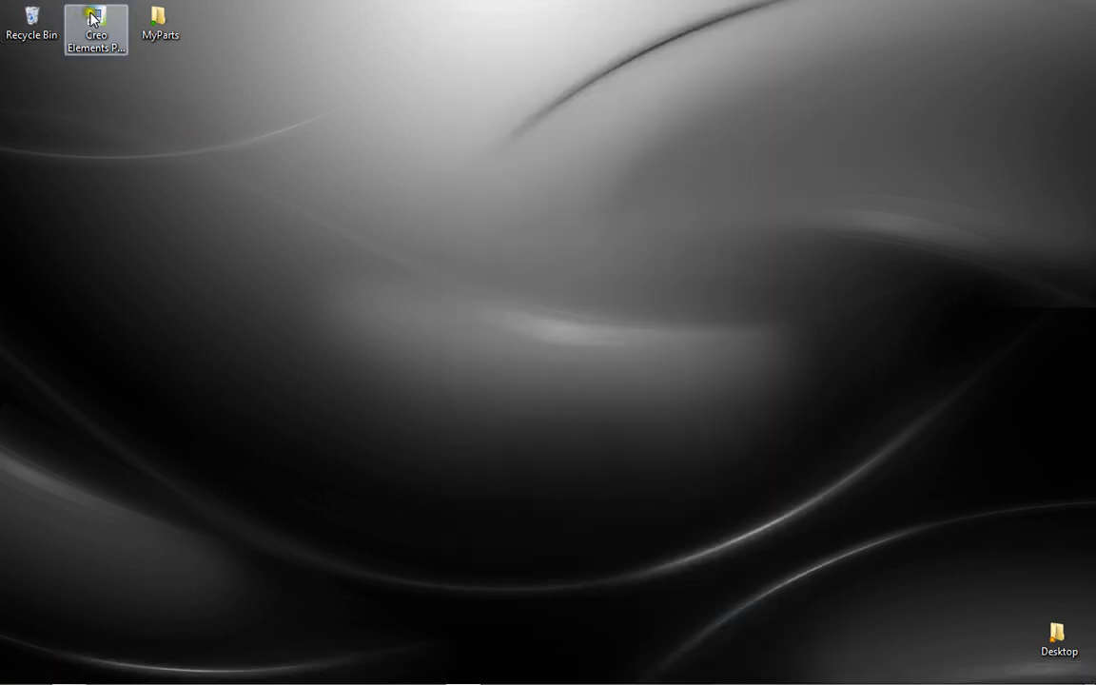
left_click(95, 17)
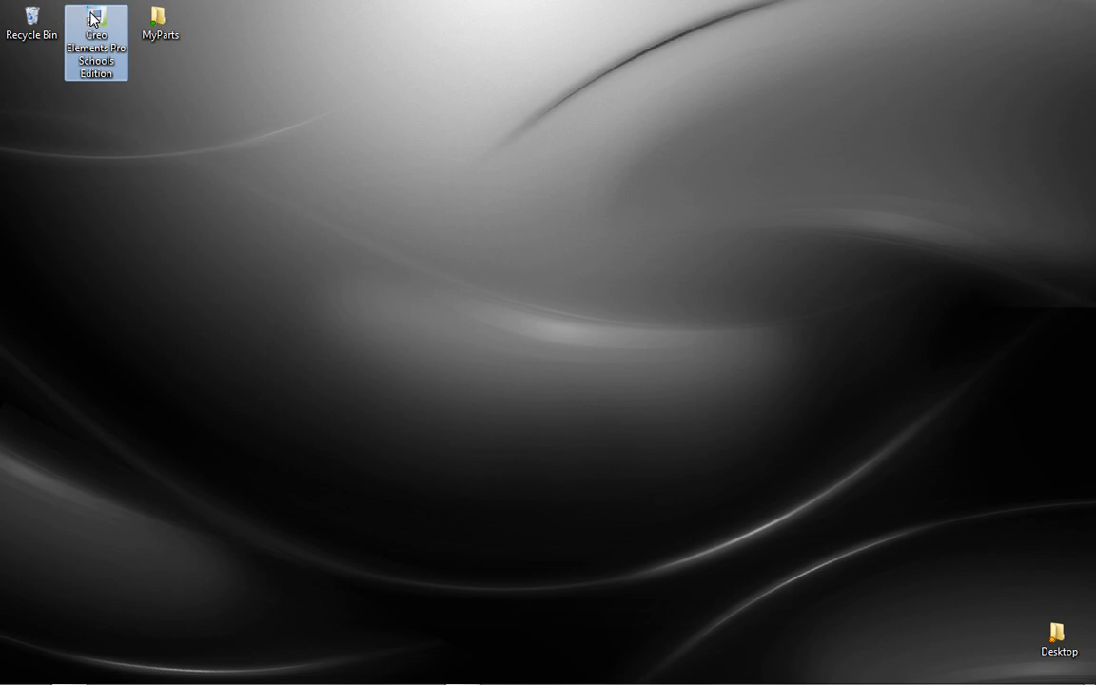
double_click(95, 42)
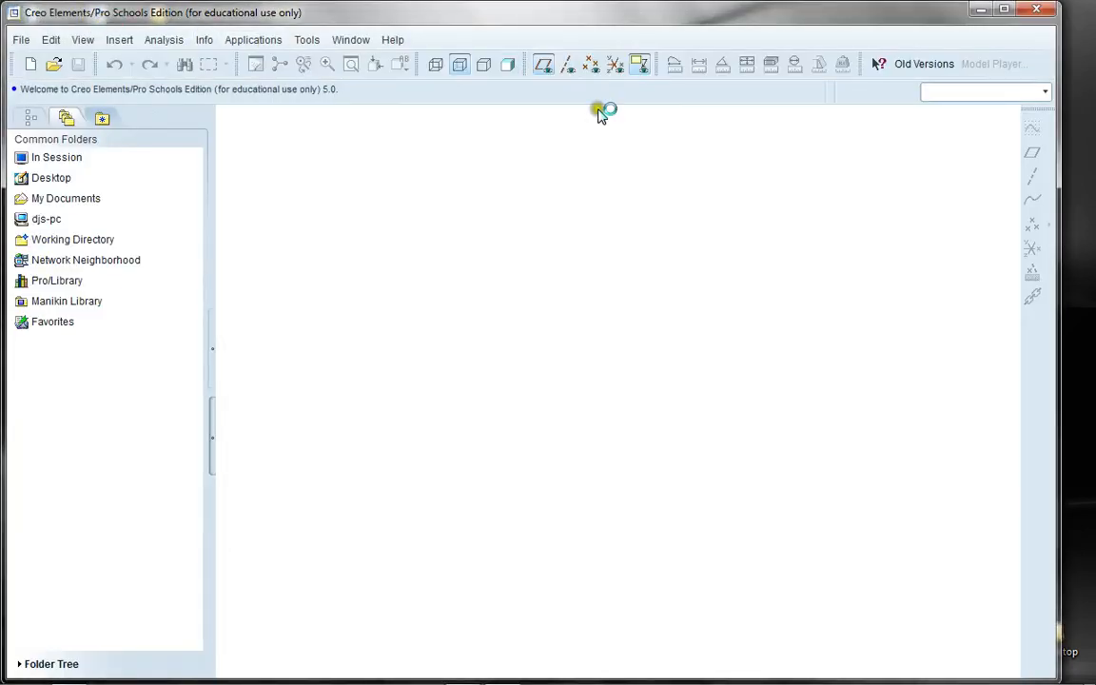
mouse_move(346, 333)
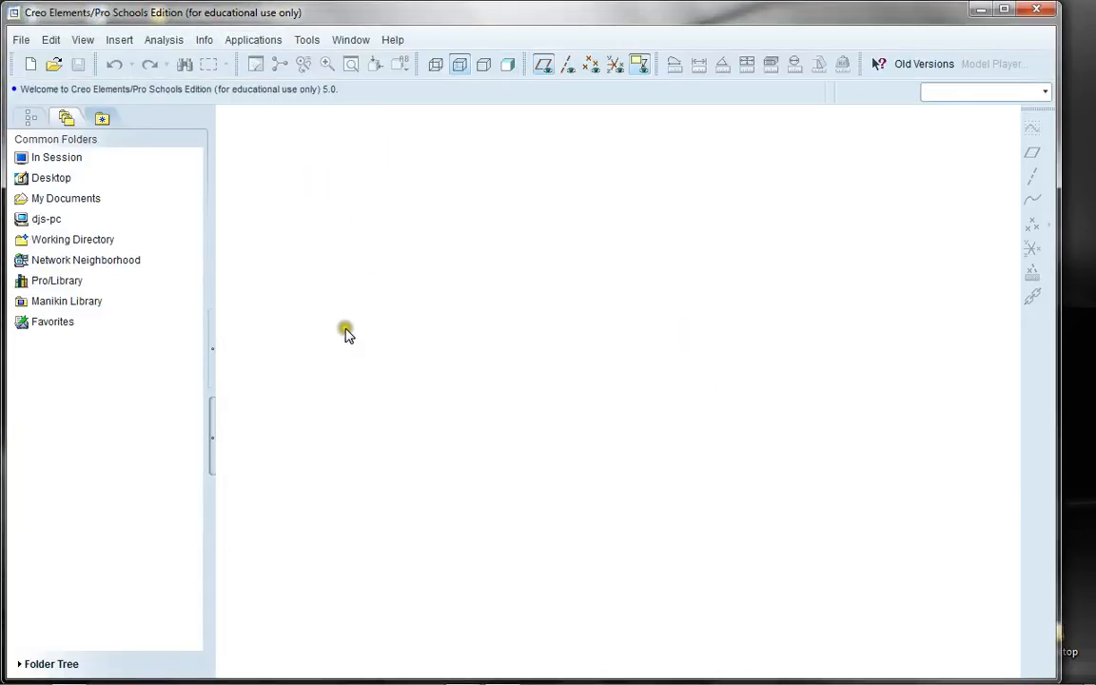
mouse_move(492, 297)
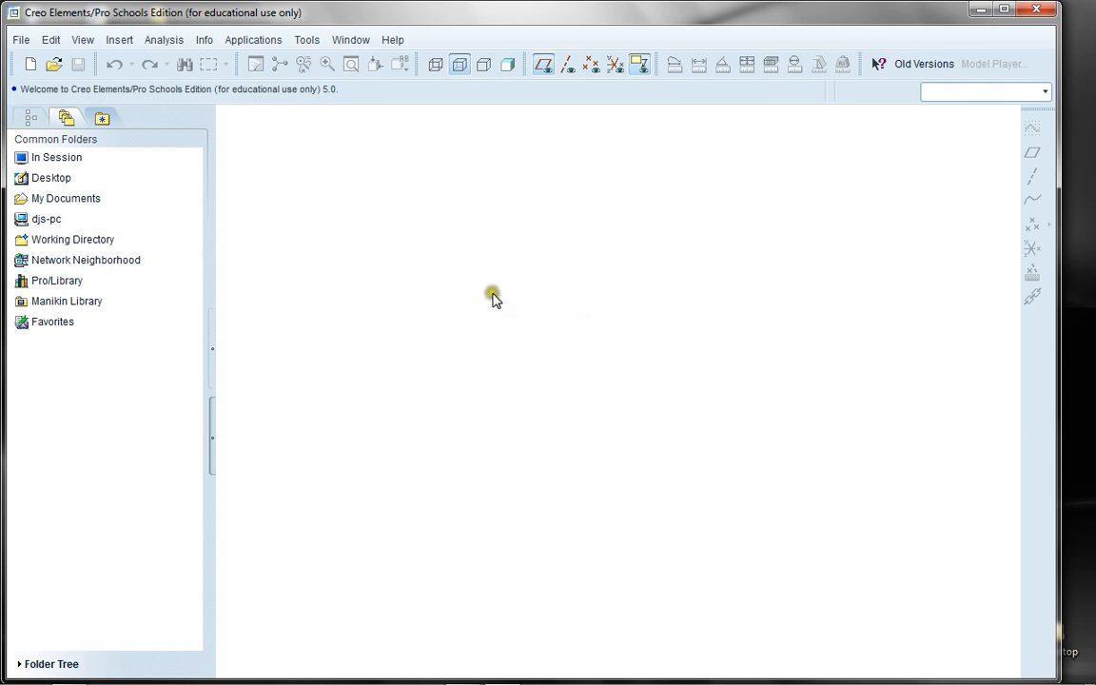
mouse_move(430, 312)
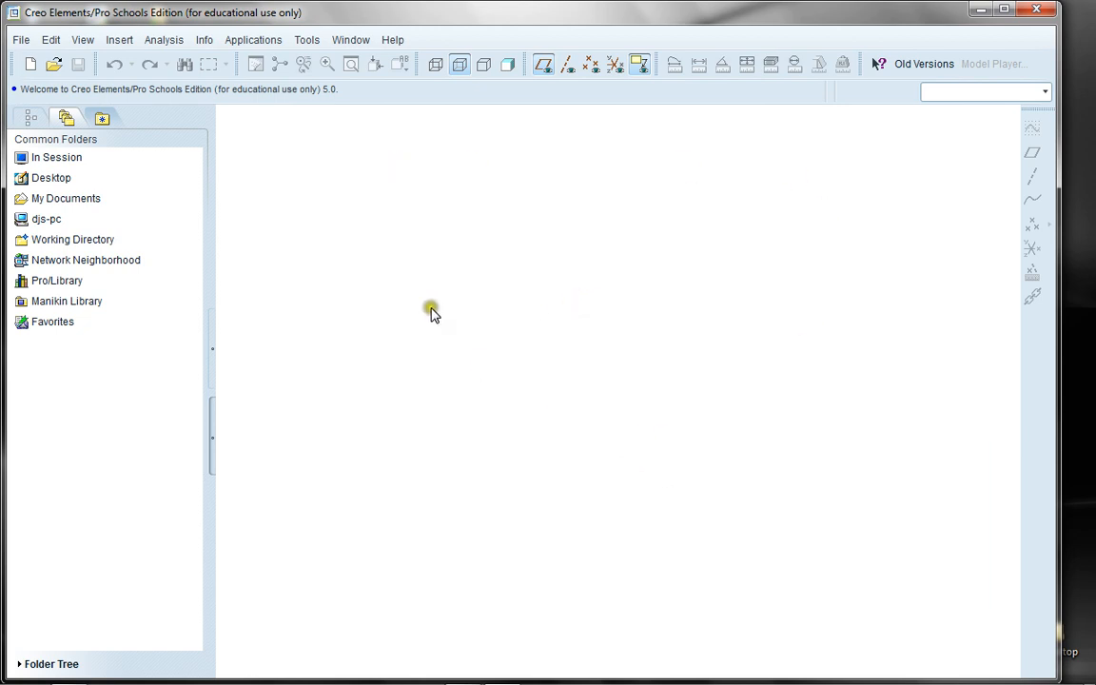
mouse_move(826, 91)
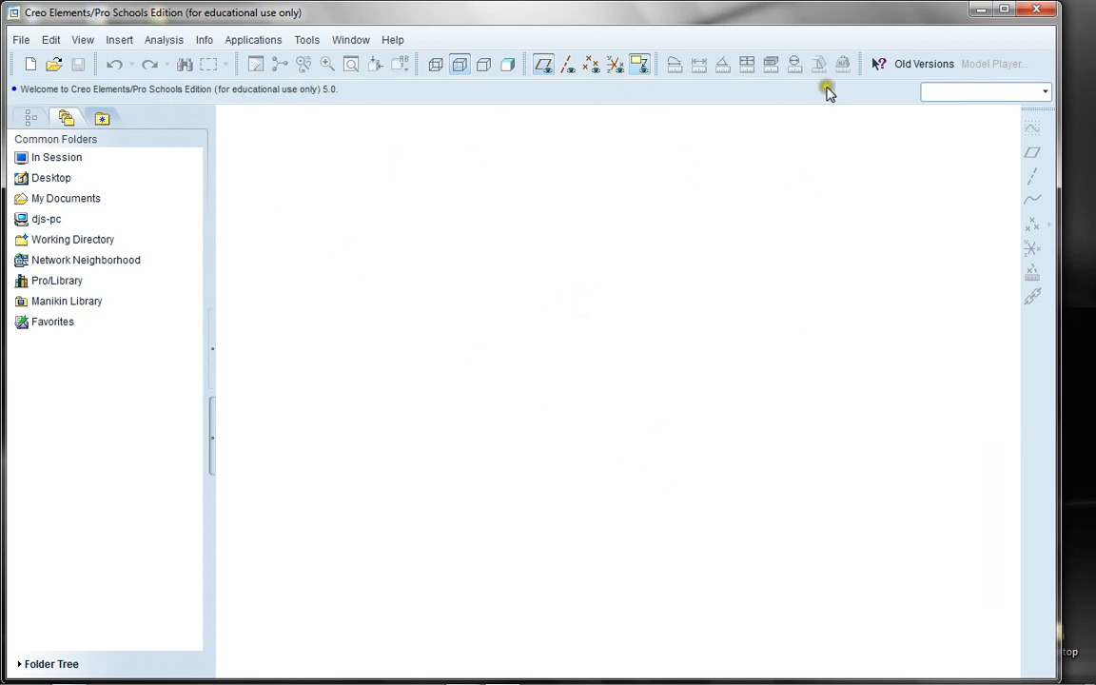
mouse_move(574, 137)
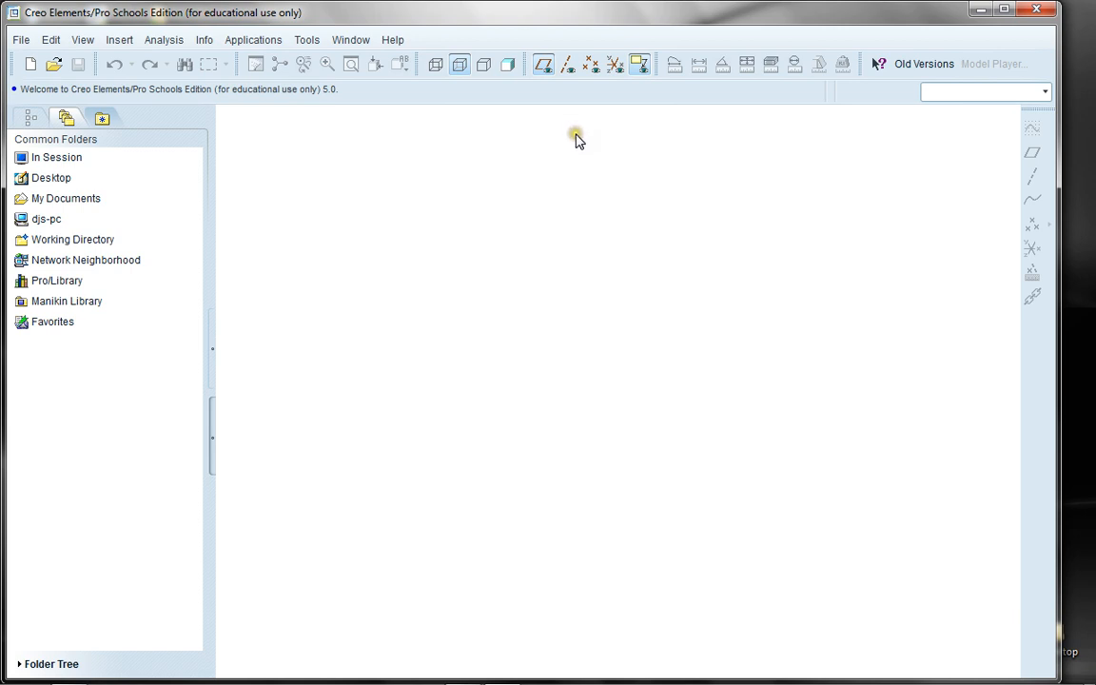
mouse_move(506, 249)
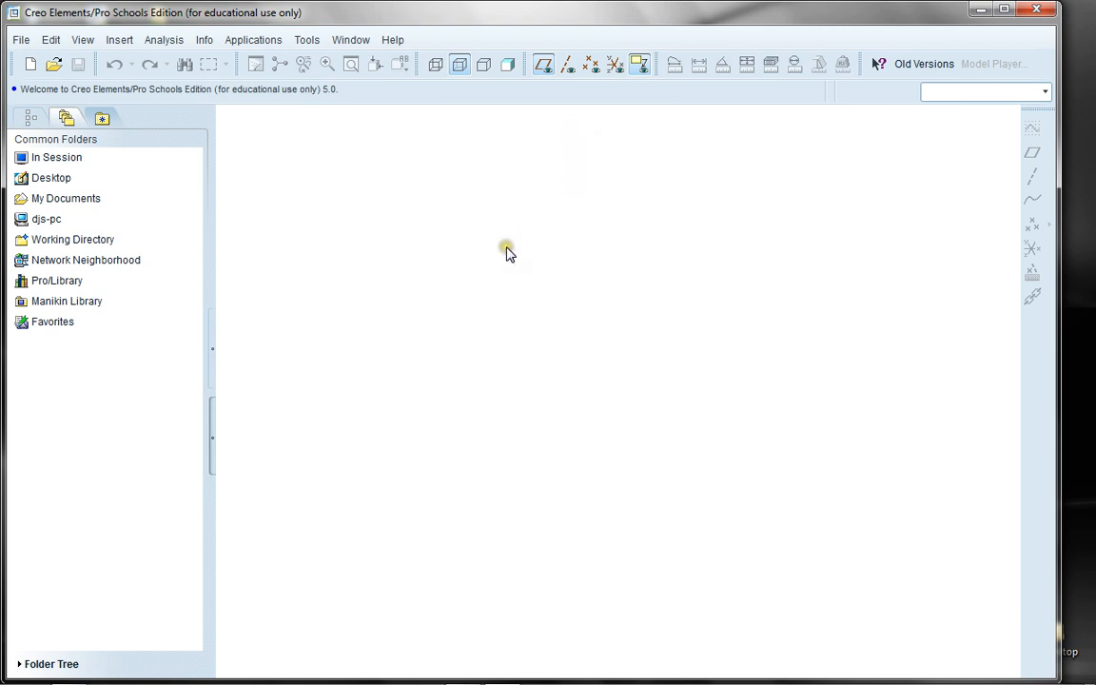
mouse_move(350, 40)
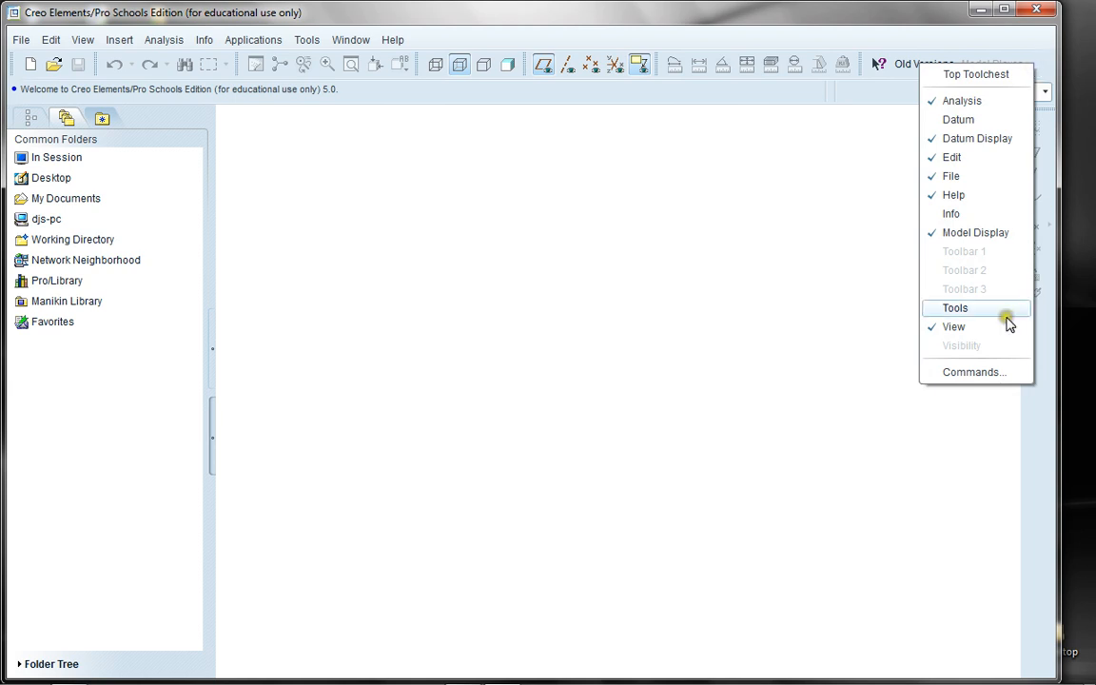
- In Customize, review Toolbars and Commands, then toggle 'Expand Browser by default' on the Browser tab
left_click(974, 371)
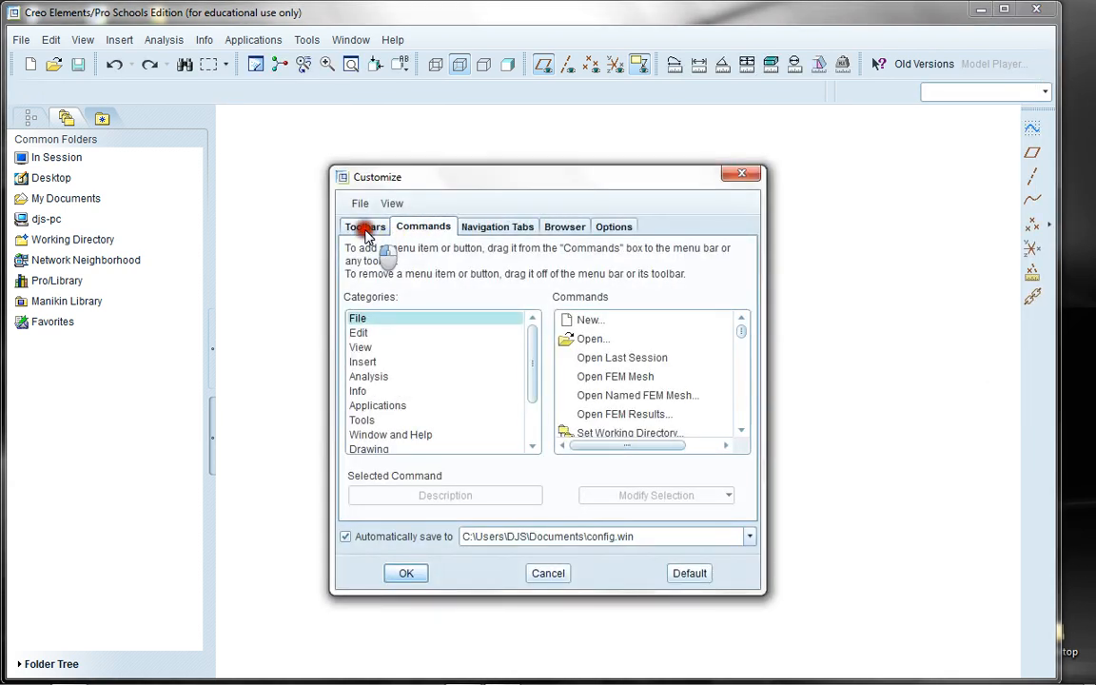
left_click(365, 226)
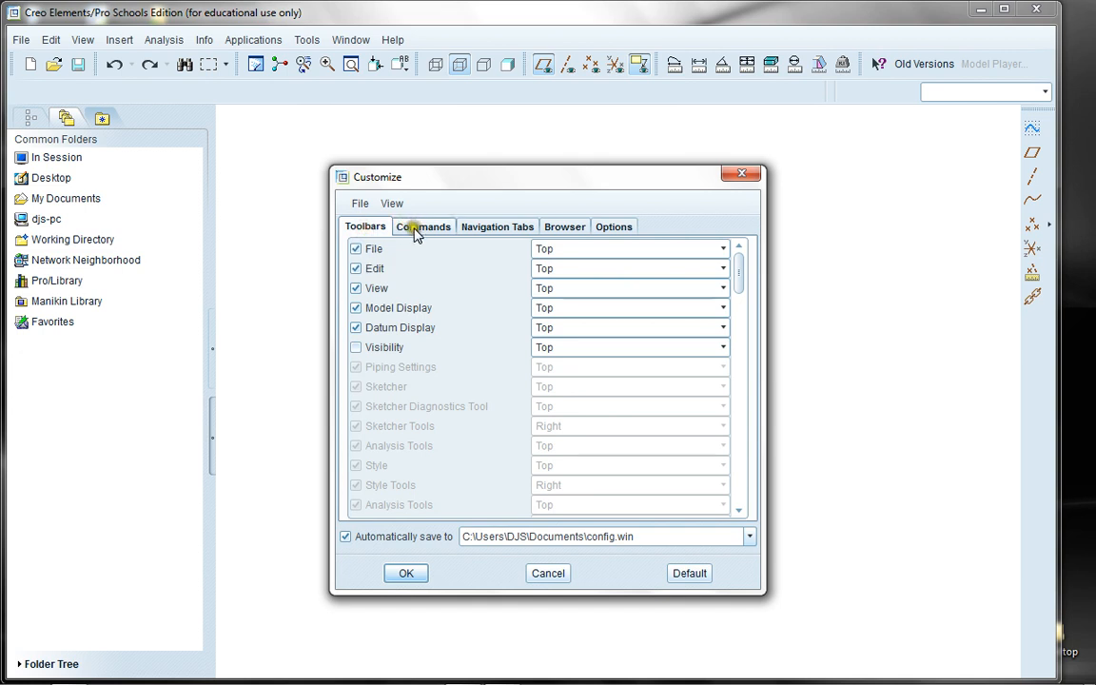
left_click(422, 226)
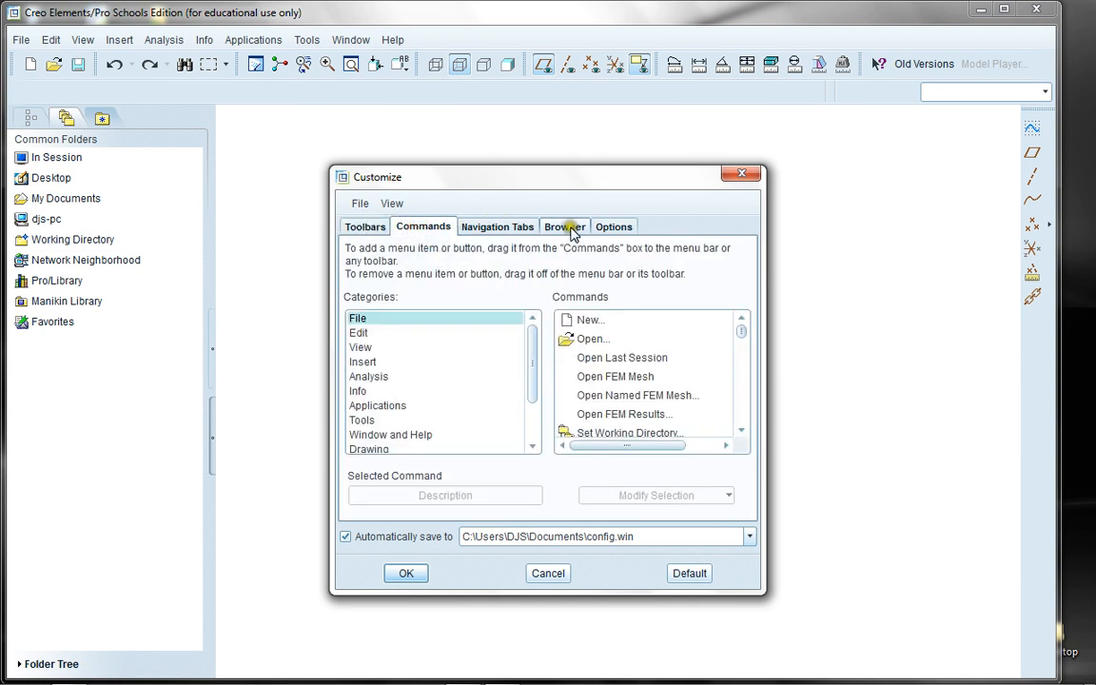
left_click(563, 227)
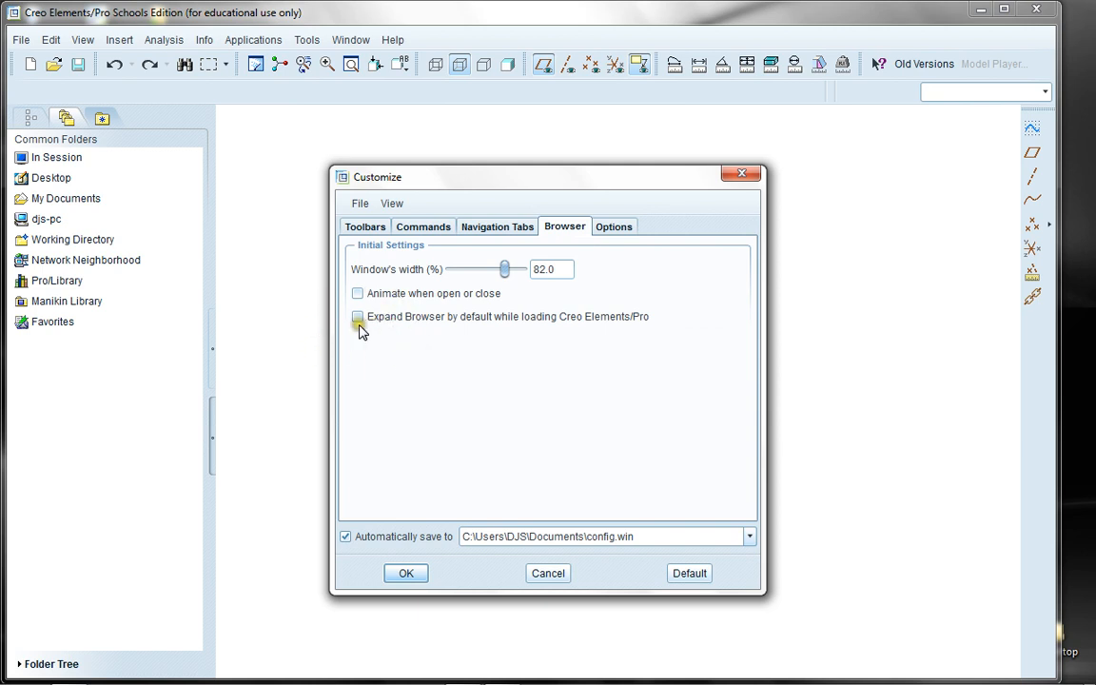
left_click(497, 226)
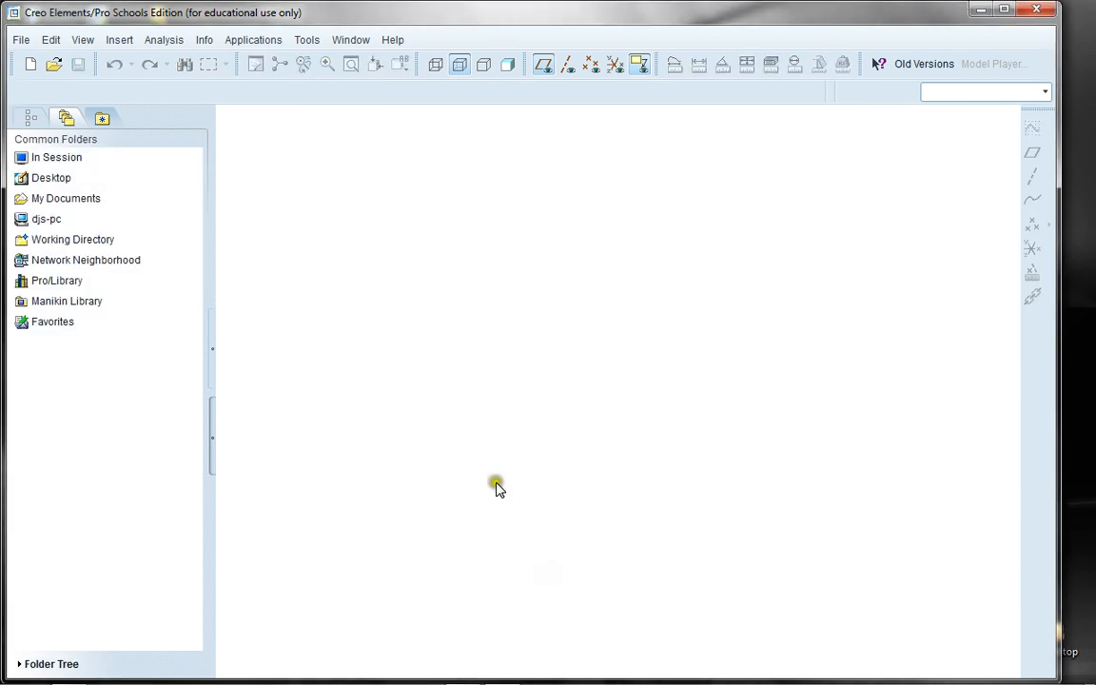
- Set the working directory to the MyParts folder on the Desktop
left_click(51, 179)
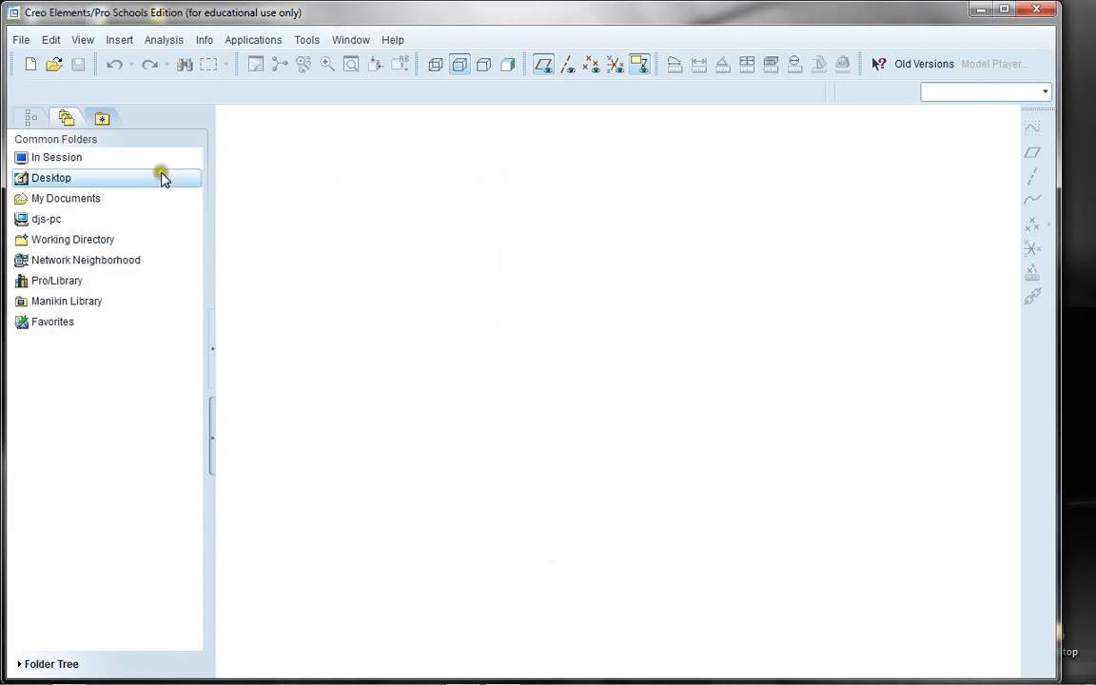
left_click(72, 240)
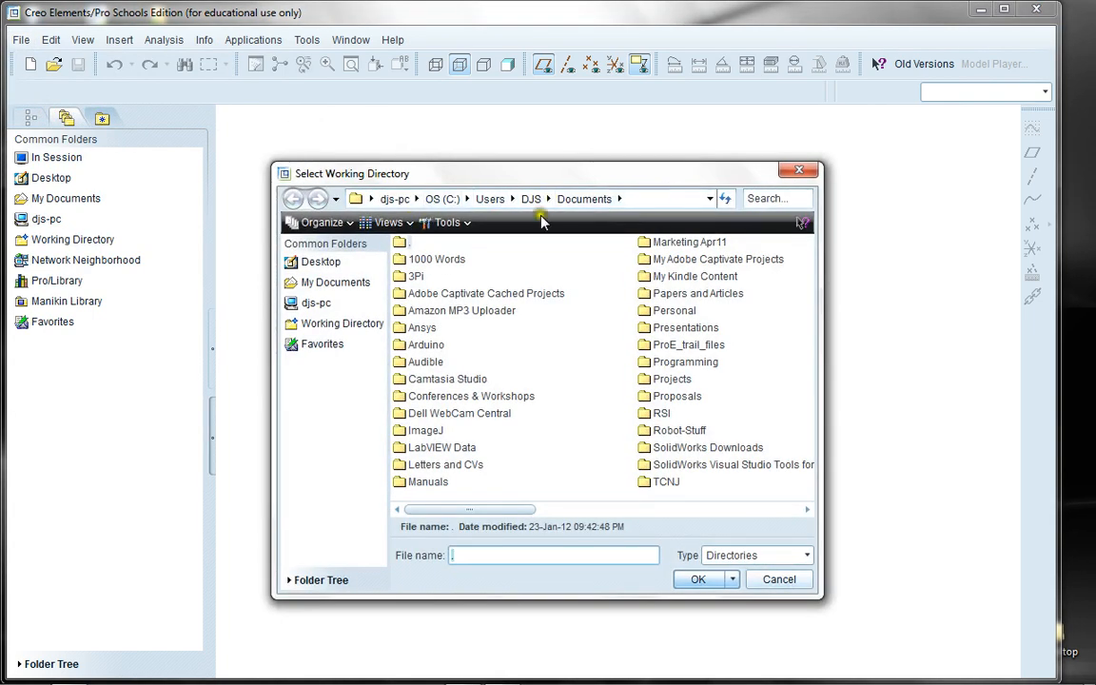
mouse_move(605, 220)
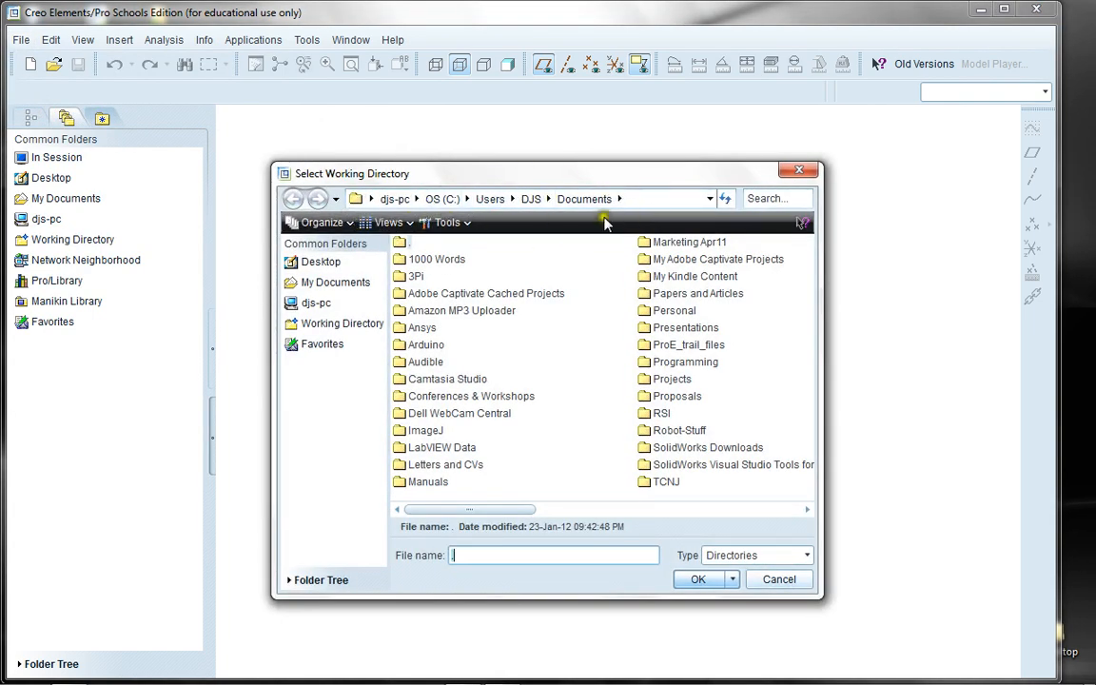
mouse_move(590, 211)
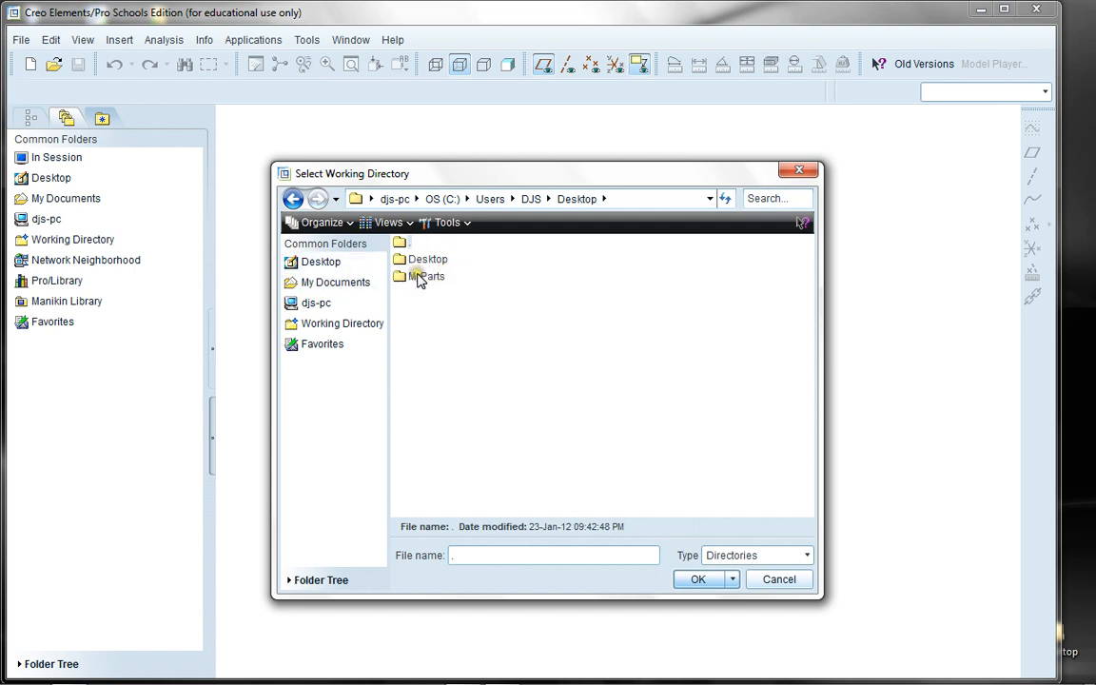
left_click(426, 276)
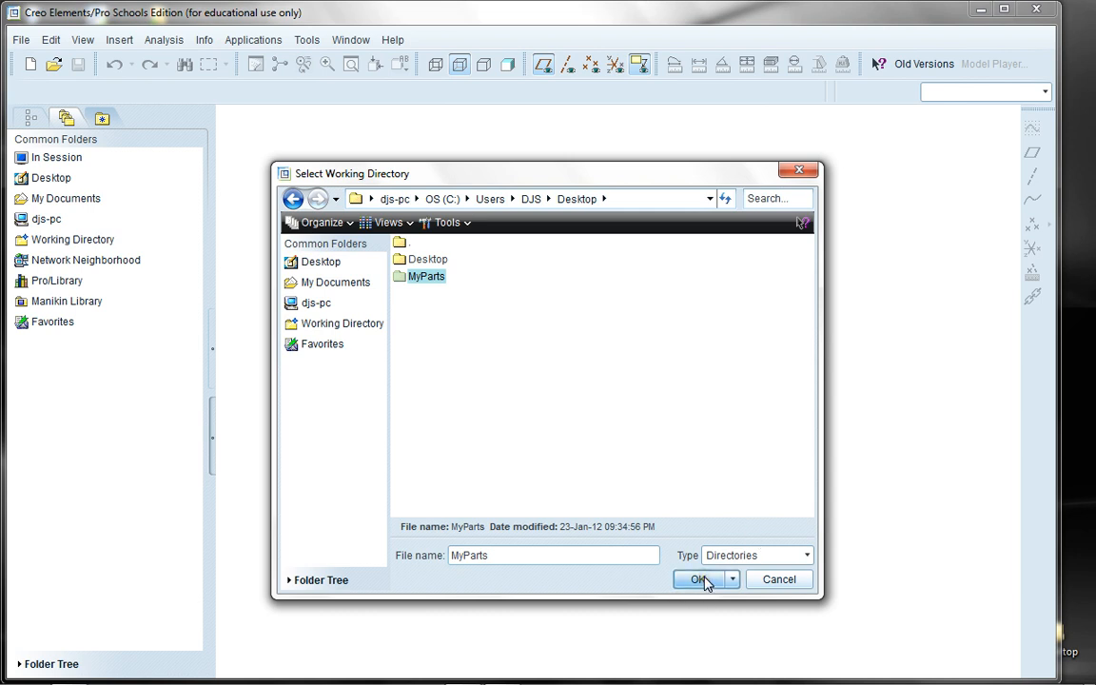
left_click(700, 578)
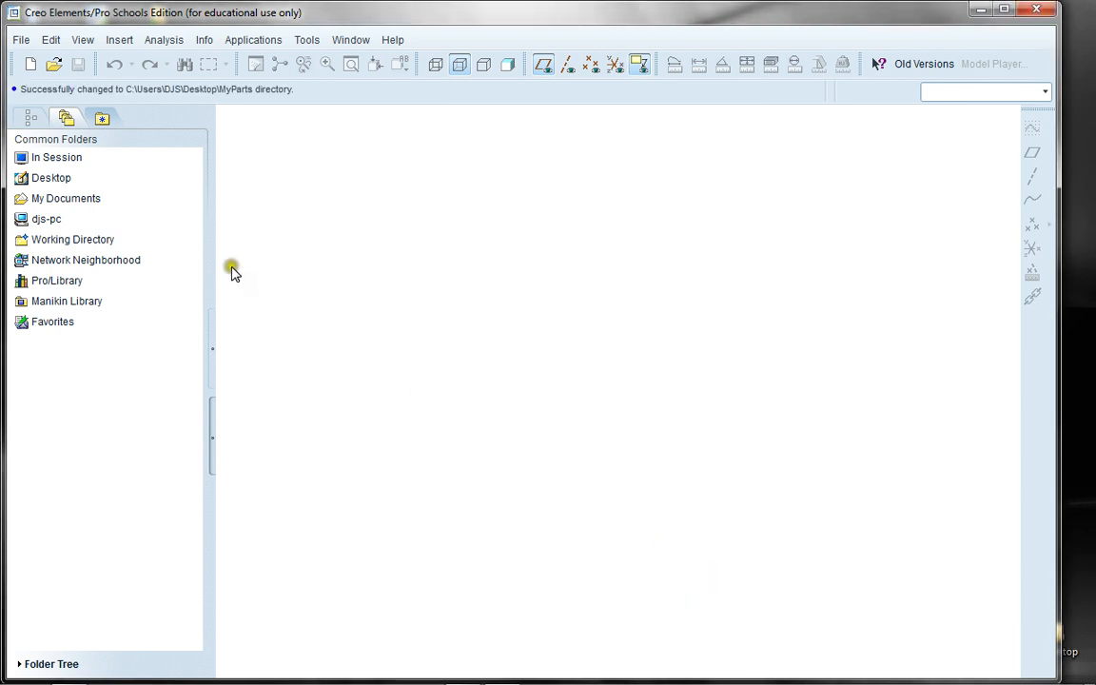
- Reopen Set Working Directory to verify MyParts is set and close the dialog
left_click(19, 40)
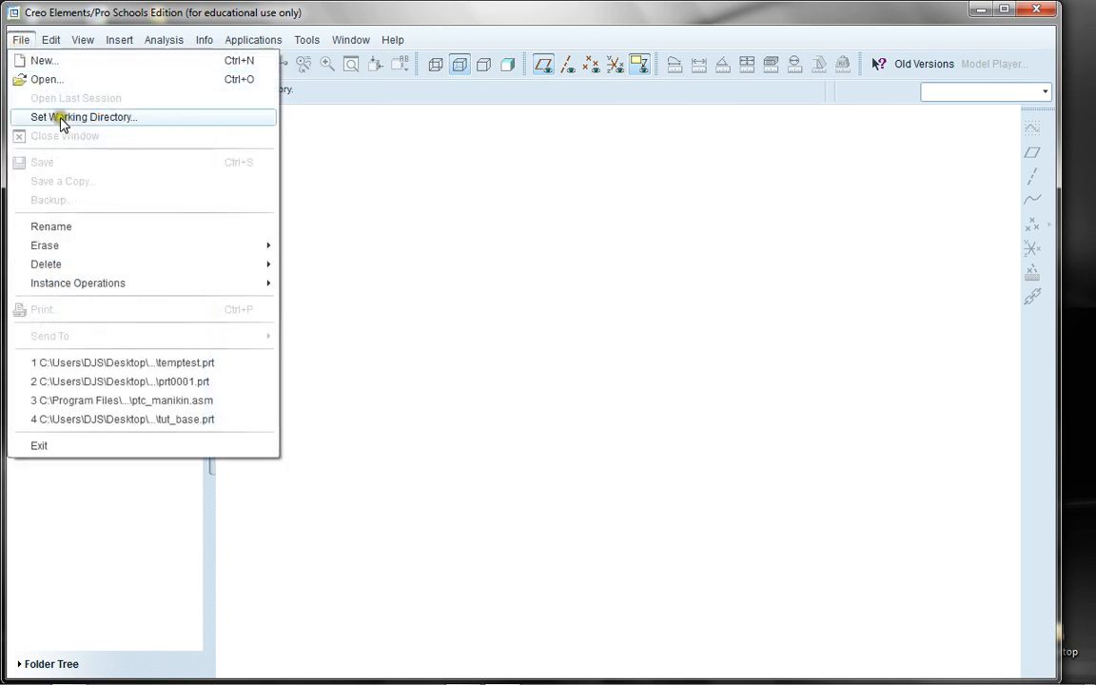
left_click(84, 116)
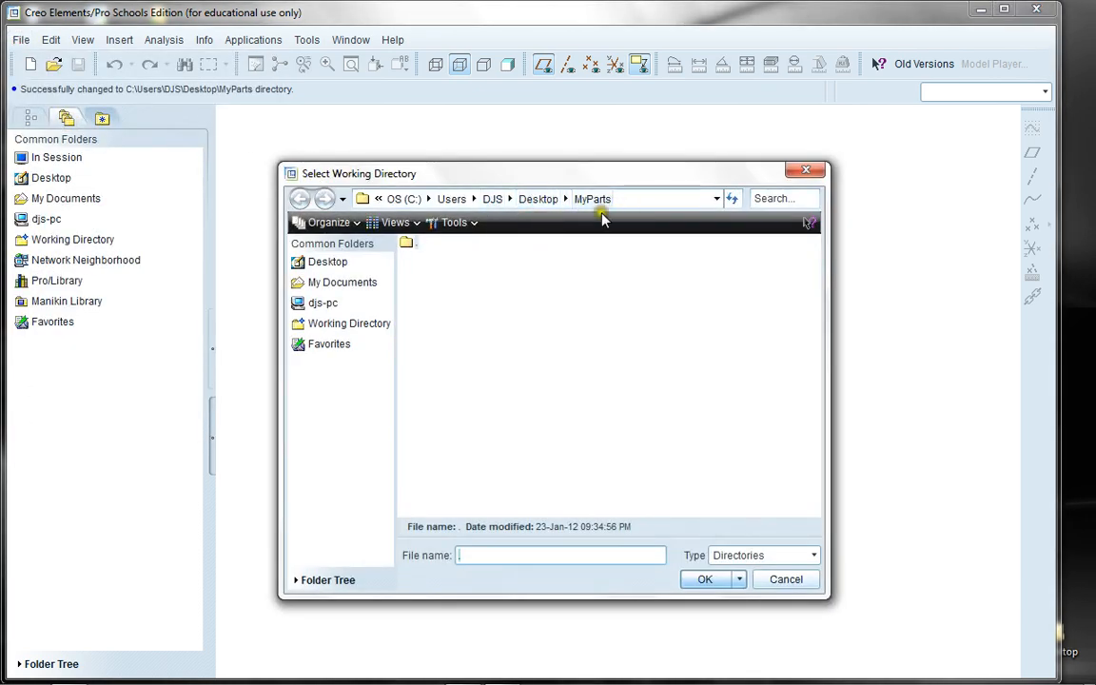
left_click(704, 579)
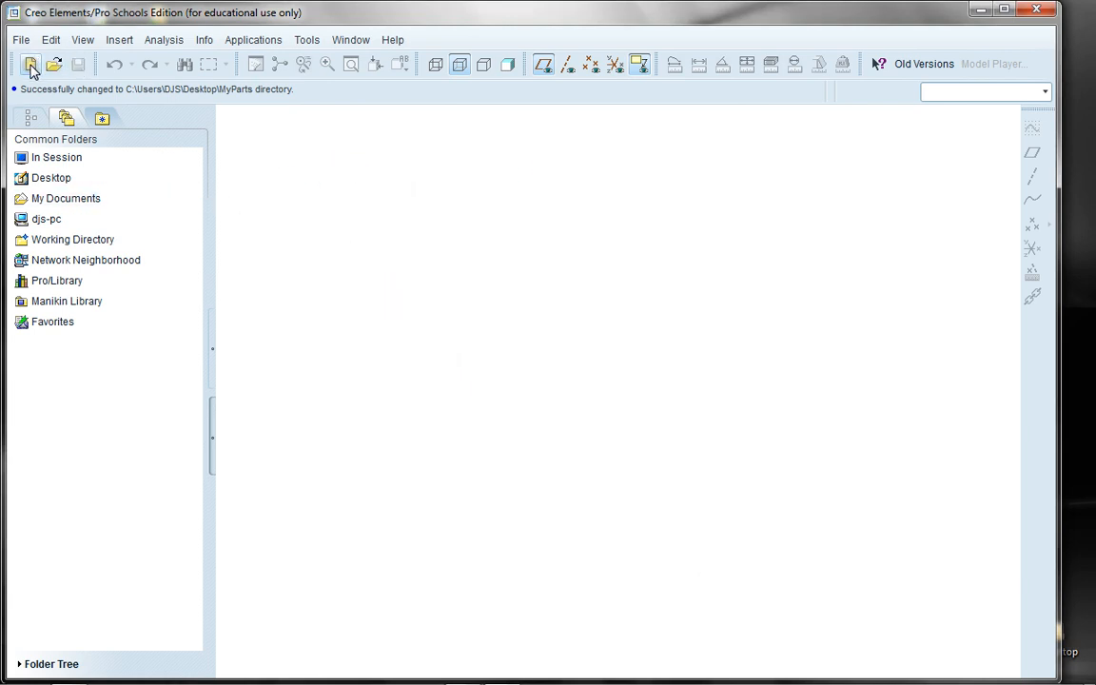
- Create a new solid part named NewPart from the default template
left_click(30, 65)
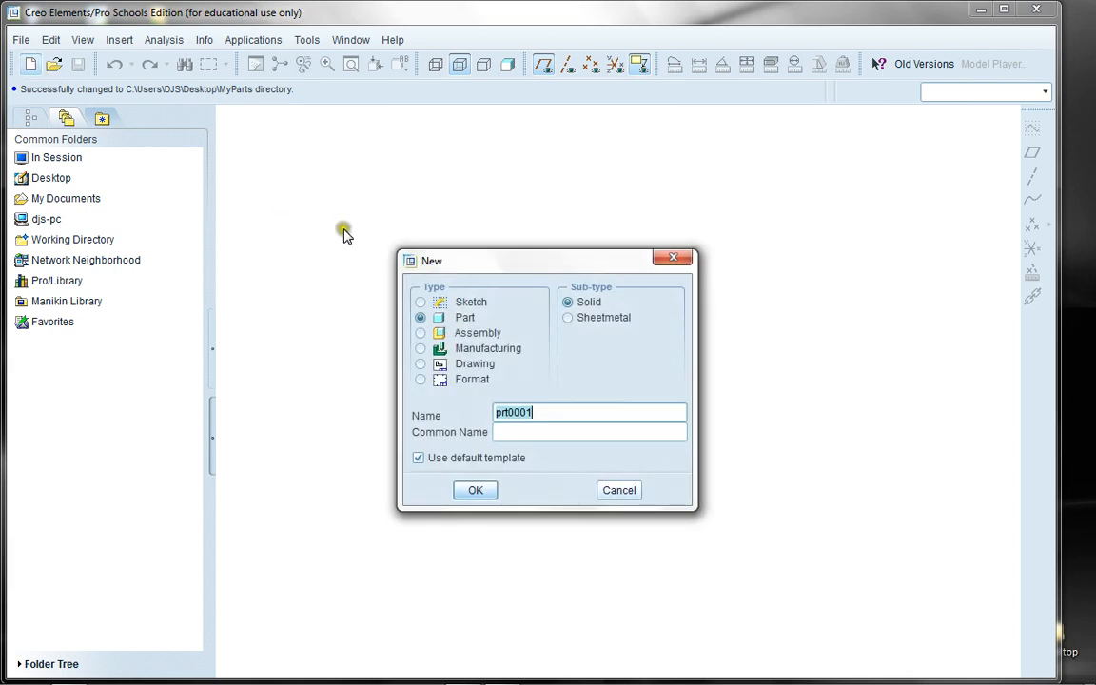
mouse_move(580, 447)
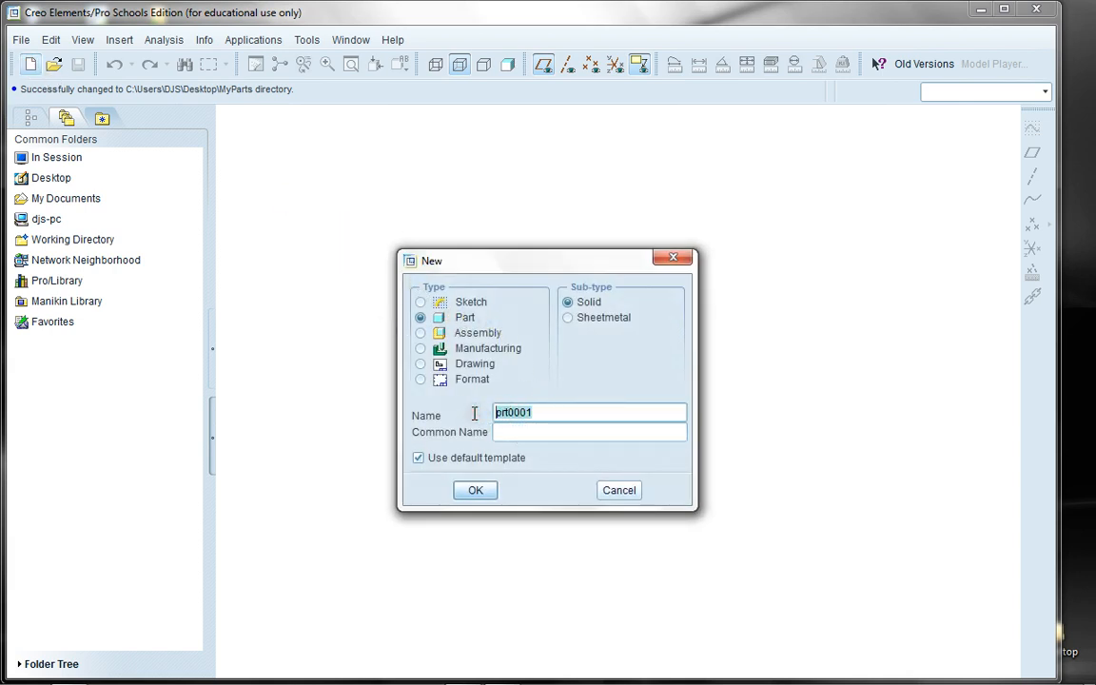
type("NewPart")
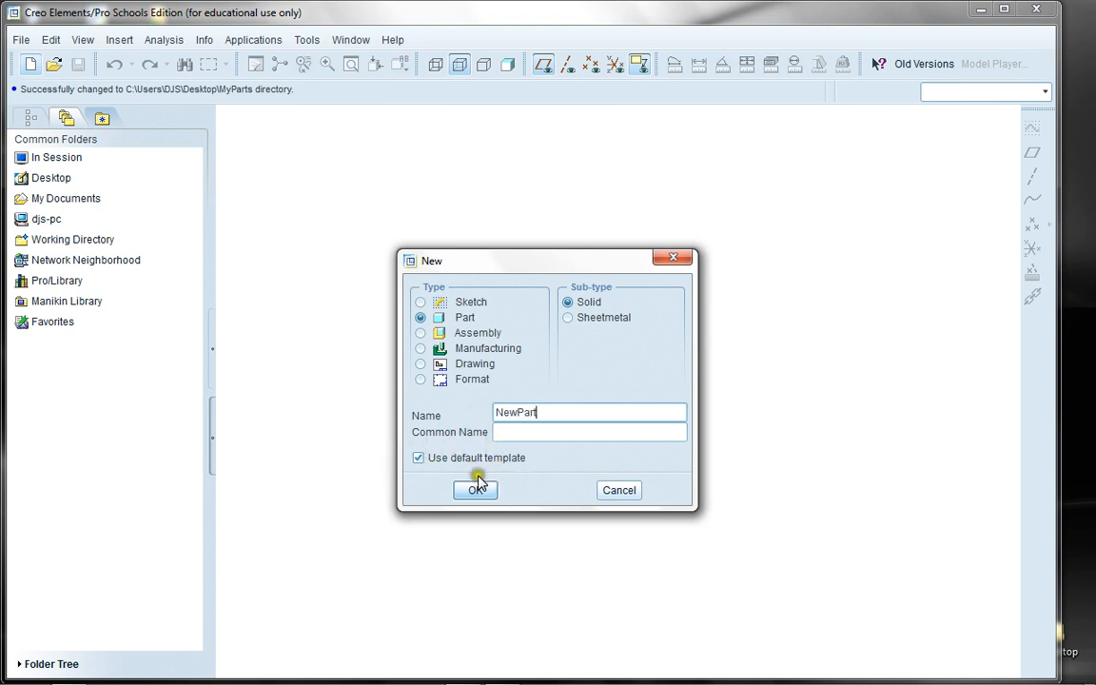
mouse_move(505, 489)
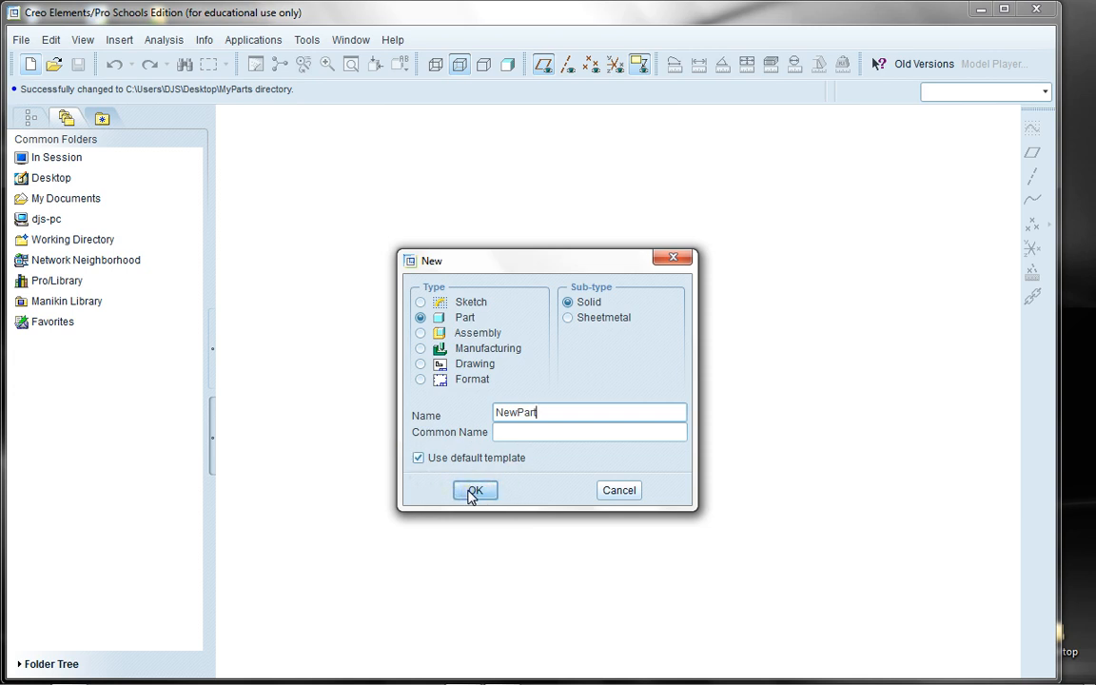
left_click(476, 491)
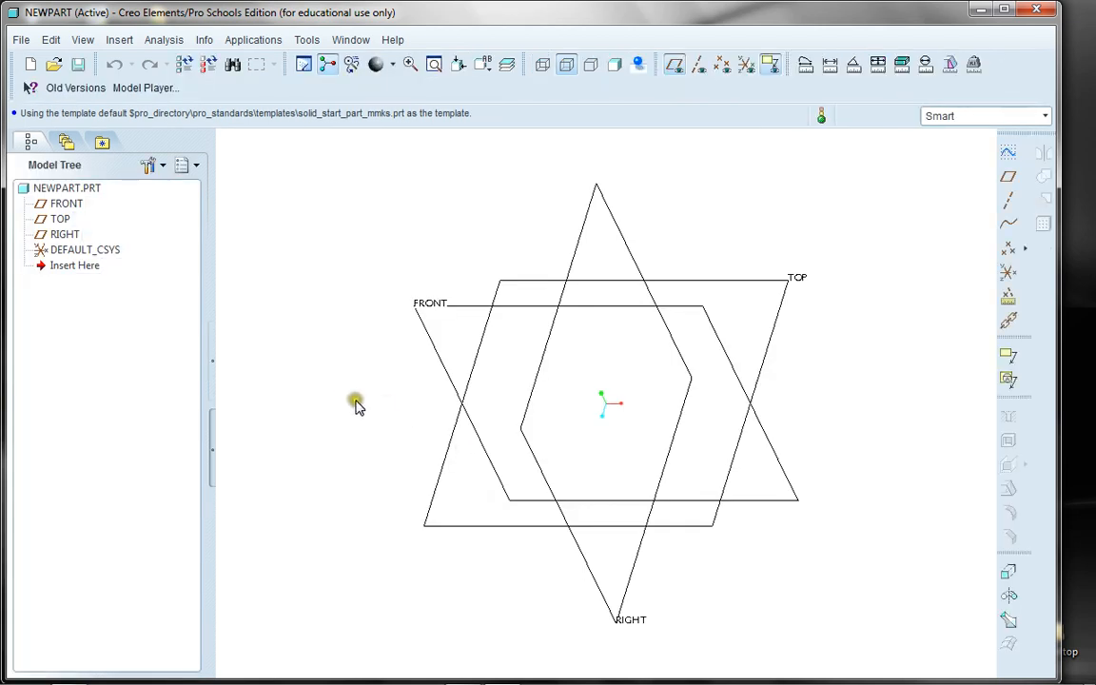
left_click(66, 188)
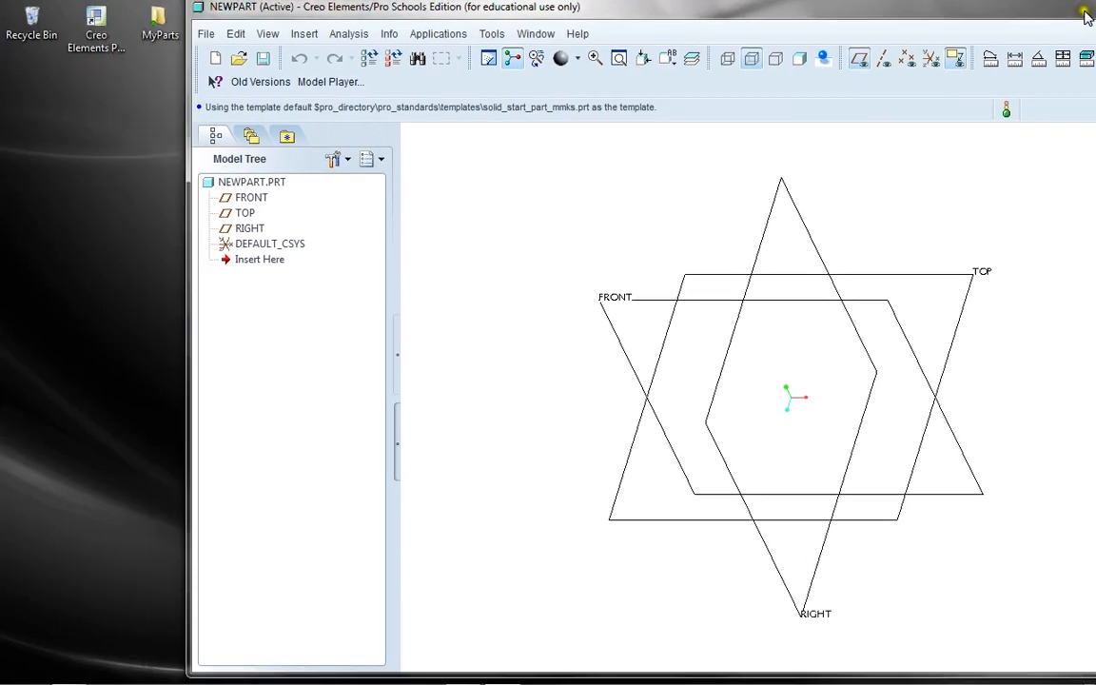
- Open the MyParts desktop folder in Explorer to watch its contents
left_click(1086, 18)
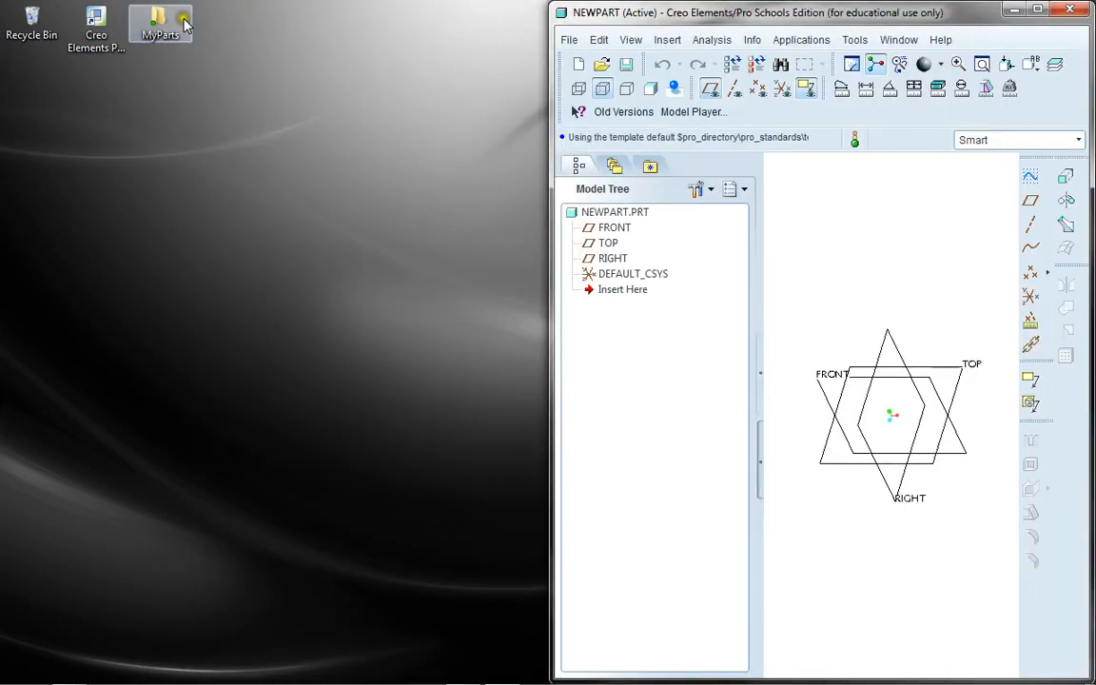
double_click(160, 19)
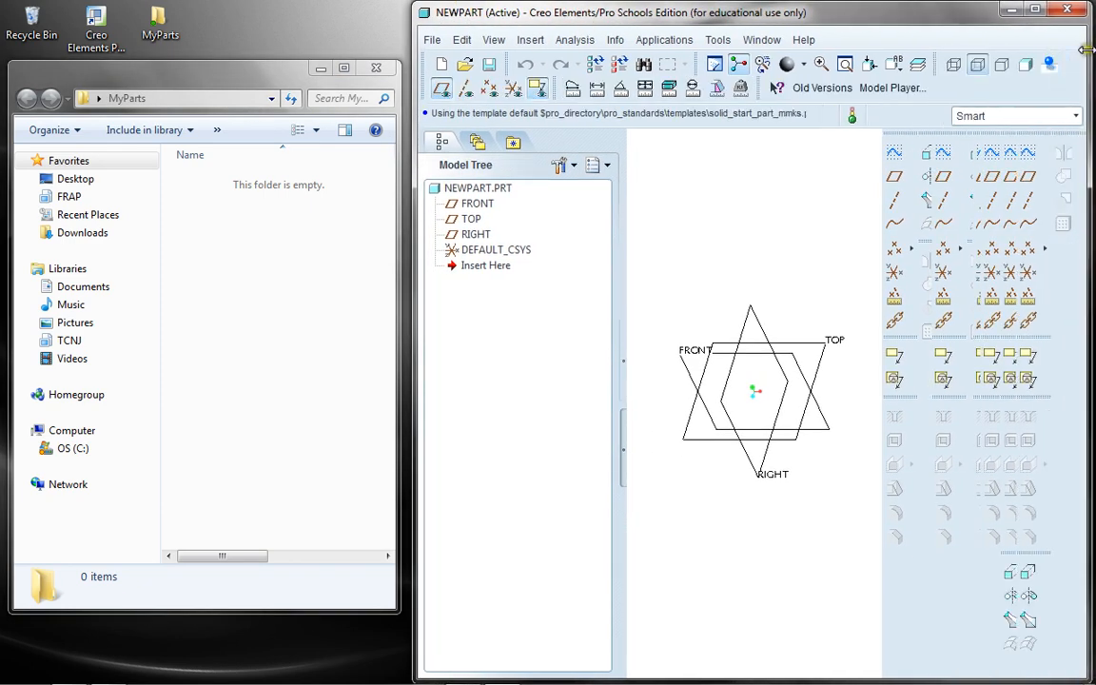
- Save NEWPART.PRT into MyParts so newpart.prt.1 appears
left_click(489, 64)
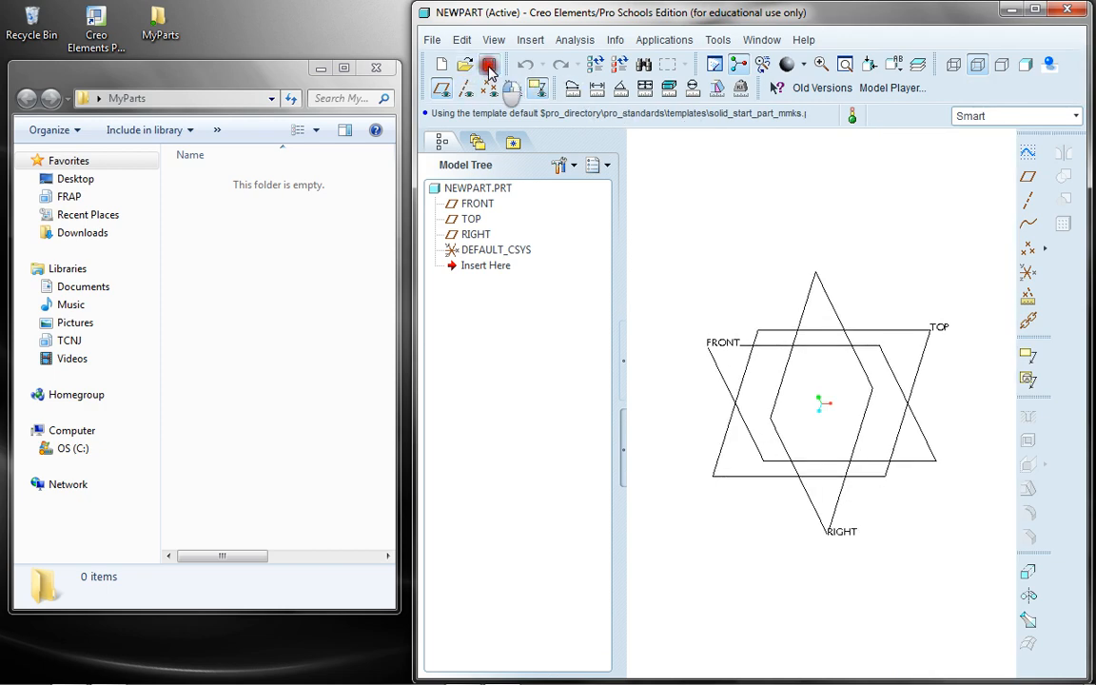
left_click(489, 65)
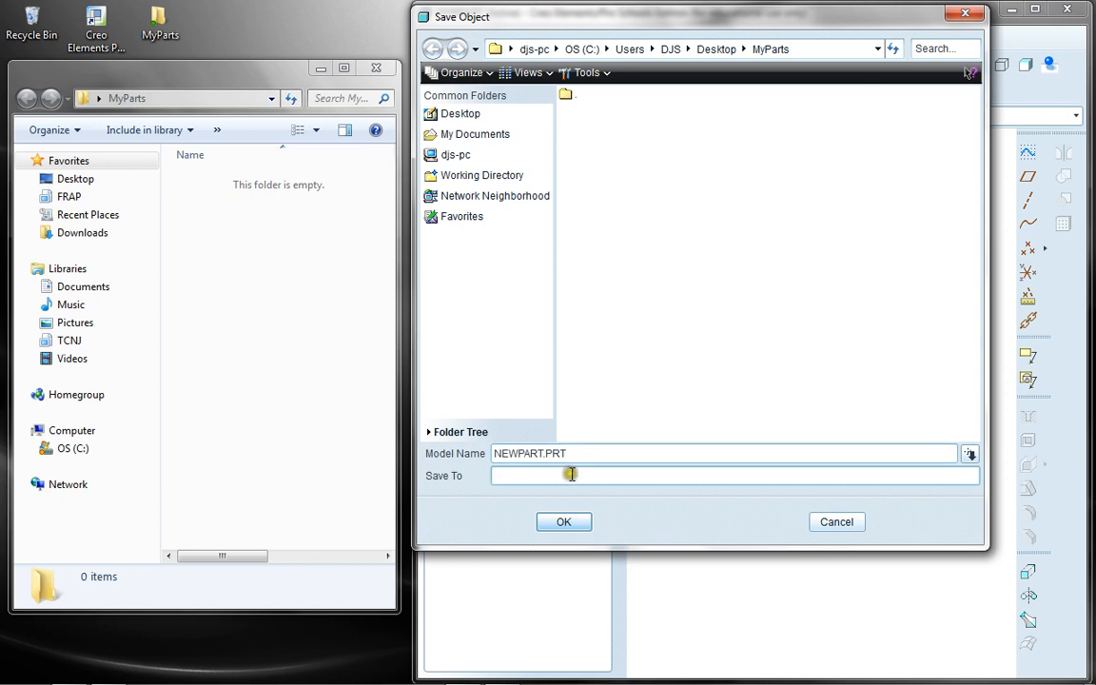
left_click(563, 521)
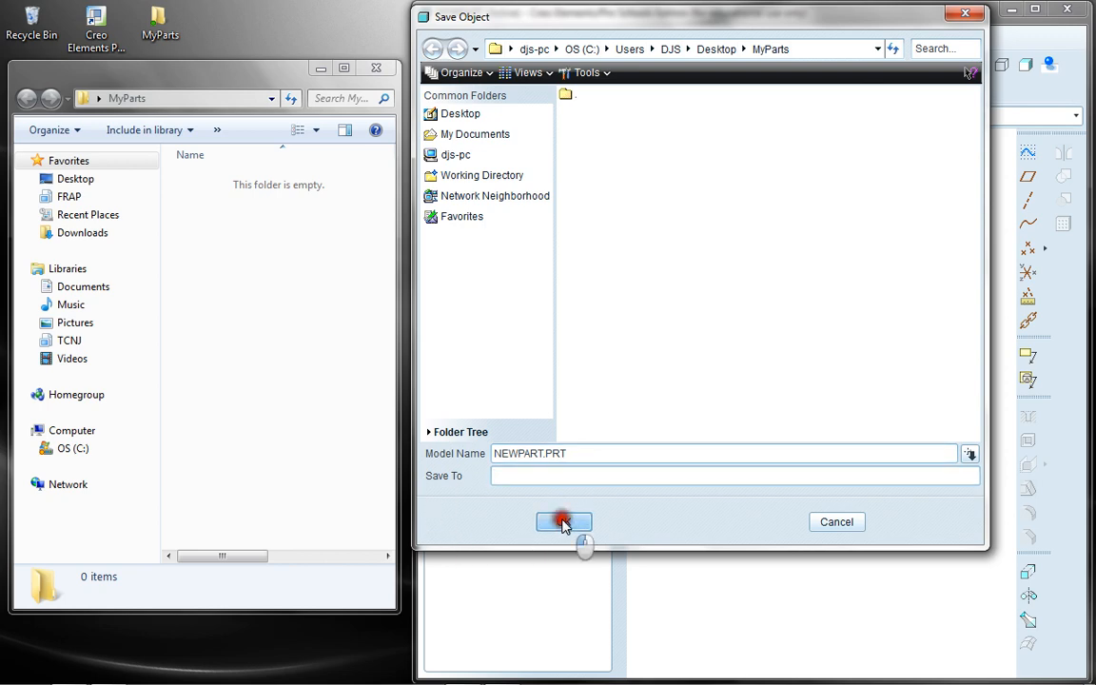
left_click(563, 521)
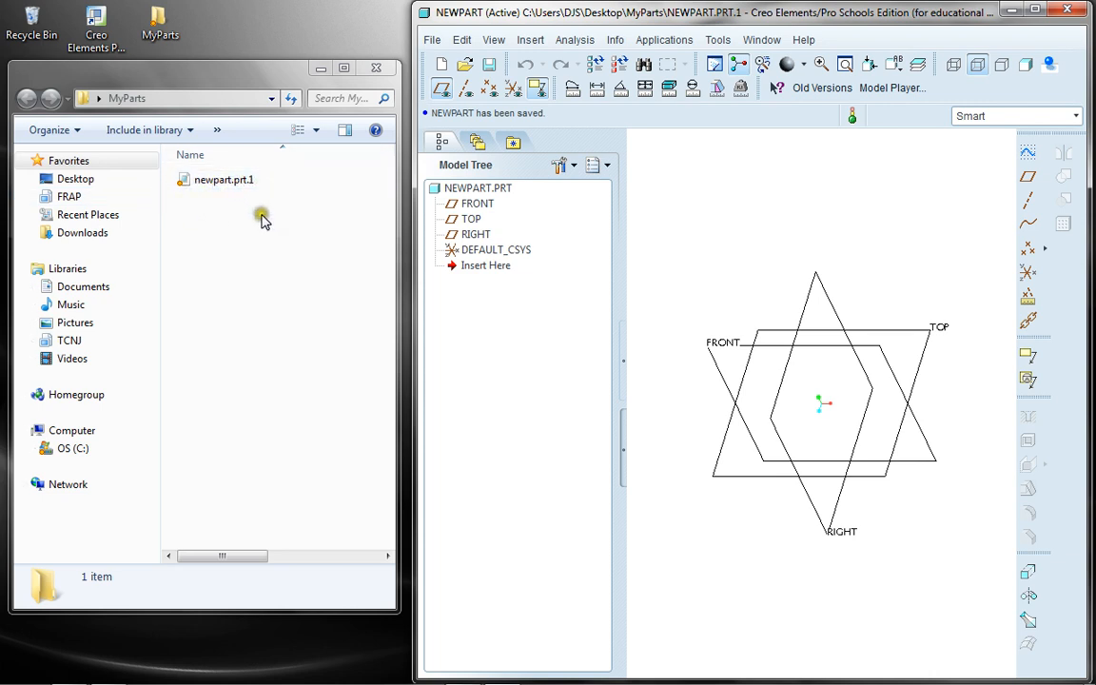
mouse_move(715, 306)
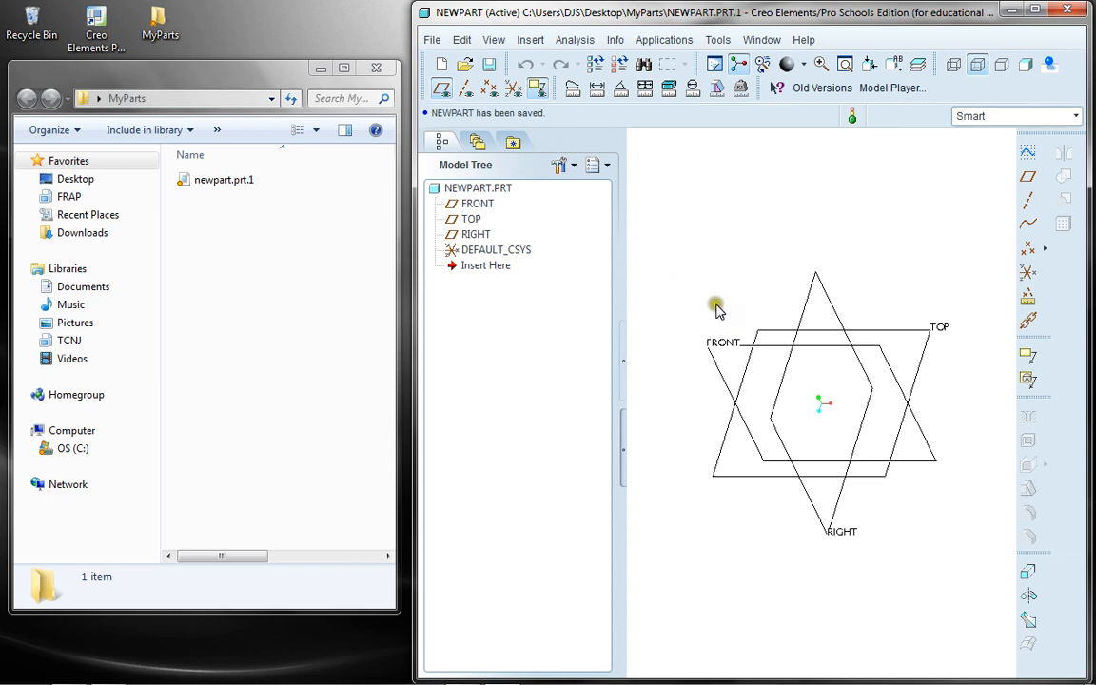
mouse_move(954, 183)
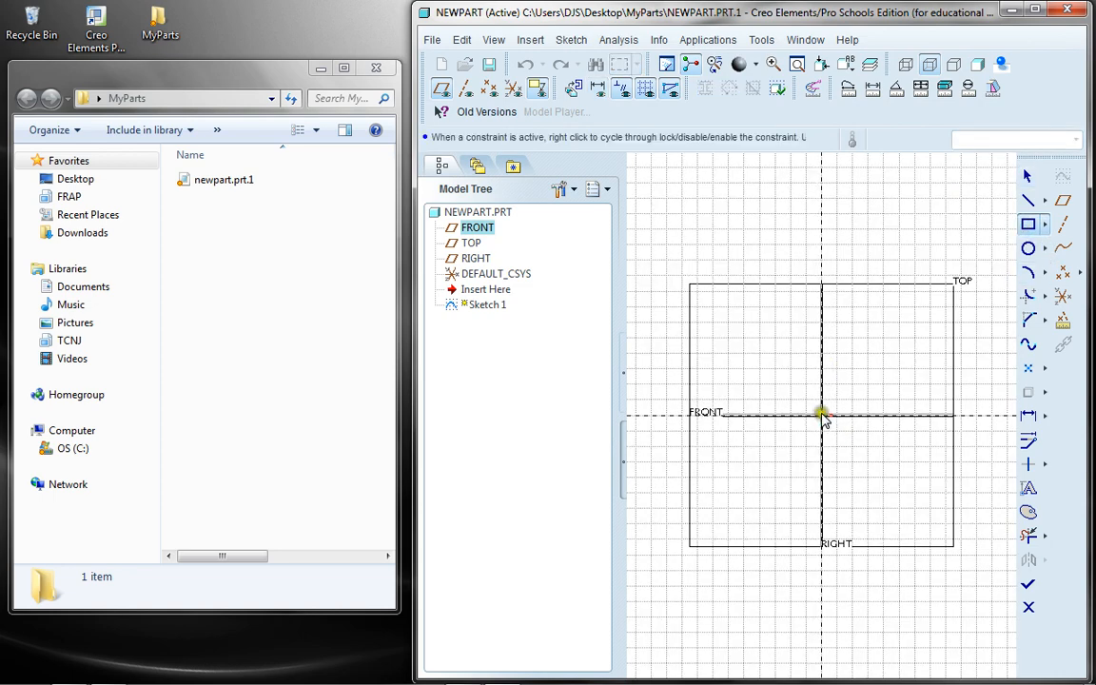
- Sketch the rectangular profile of the box on the FRONT plane for Extrude 1
left_click_drag(822, 415, 921, 339)
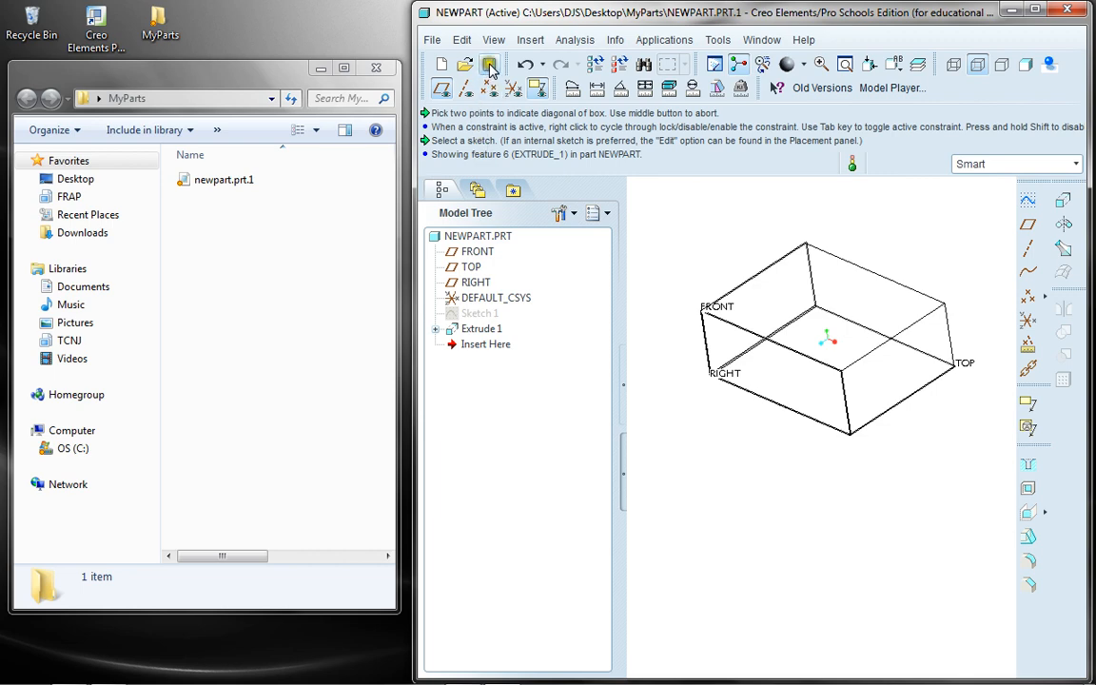
- Save the box again as newpart.prt.2 beside newpart.prt.1 in MyParts
left_click(491, 65)
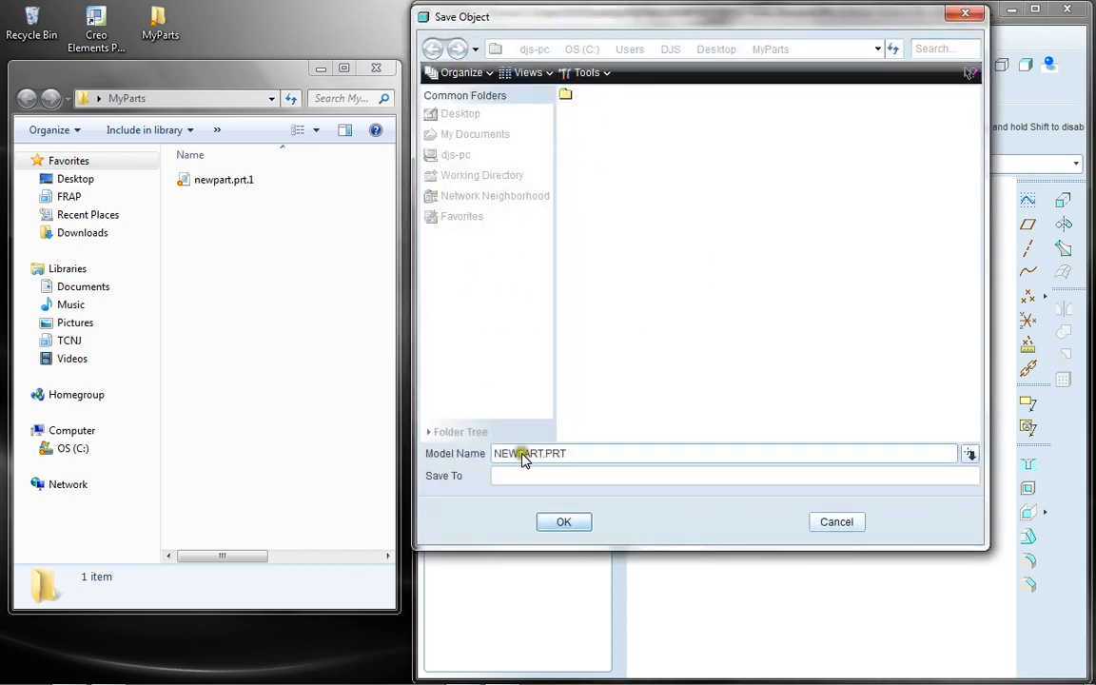
left_click(563, 521)
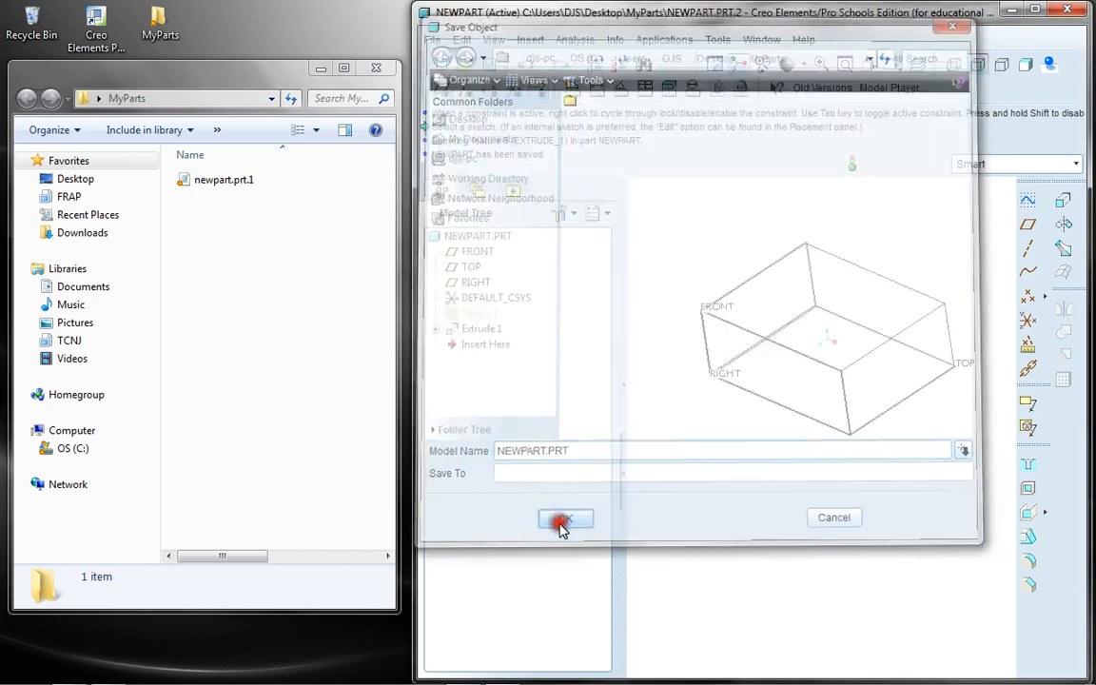
left_click(565, 518)
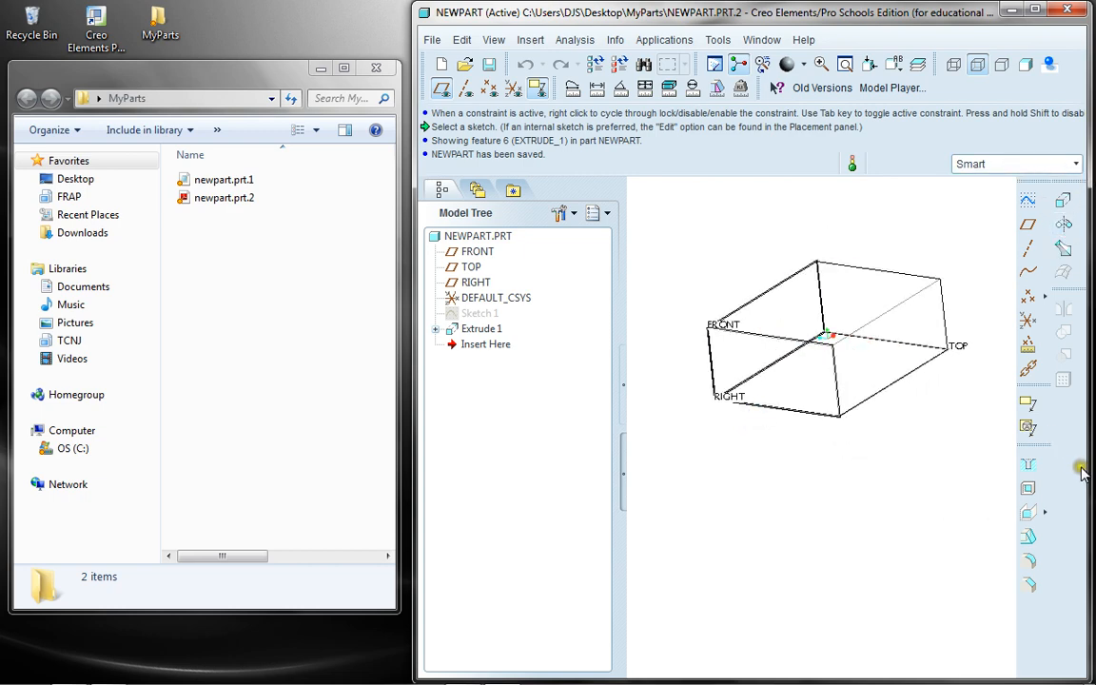
mouse_move(1027, 201)
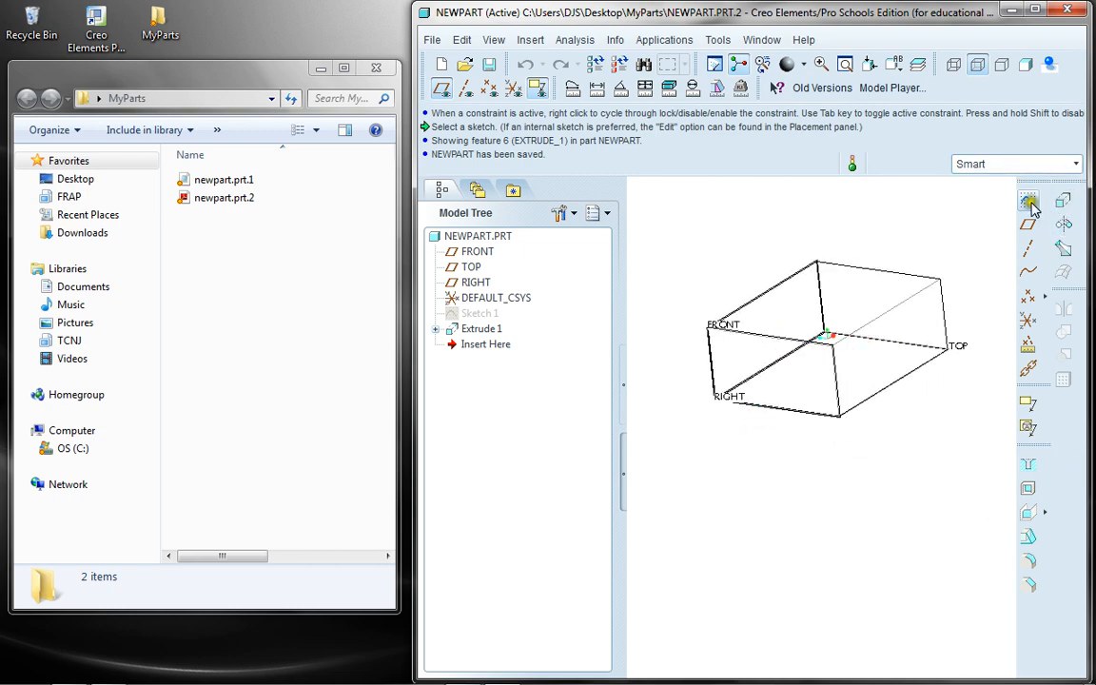
- Sketch a narrow rectangle on the box's top face as Sketch 2 for the cut
left_click(1027, 199)
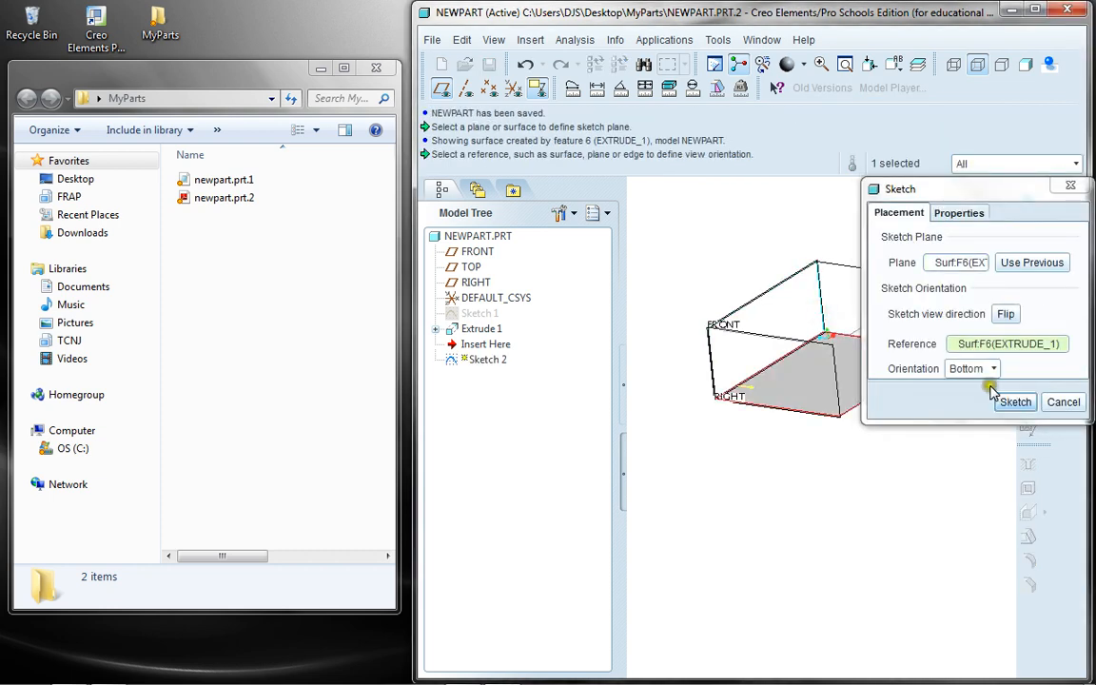
left_click(1014, 402)
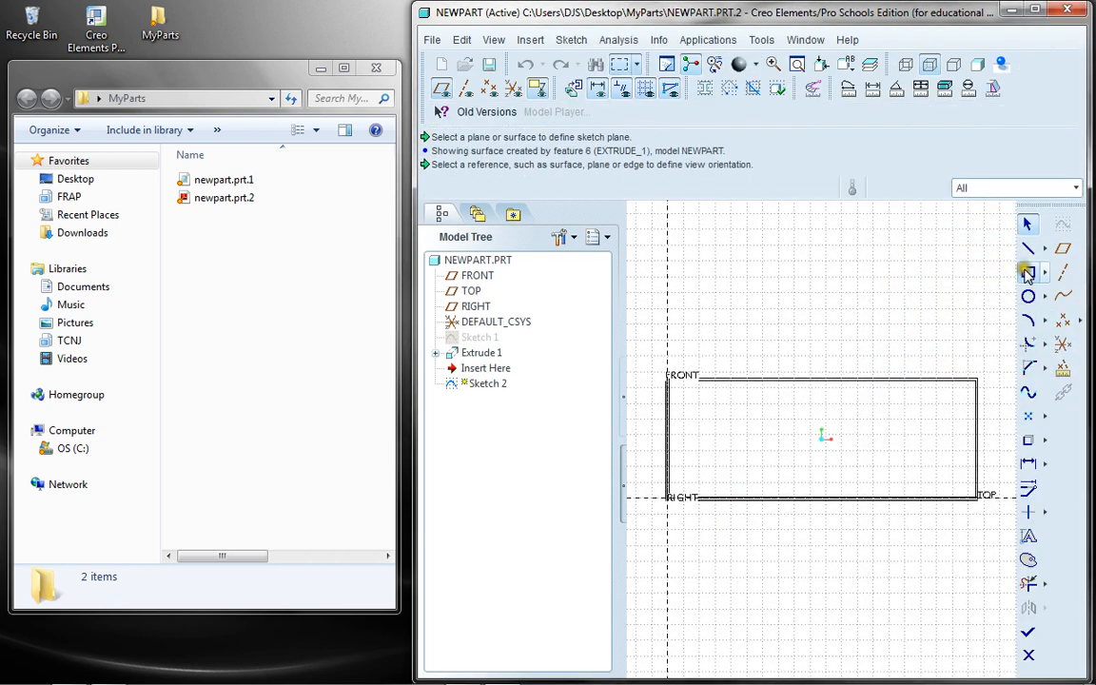
left_click(1027, 272)
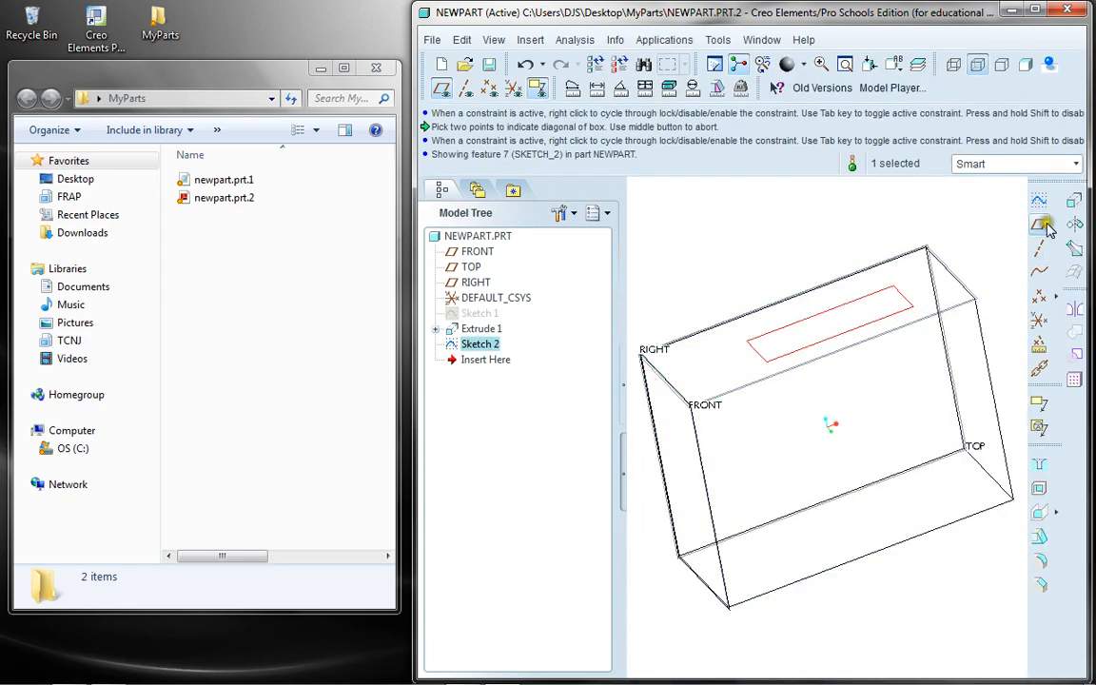
left_click(1038, 224)
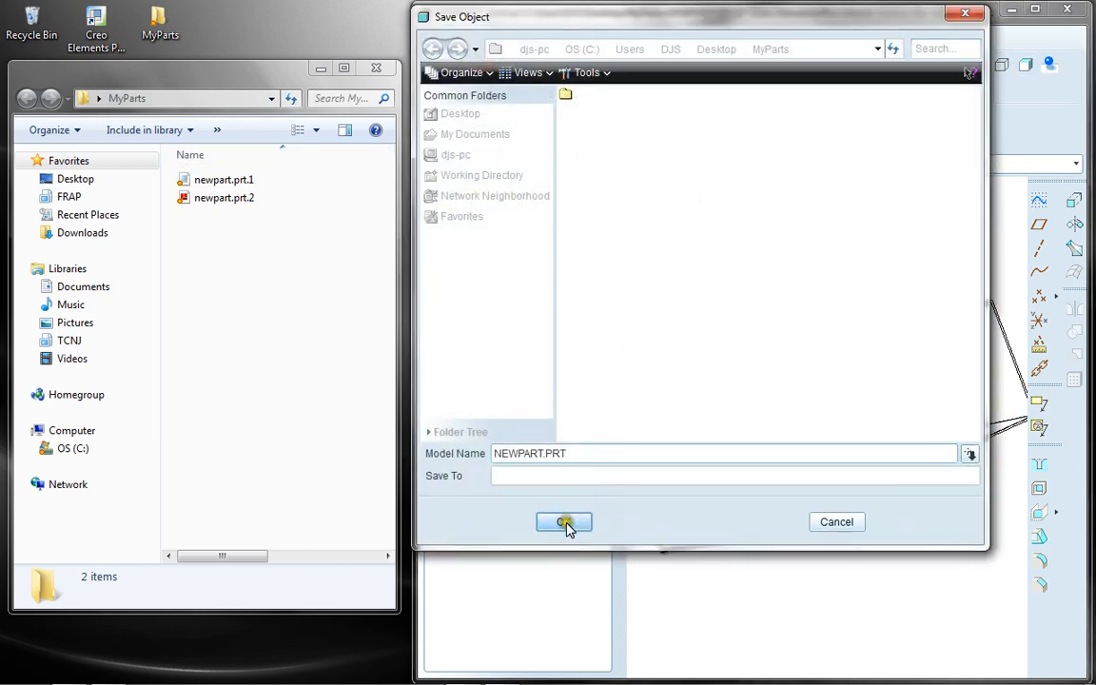
left_click(563, 521)
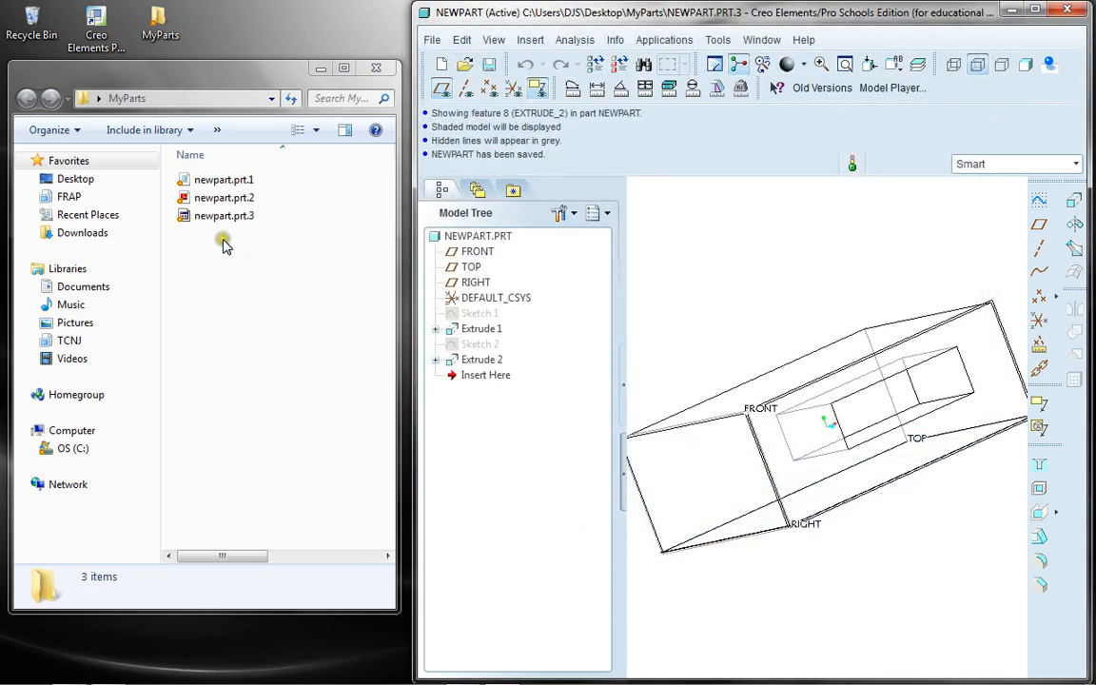
mouse_move(257, 236)
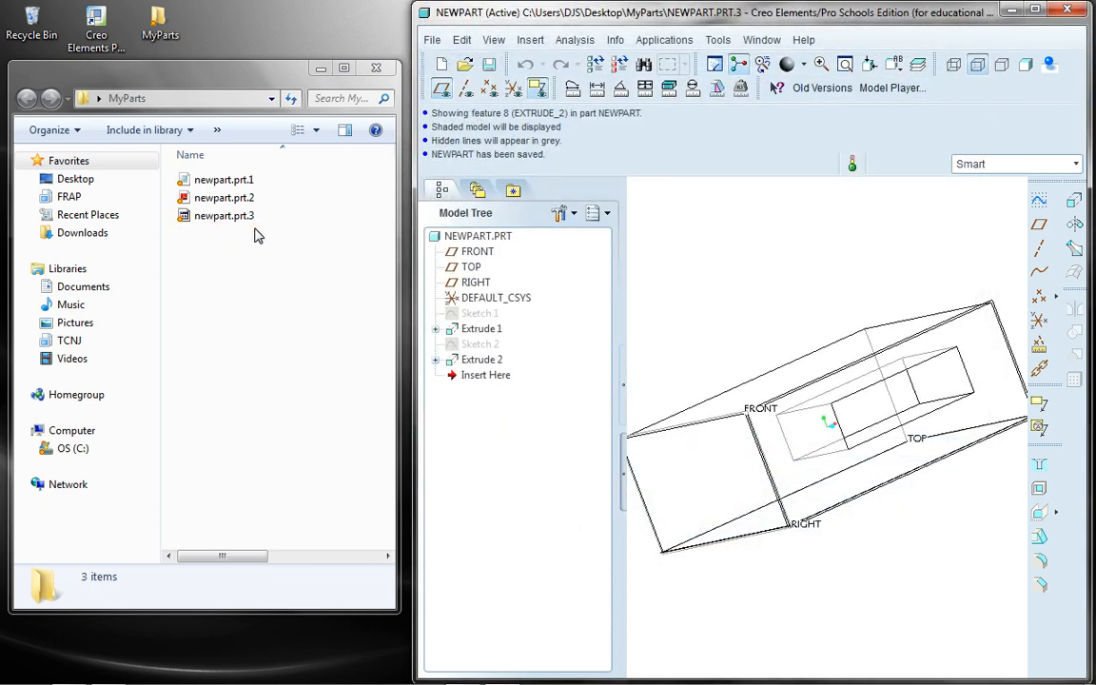
mouse_move(319, 320)
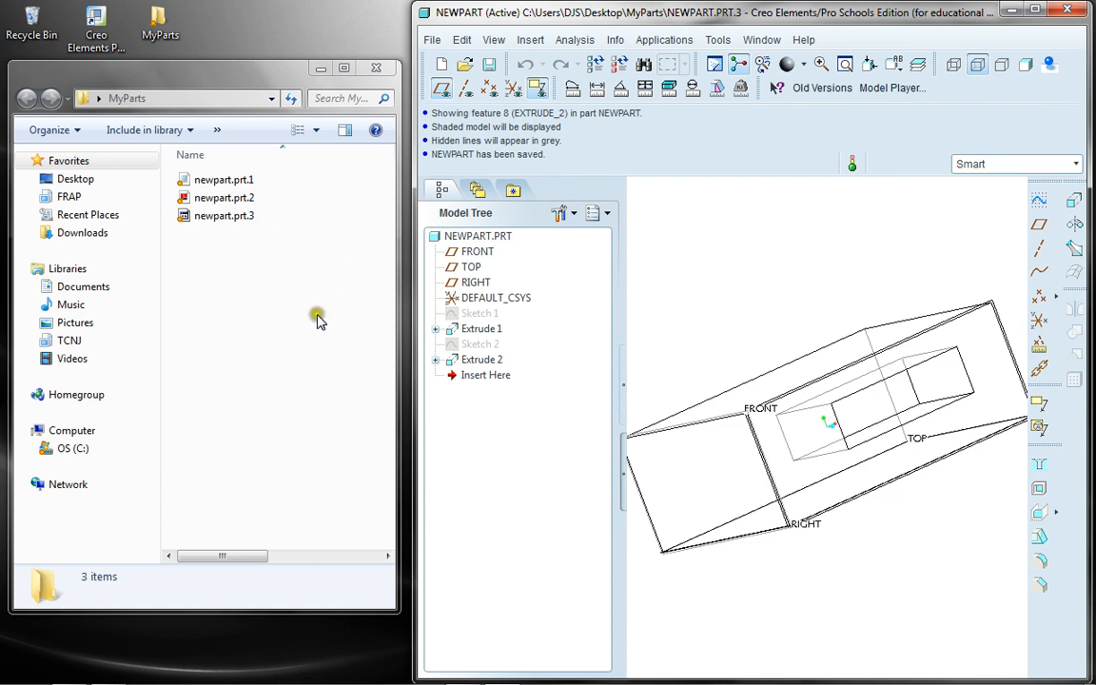
mouse_move(301, 257)
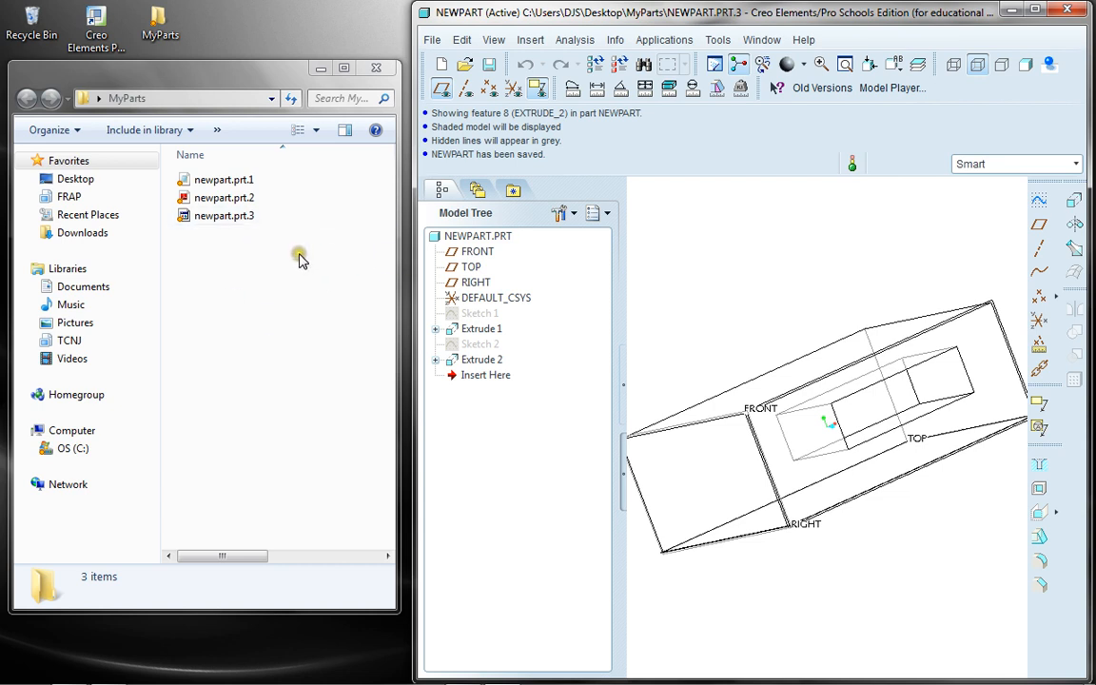
mouse_move(726, 240)
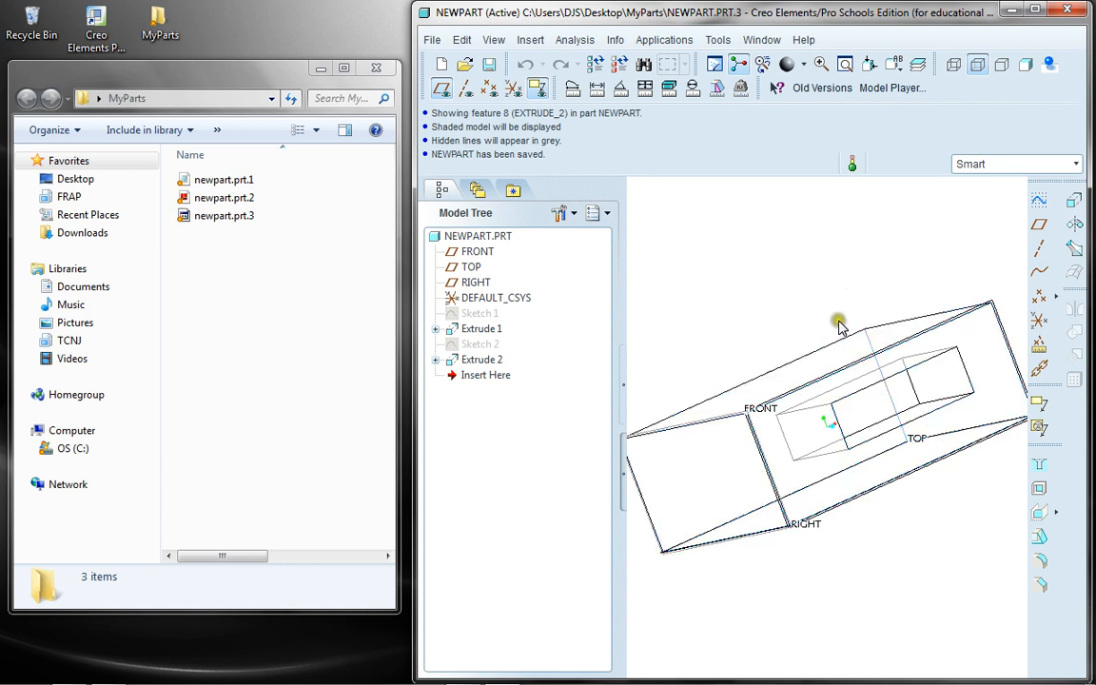
left_click(224, 196)
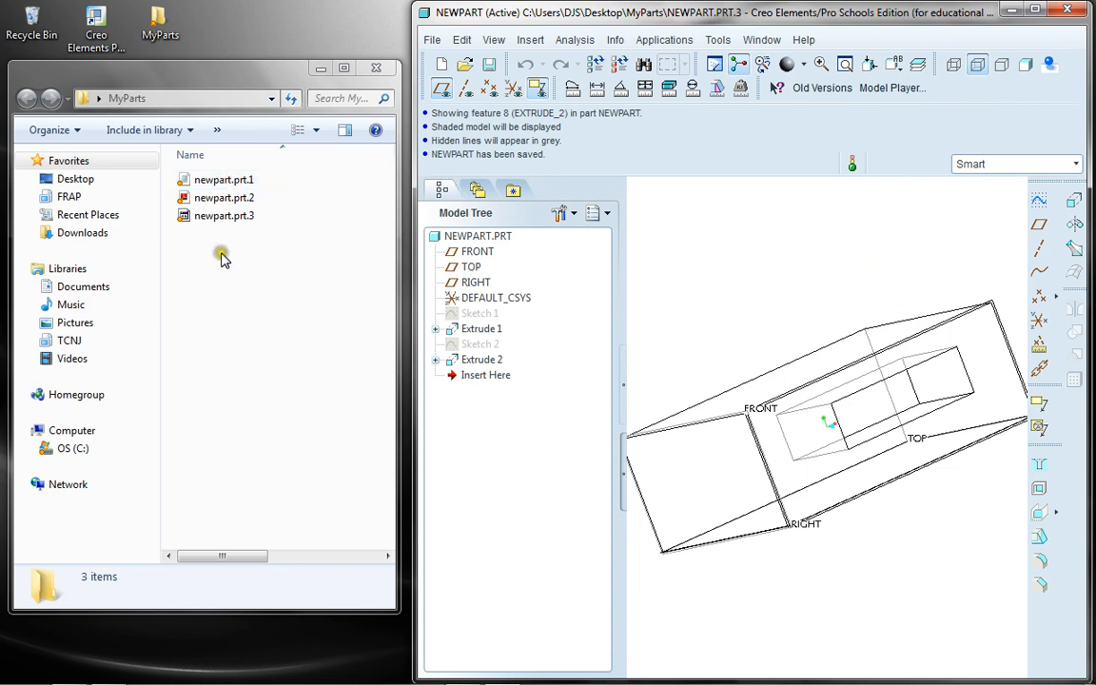
mouse_move(200, 262)
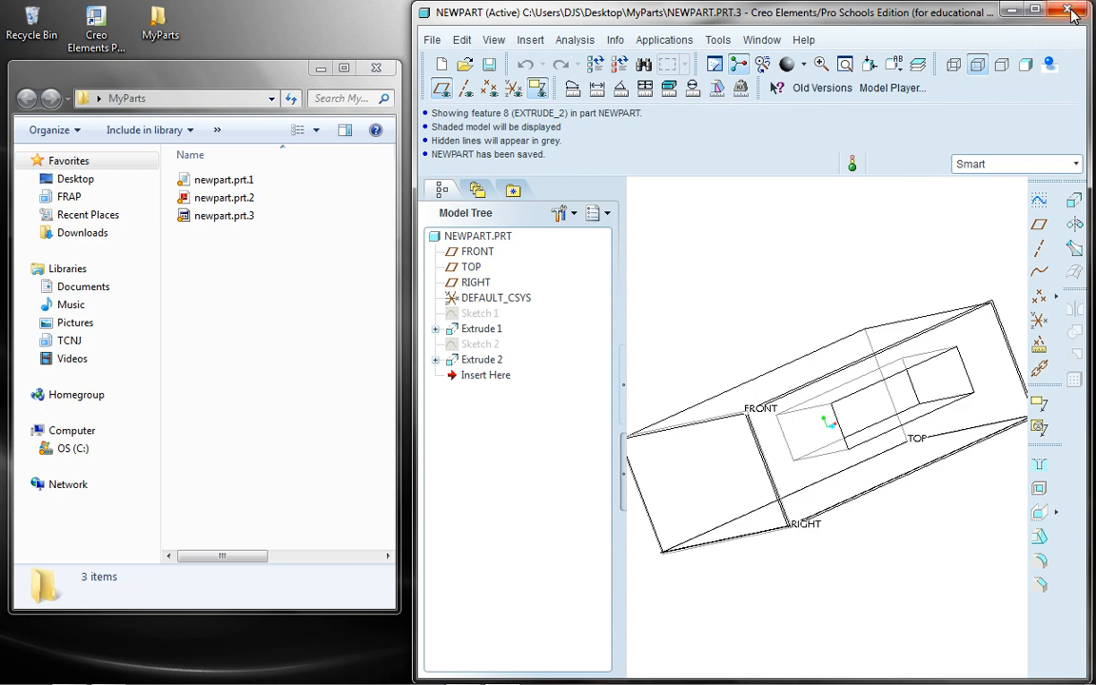
- Exit Creo discarding the session, relaunch it and restore the window down
left_click(1065, 12)
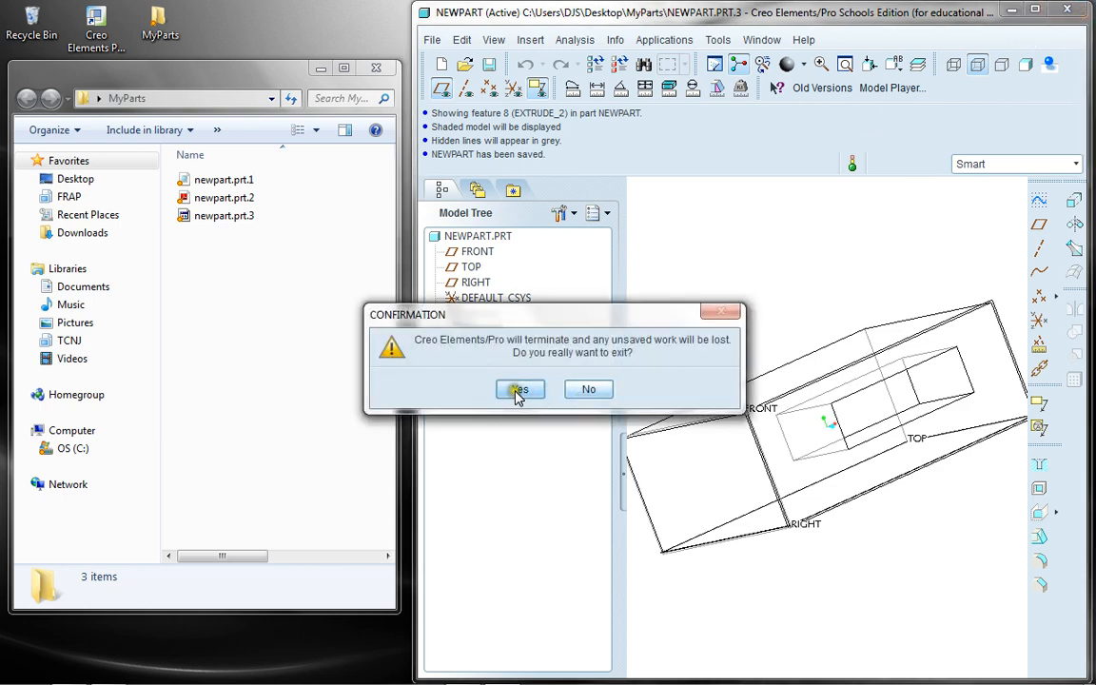
left_click(519, 388)
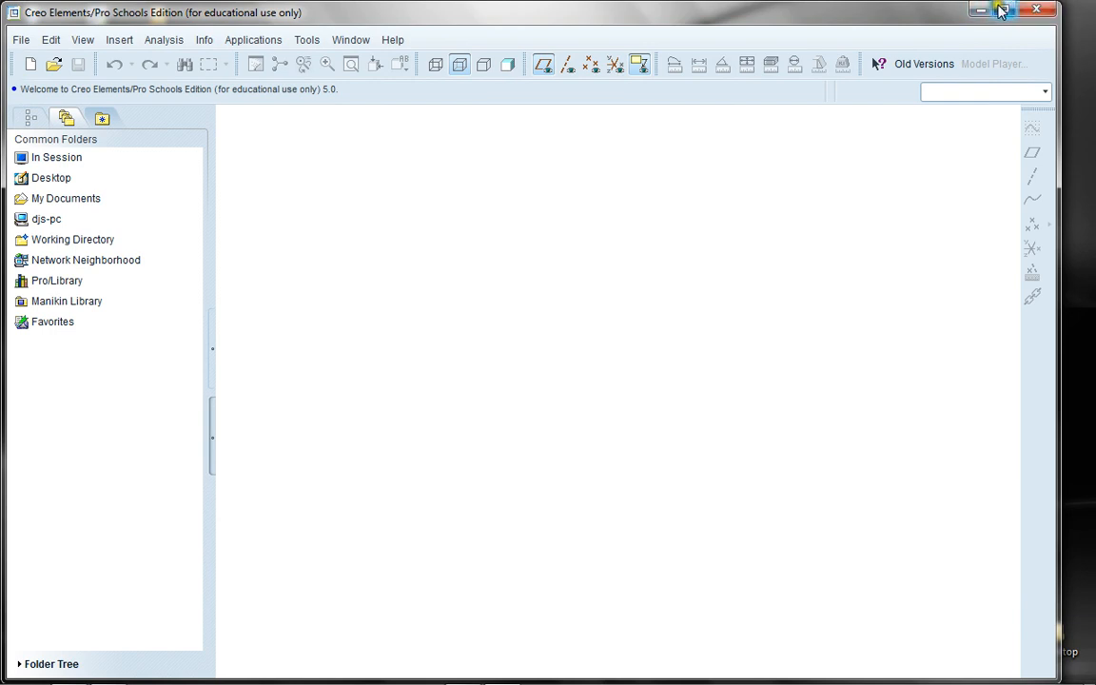
left_click(1016, 9)
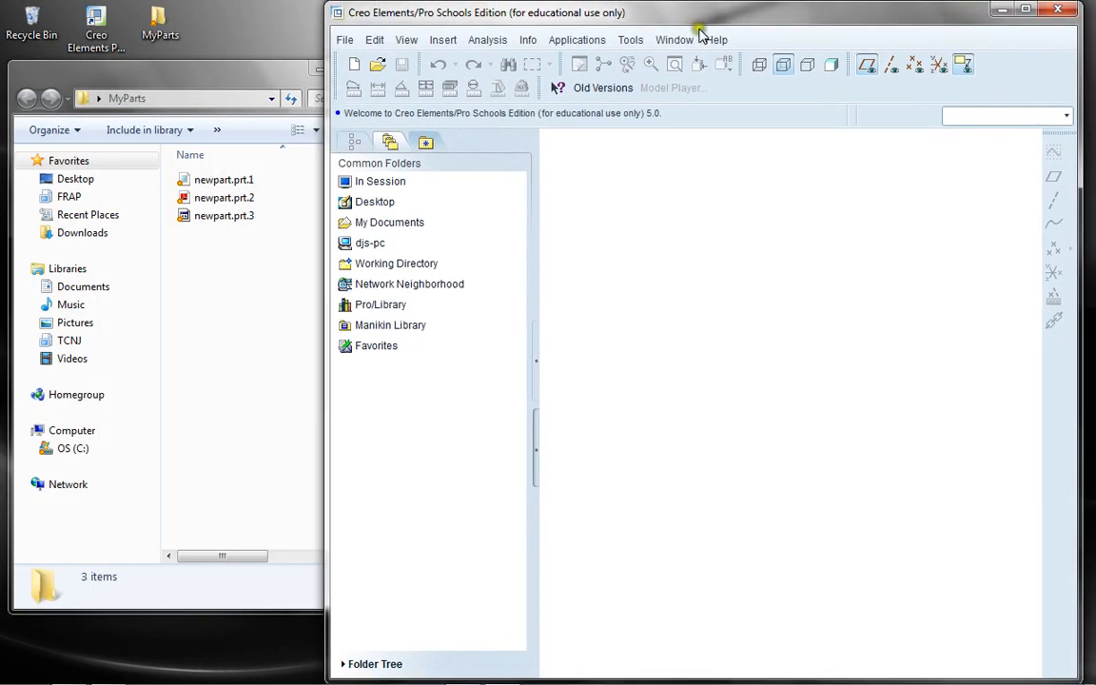
- Set MyParts as the working directory again
left_click(344, 39)
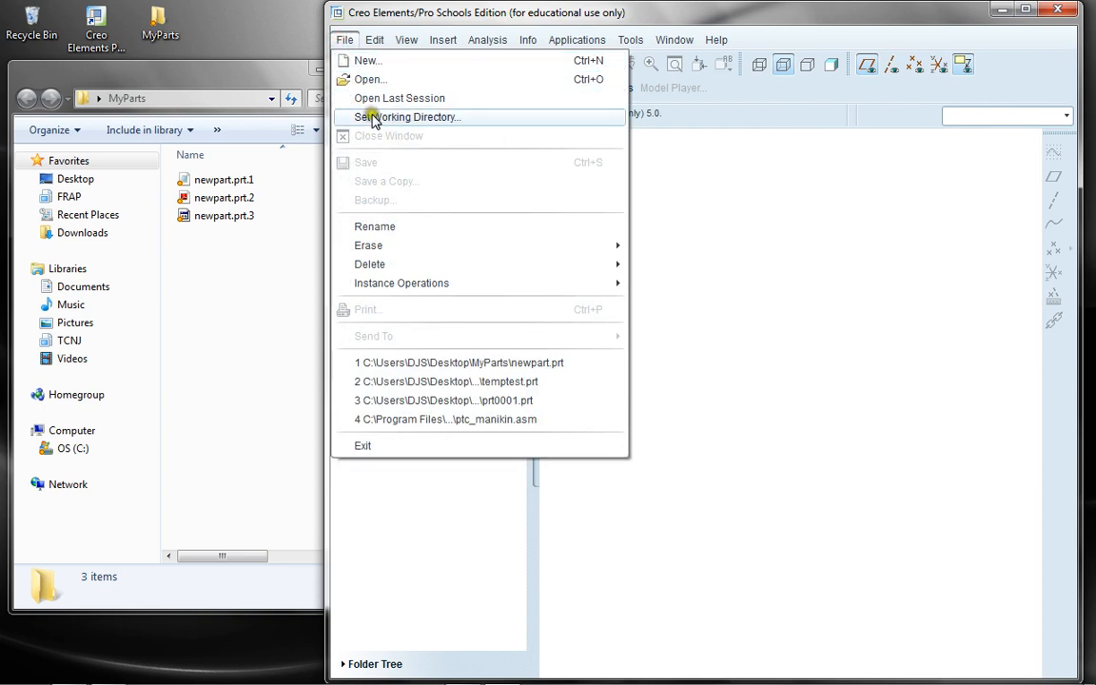
left_click(411, 116)
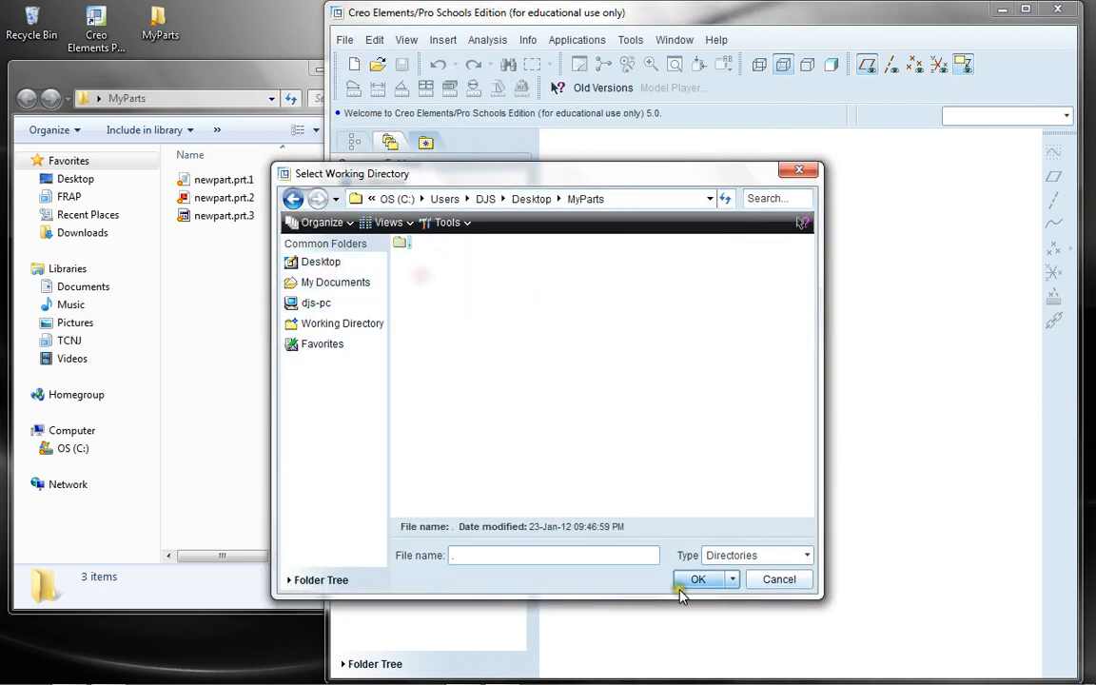
left_click(696, 578)
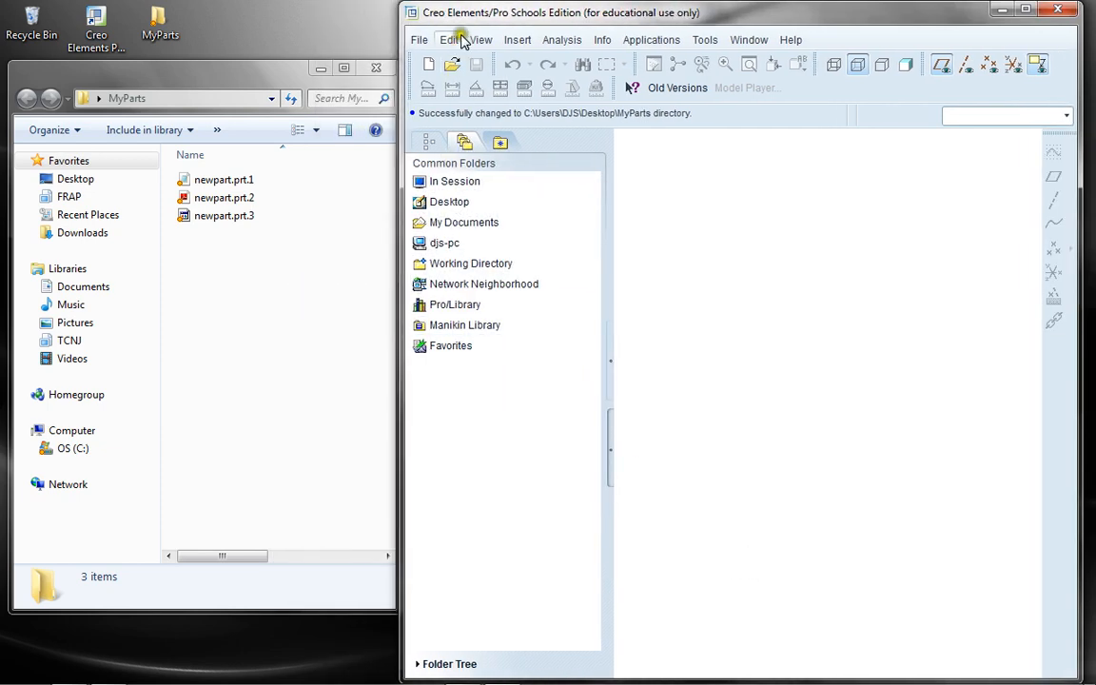
- Open newpart.prt.1 from MyParts via File Open
left_click(452, 65)
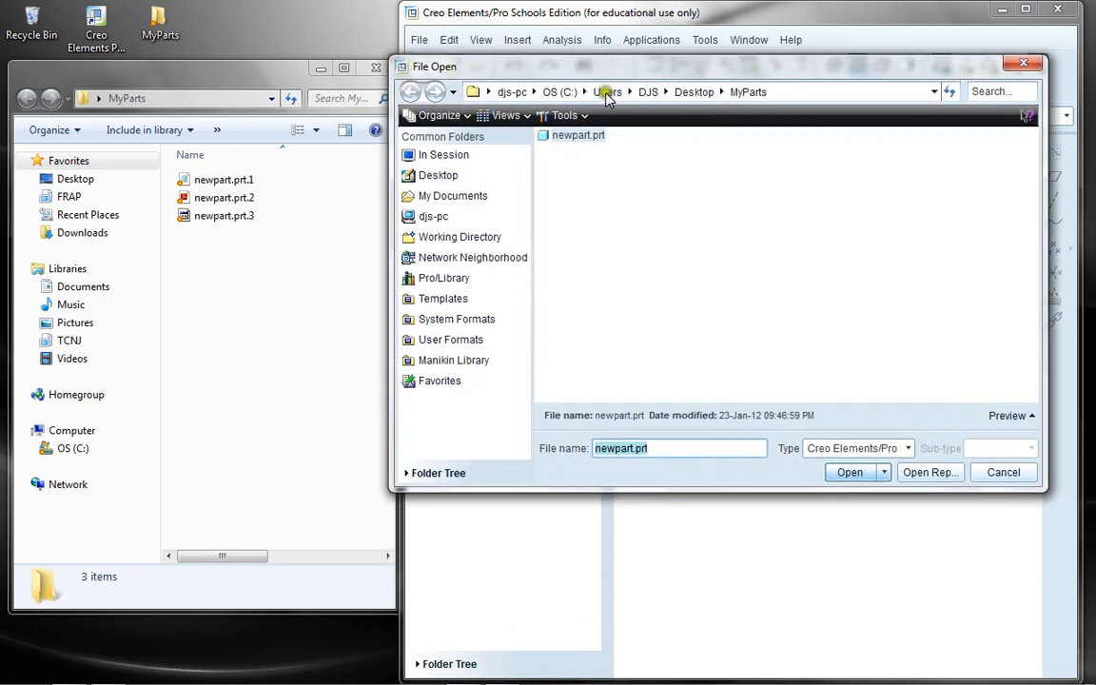
left_click(662, 448)
type(".1")
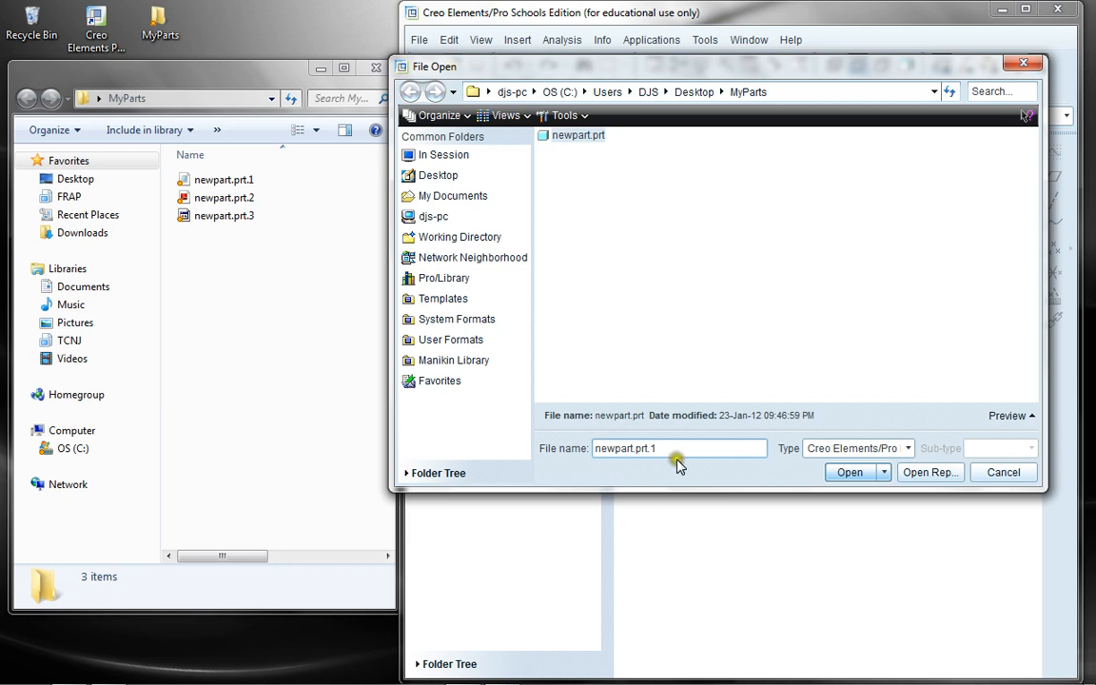
left_click(849, 472)
type("2")
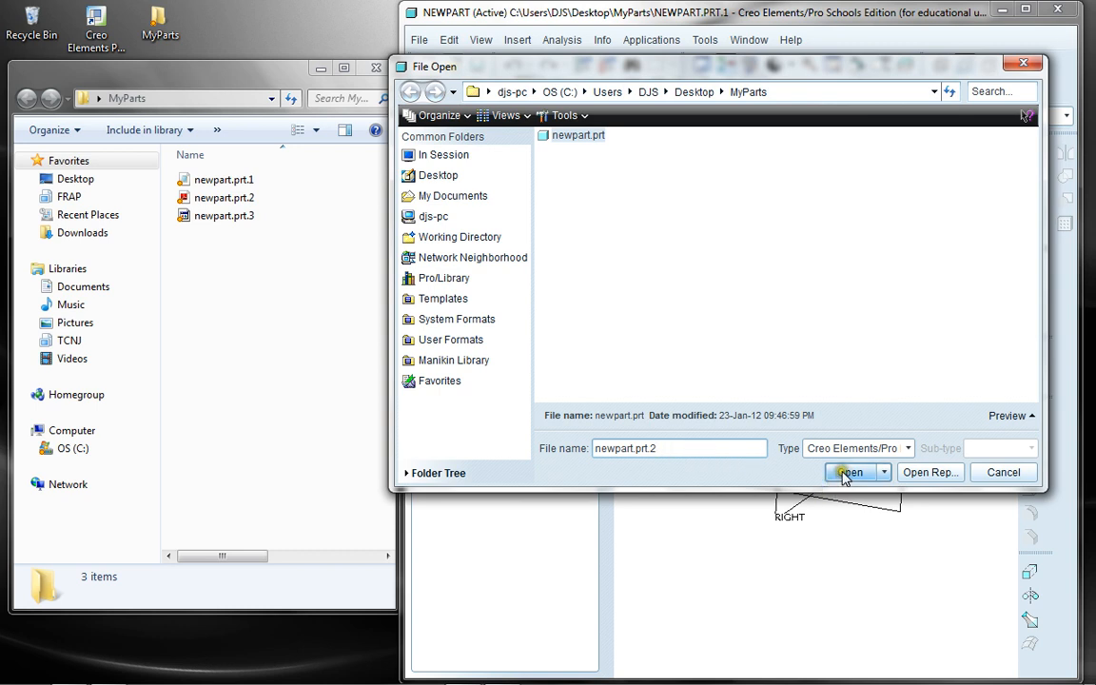
- Open newpart.prt.2 as a separate model named othernewPart in the Version Conflict dialog
left_click(849, 472)
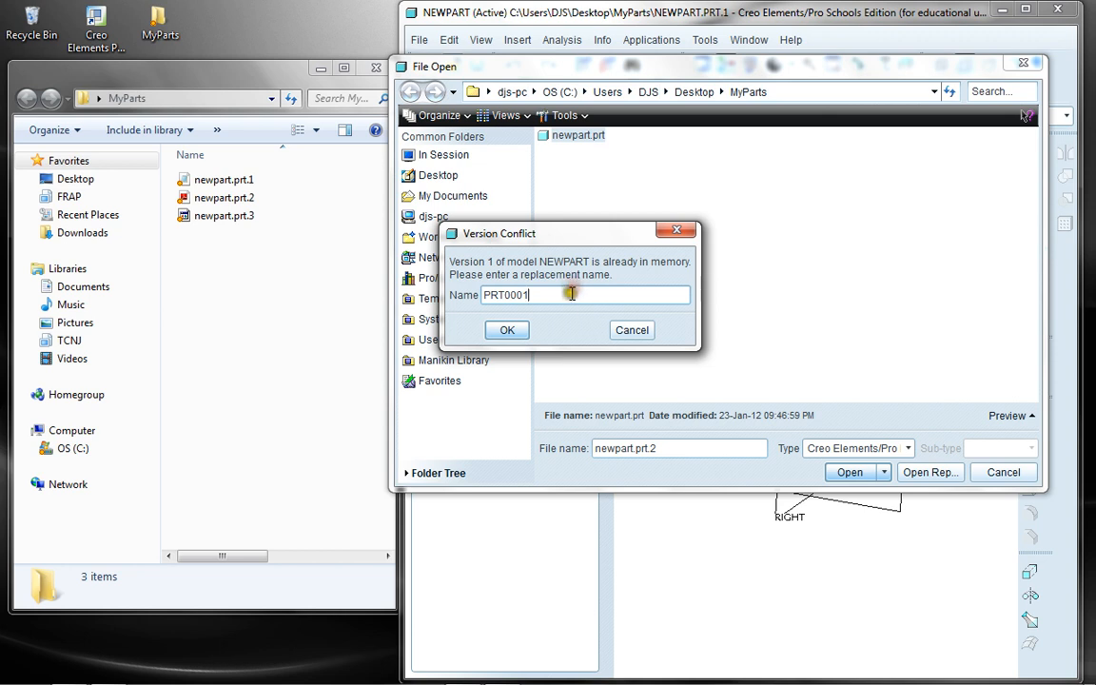
type("othernewPart")
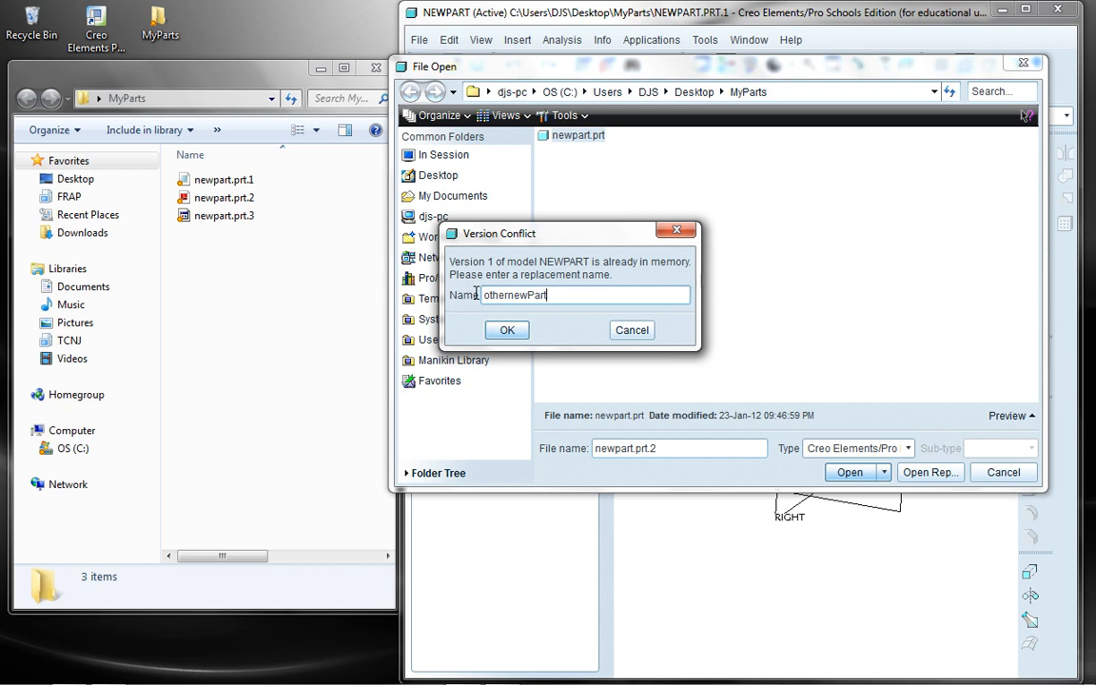
left_click(506, 331)
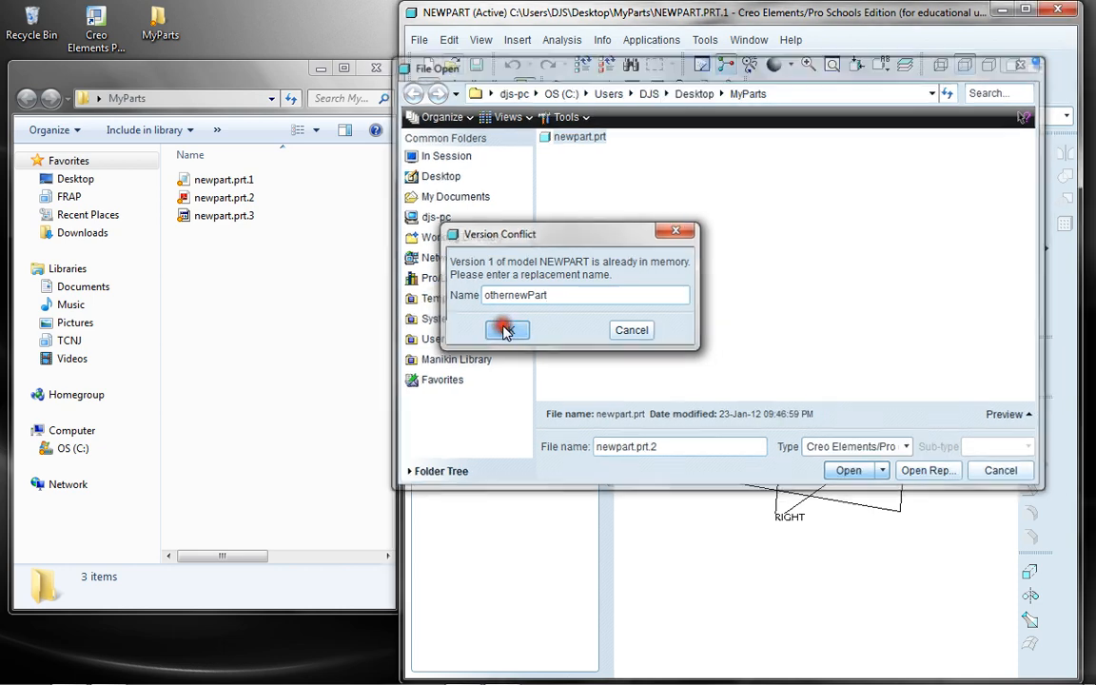
left_click(506, 329)
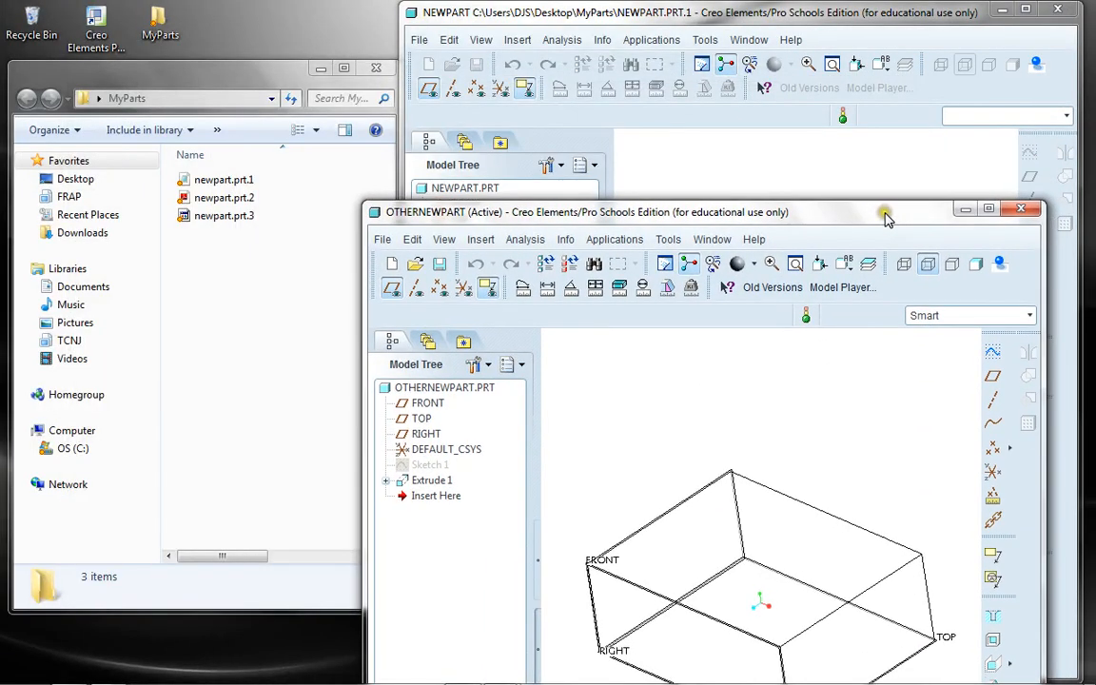
- Close the OTHERNEWPART window, leaving NEWPART version 1 active
left_click_drag(884, 211, 1012, 165)
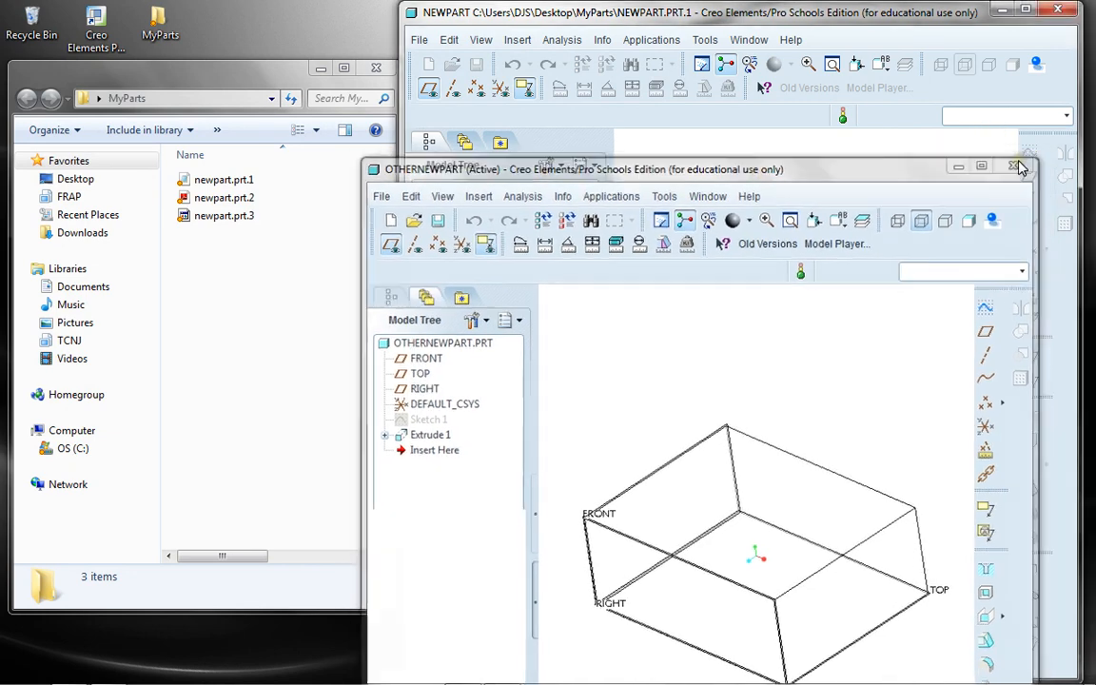
left_click(1012, 167)
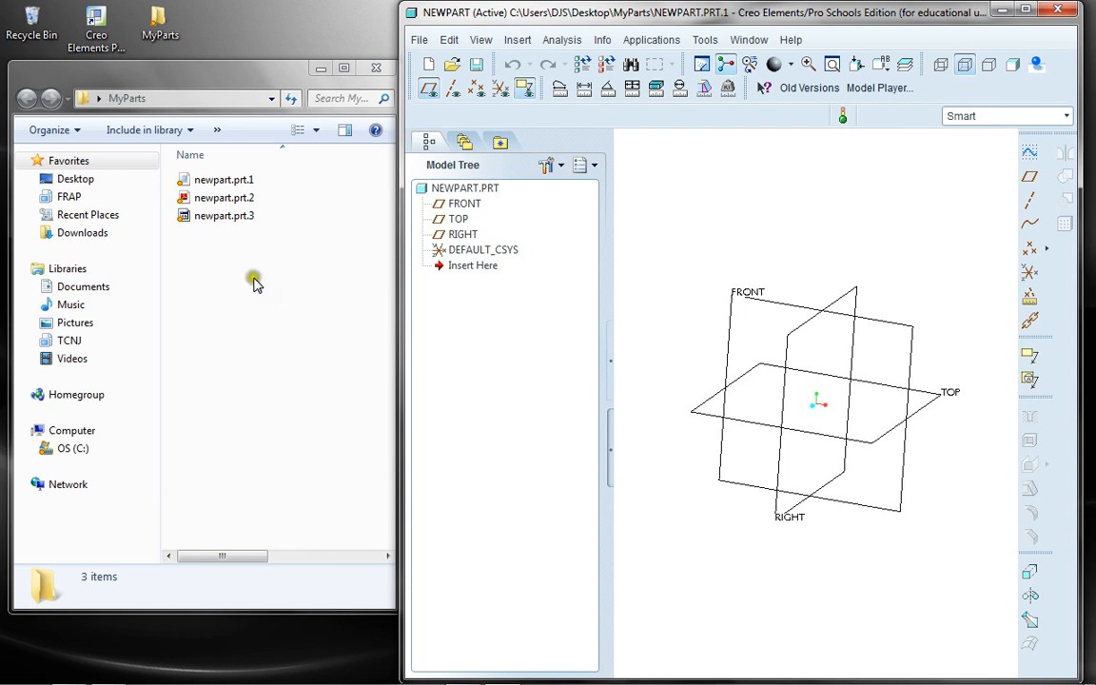
mouse_move(239, 341)
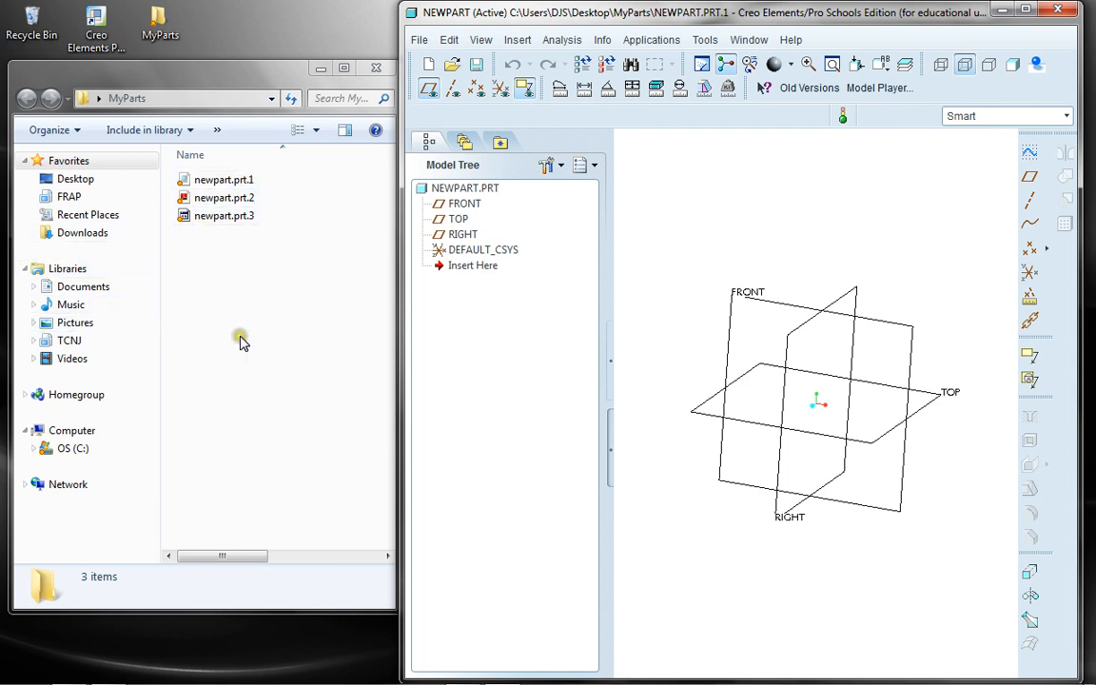
mouse_move(811, 88)
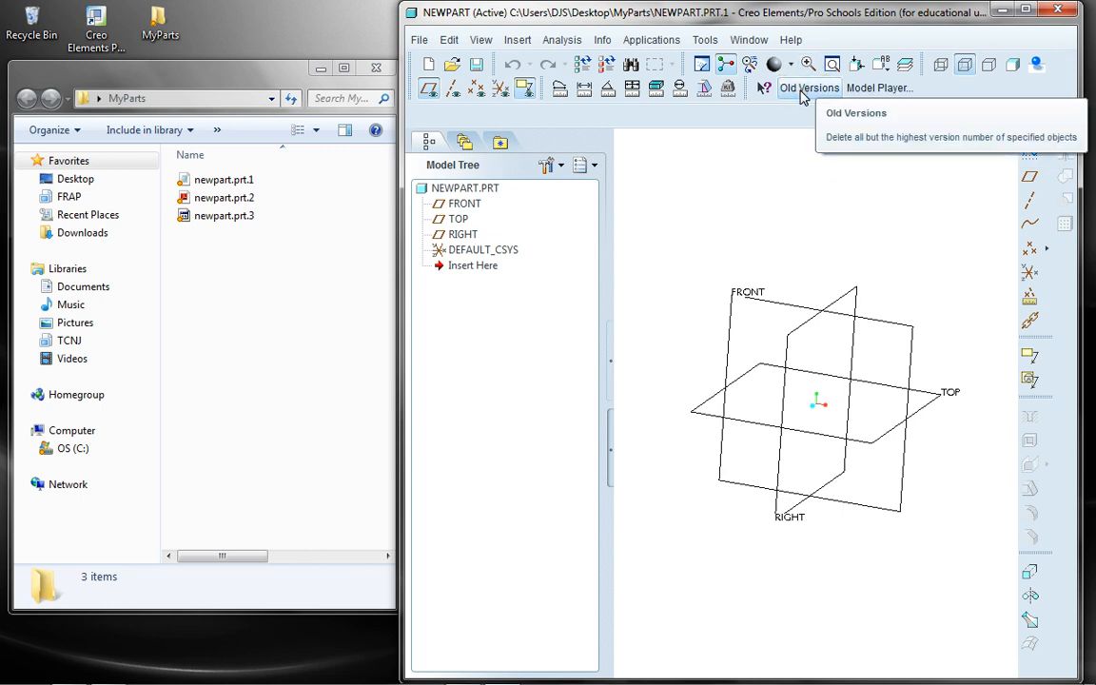
- Purge the old versions of NEWPART.PRT, leaving only newpart.prt.3 in MyParts
left_click(811, 88)
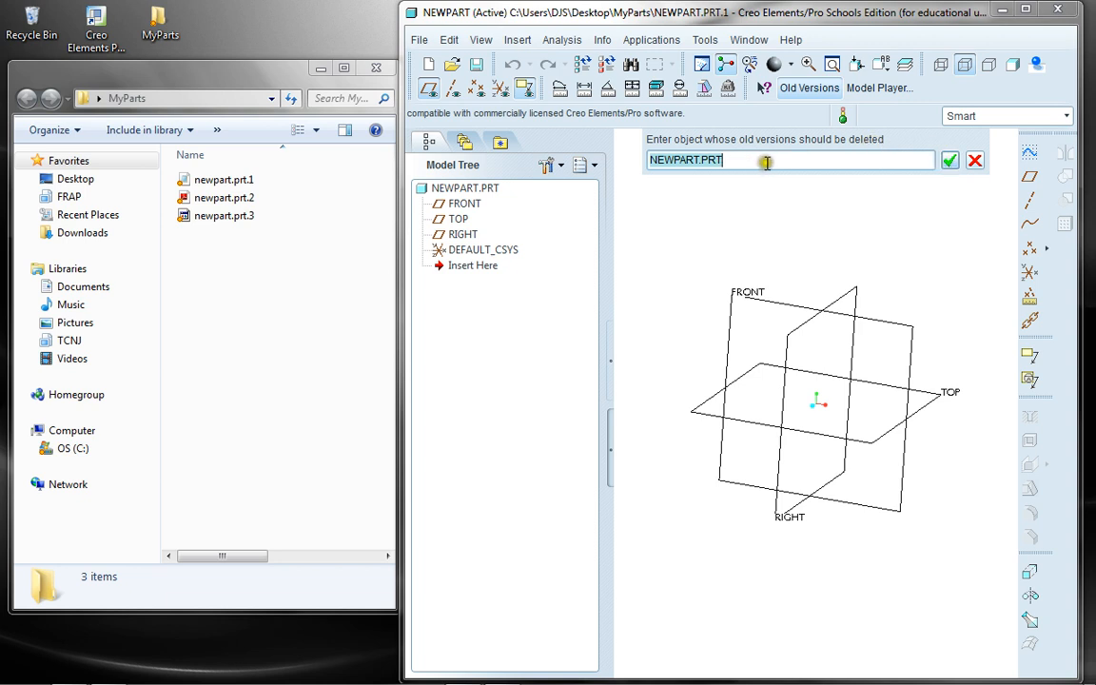
left_click(948, 160)
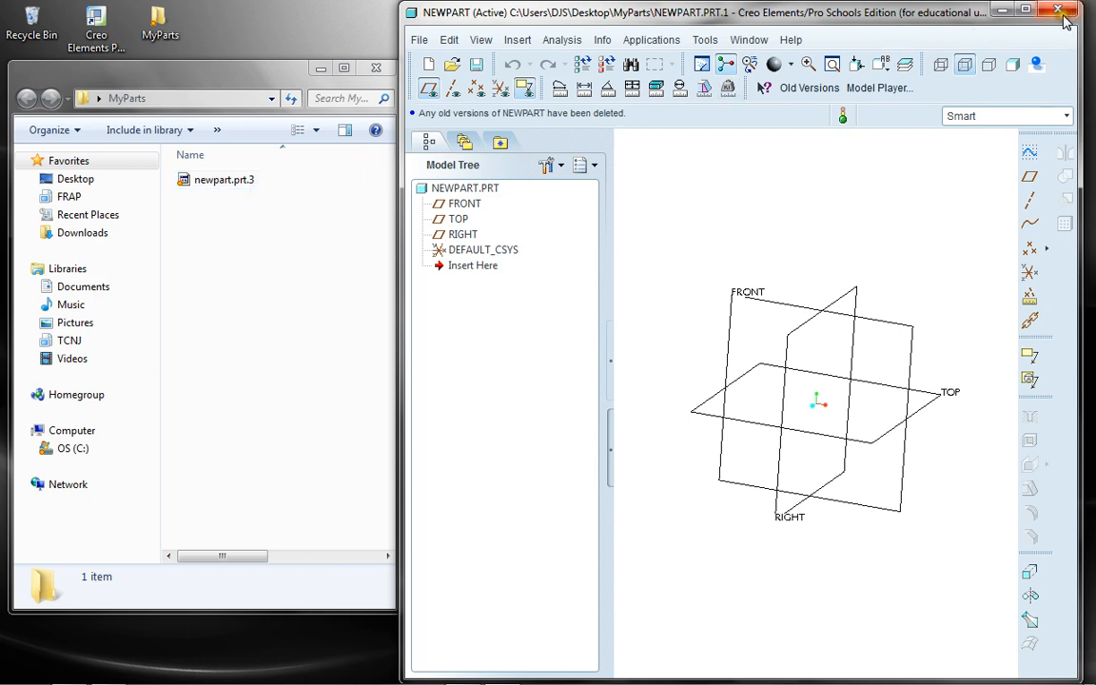
- Exit Creo discarding the session, relaunch it and accept MyParts as the working directory
left_click(1057, 10)
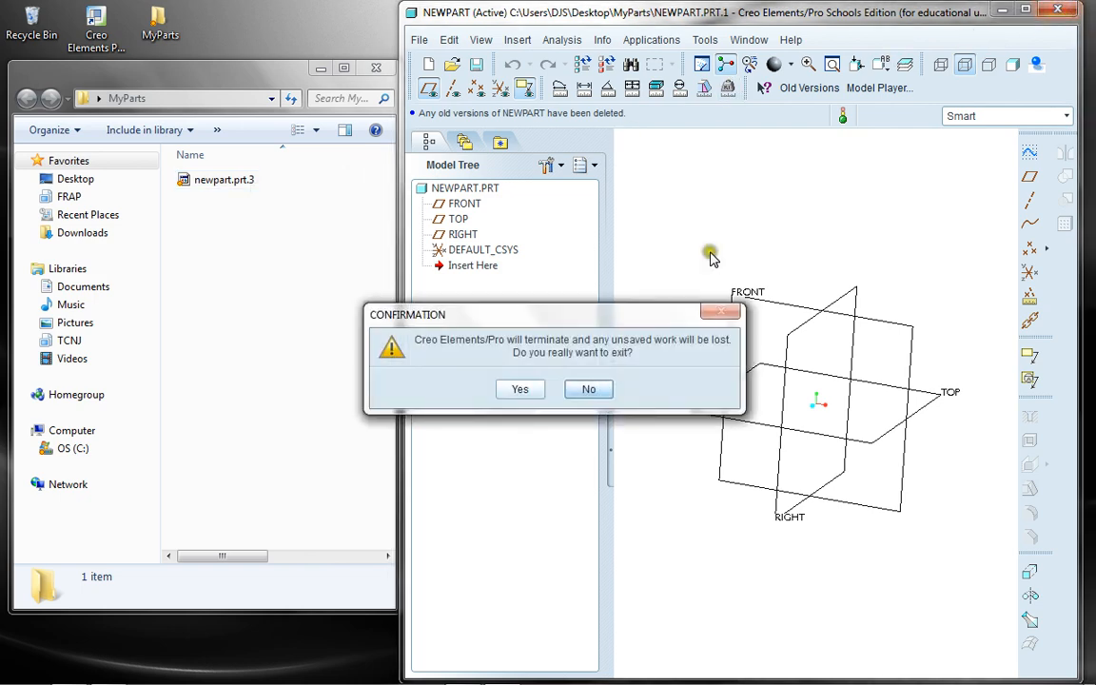
left_click(519, 388)
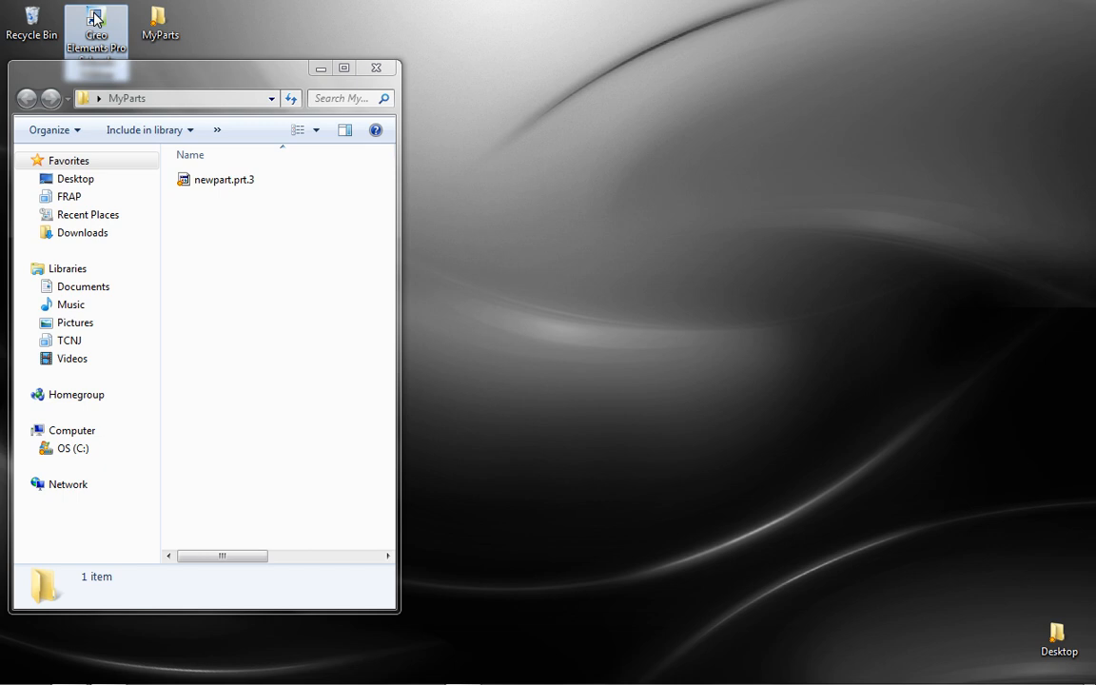
double_click(96, 29)
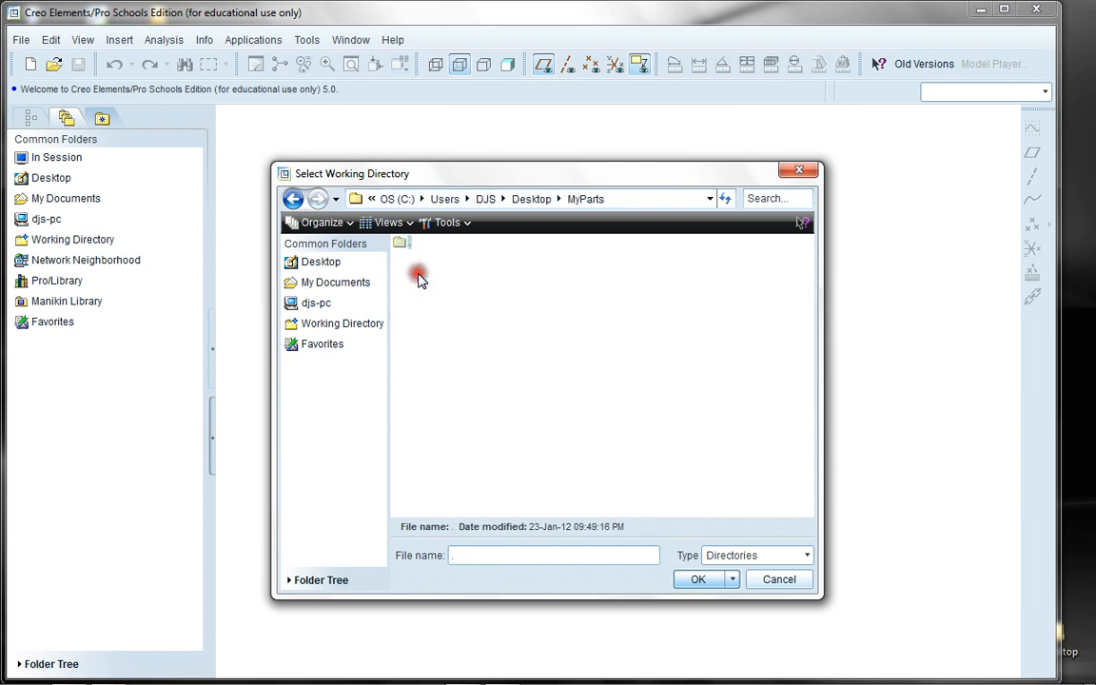
left_click(696, 578)
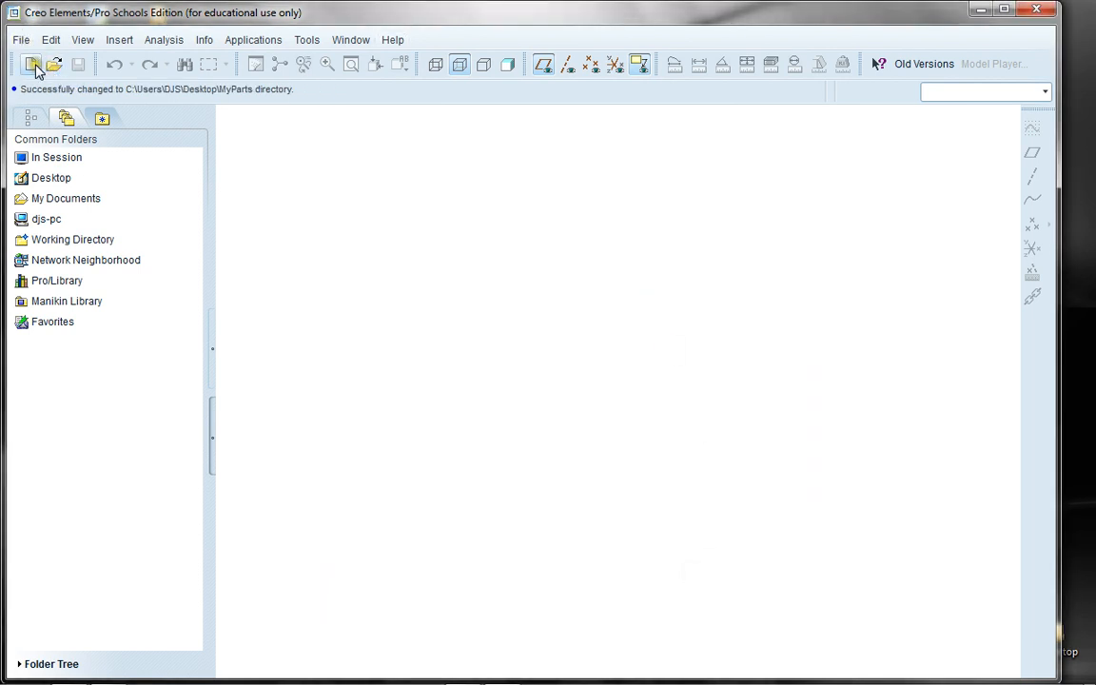
- Open newpart.prt.3 and restore the window down beside the MyParts Explorer folder
left_click(53, 64)
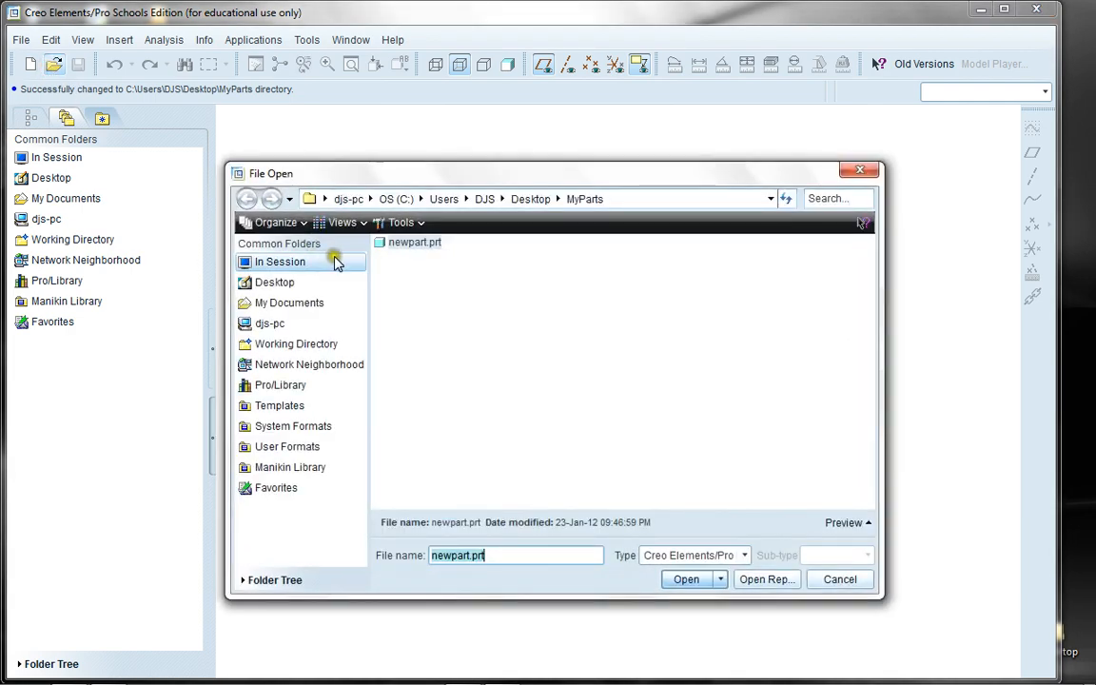
left_click(685, 578)
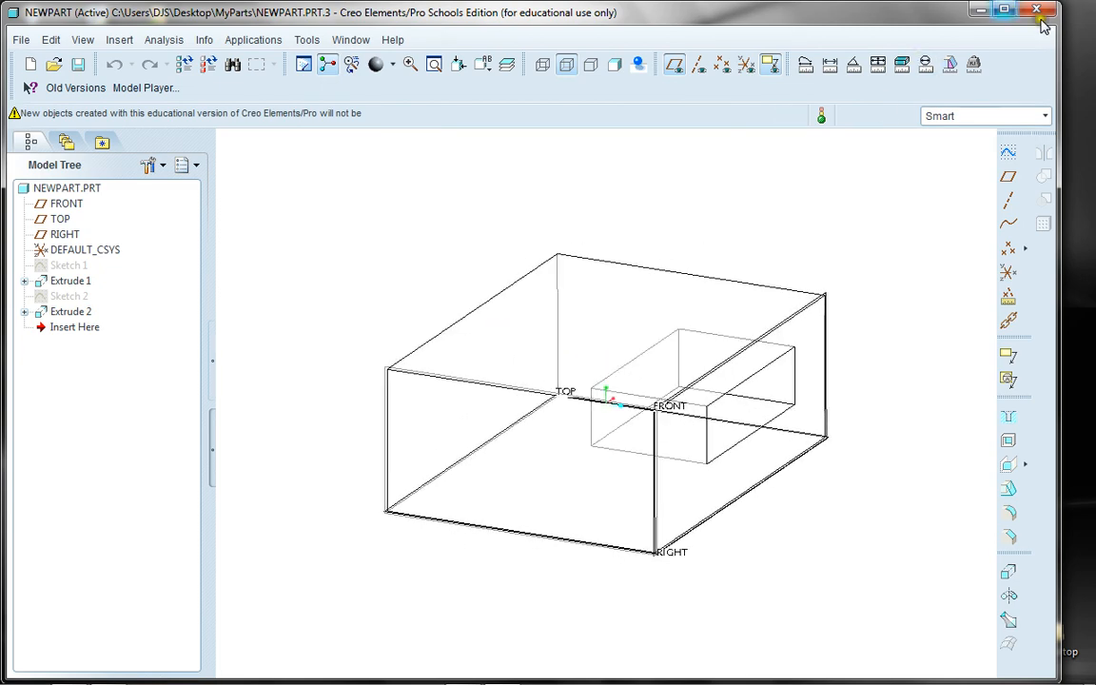
left_click(1004, 9)
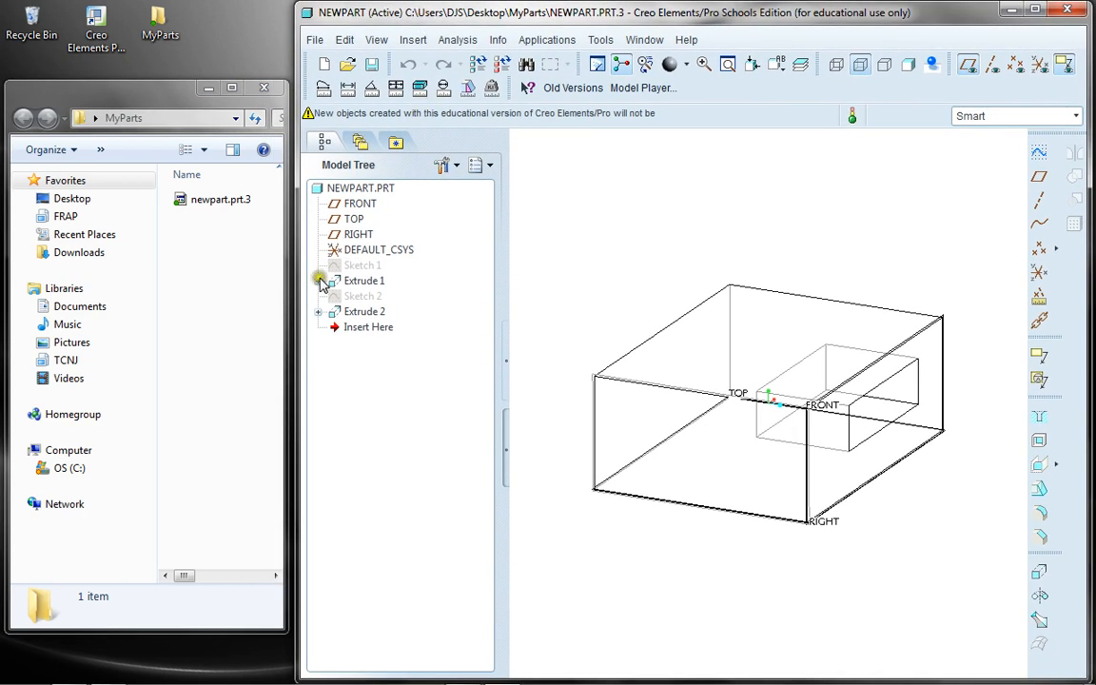
left_click(320, 279)
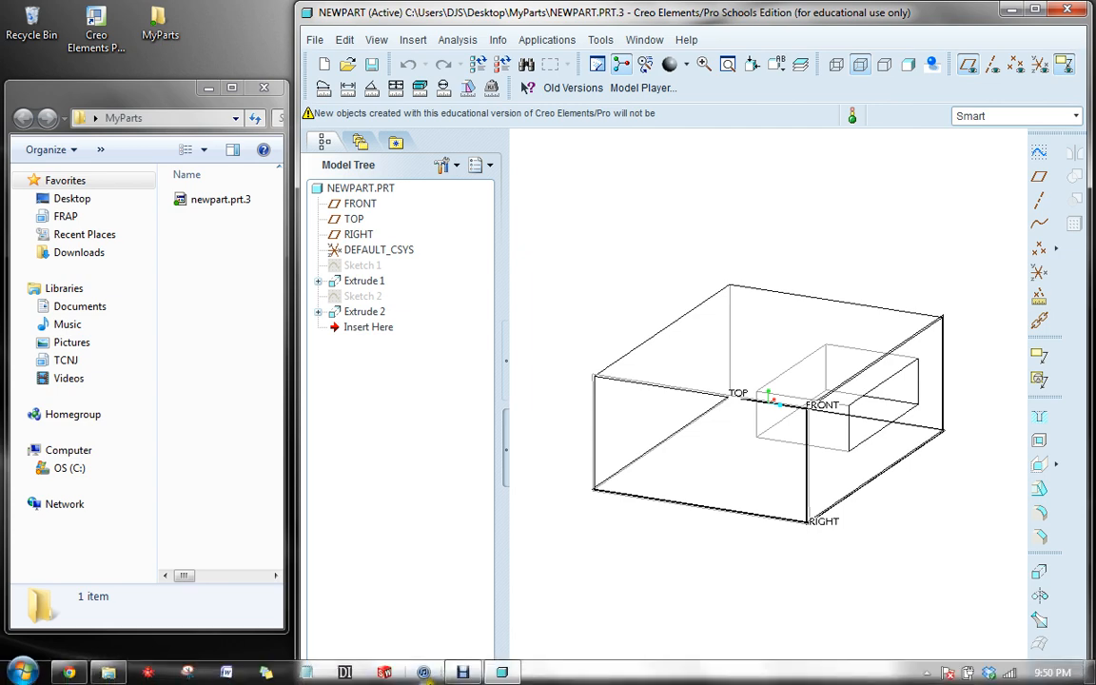